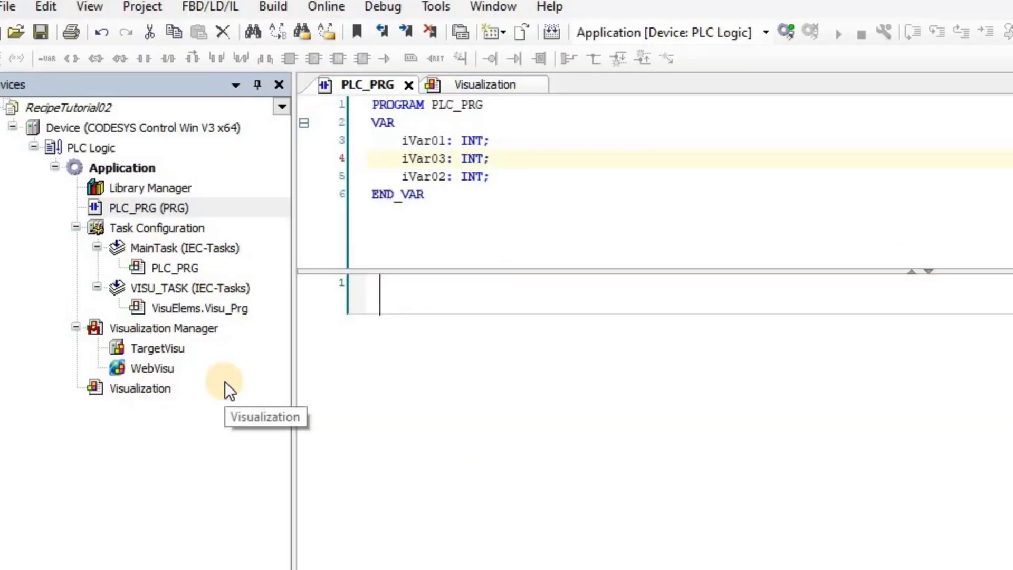
pyautogui.moveTo(142, 143)
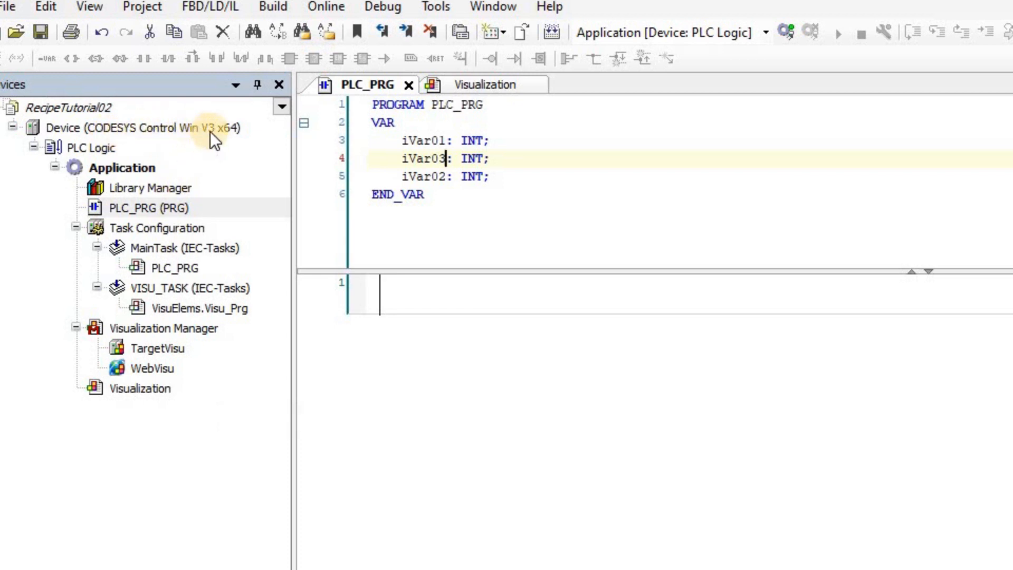
pyautogui.moveTo(232, 140)
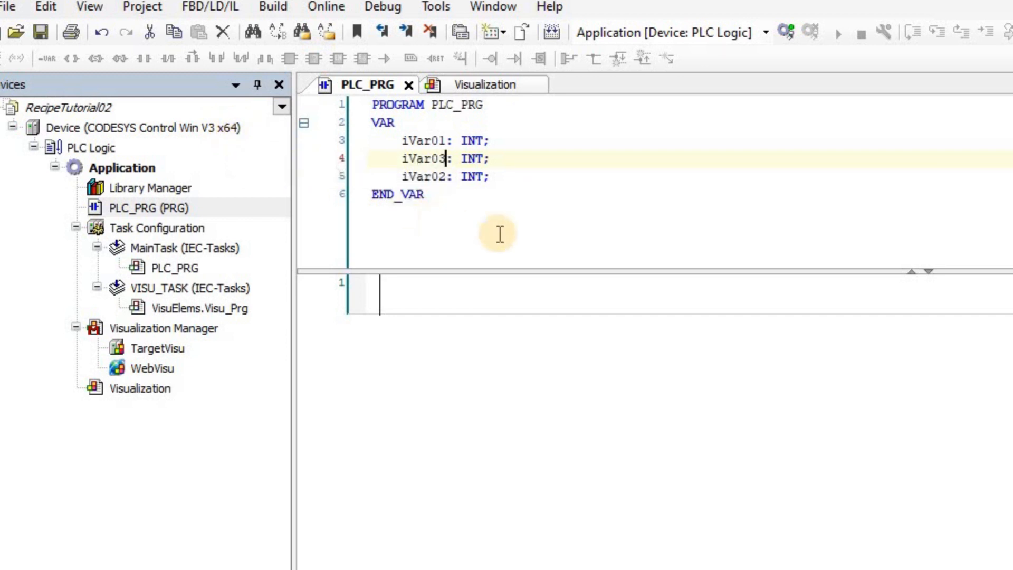
# Switch between the Visualization page and the PLC_PRG program.
pyautogui.click(483, 84)
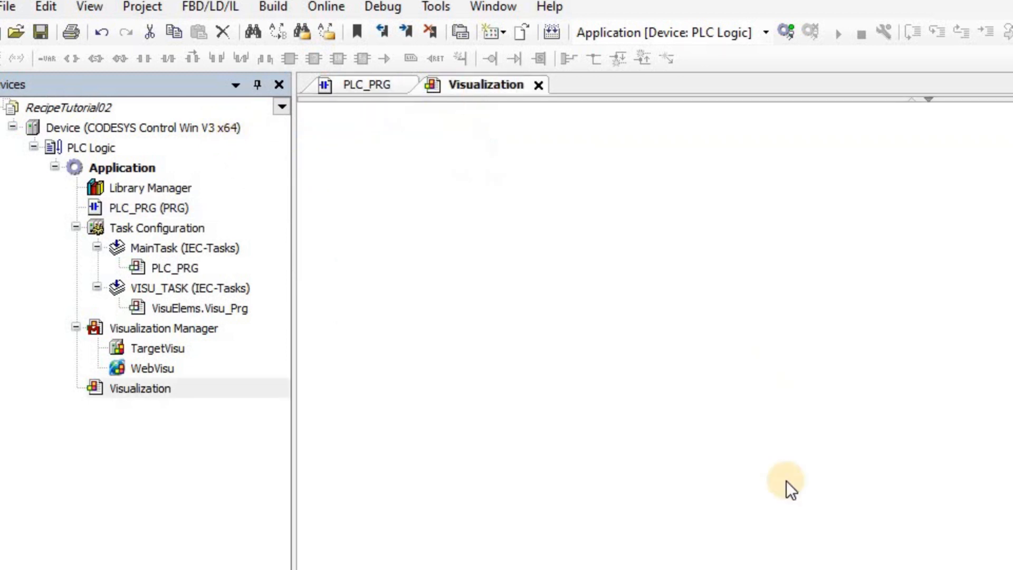
pyautogui.click(365, 84)
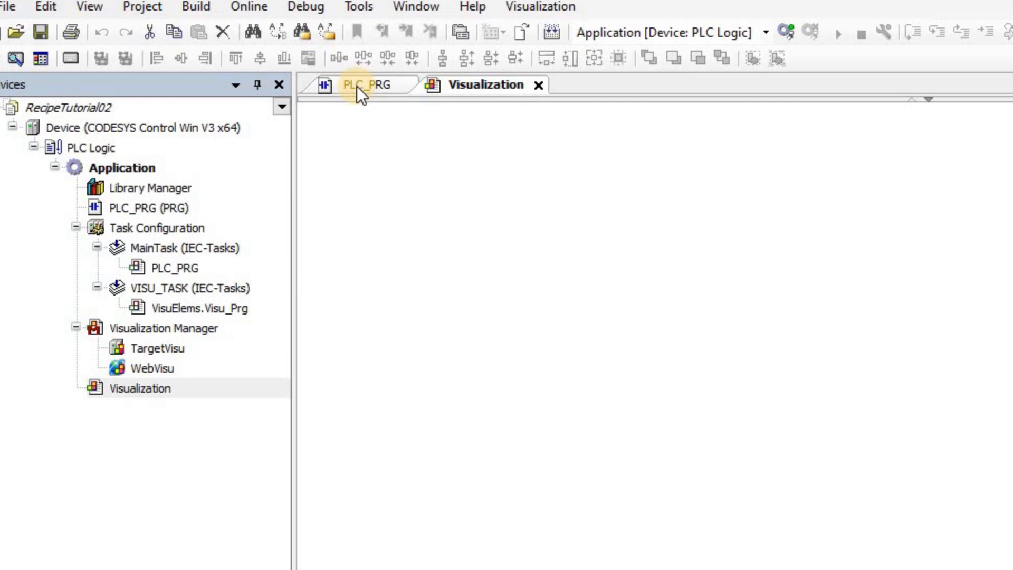
pyautogui.click(364, 84)
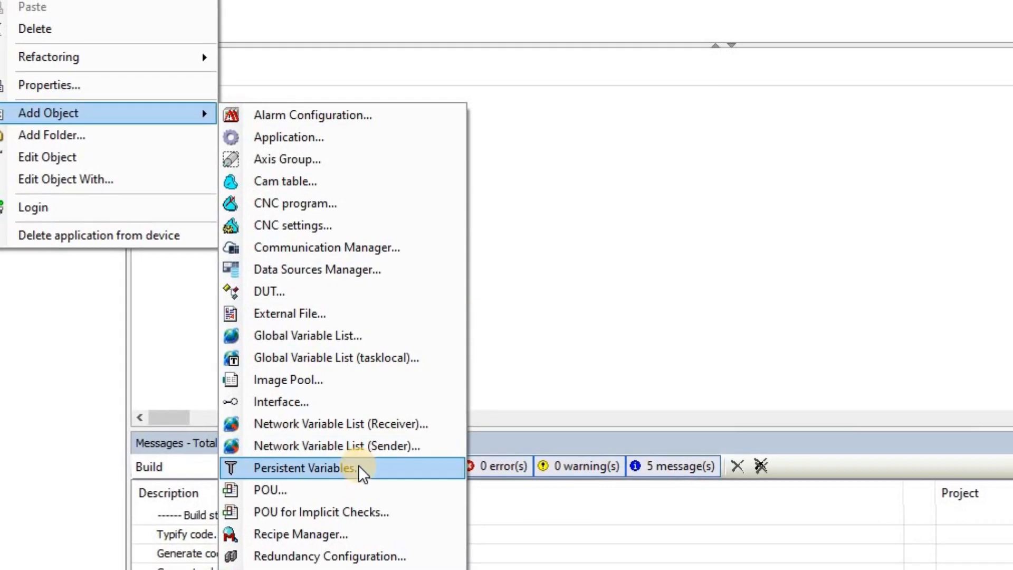
pyautogui.moveTo(288, 548)
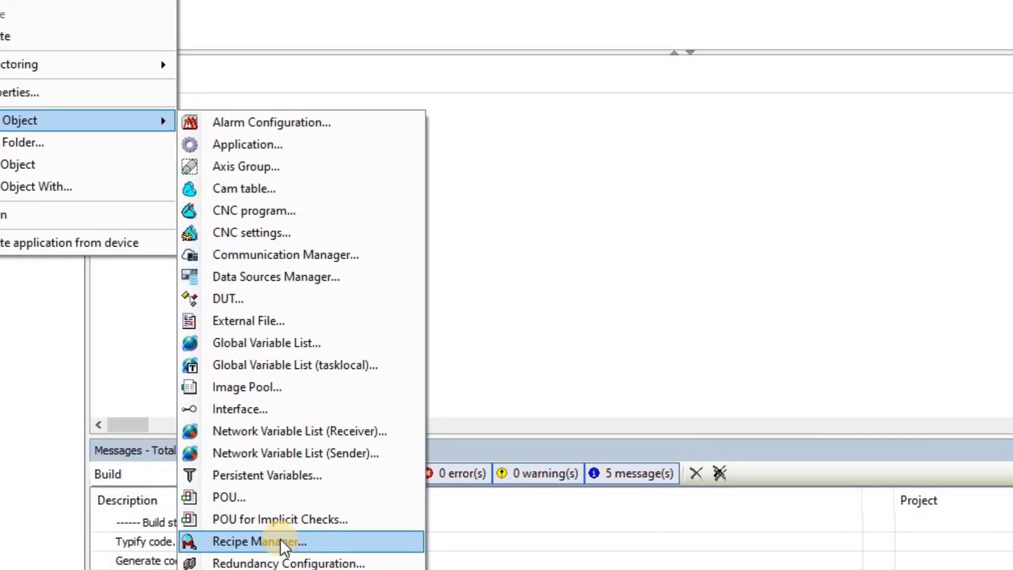
# Add a Recipe Manager object named RecipeManager under the Application.
pyautogui.click(256, 542)
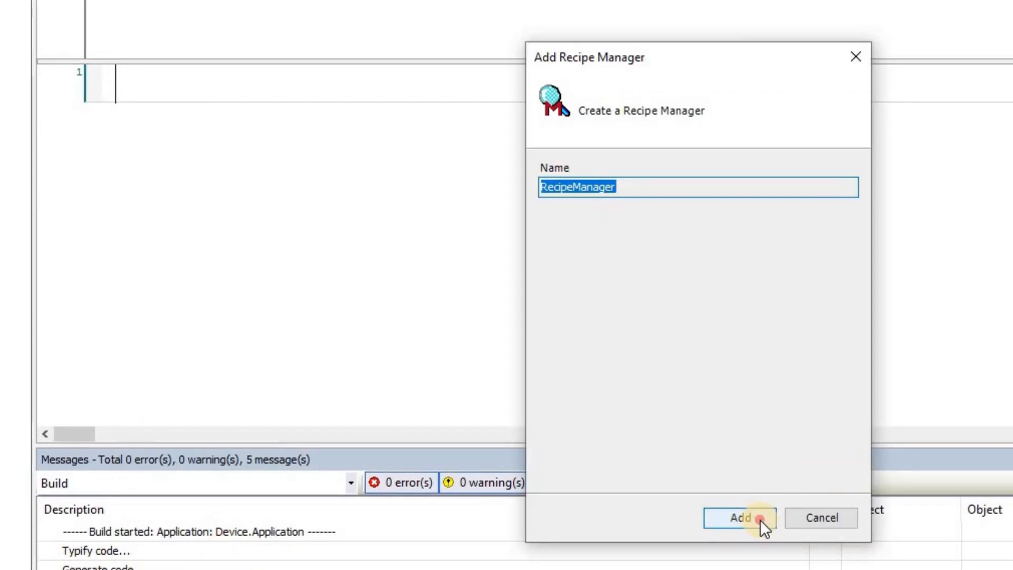
pyautogui.click(753, 517)
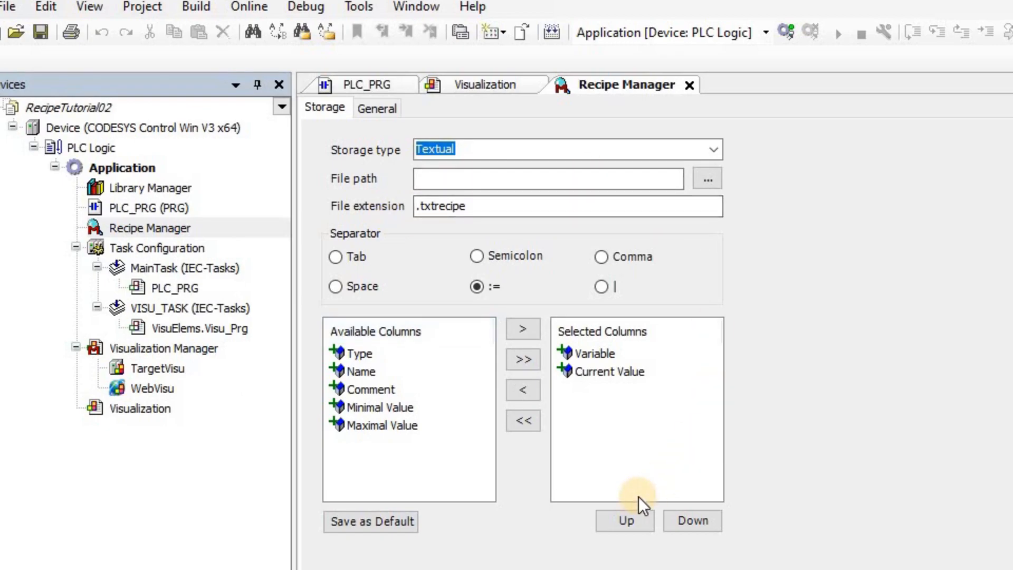
pyautogui.moveTo(362, 188)
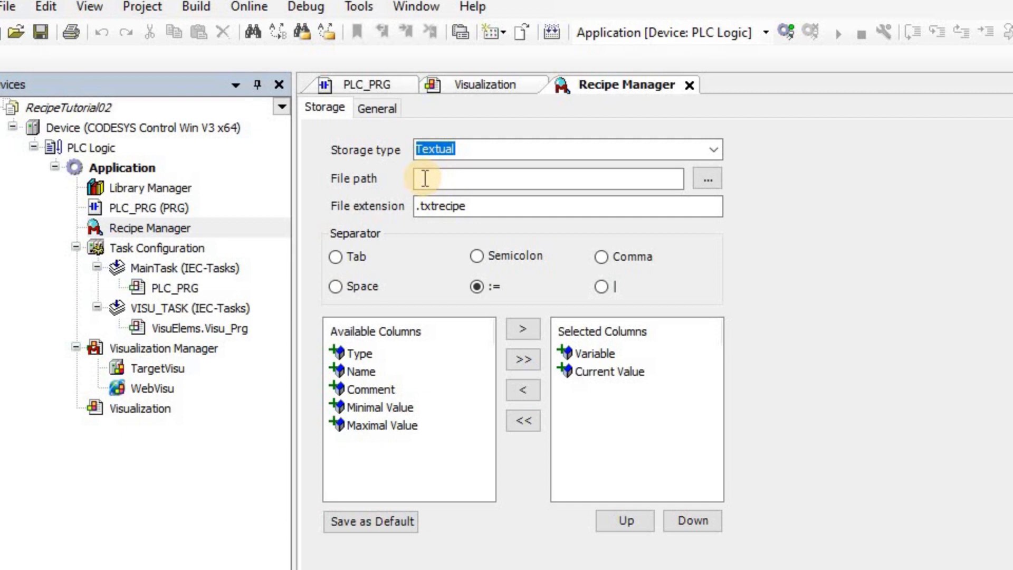
# Turn off automatic saving of recipe changes to recipe files in the General settings, then close the editor.
pyautogui.click(377, 107)
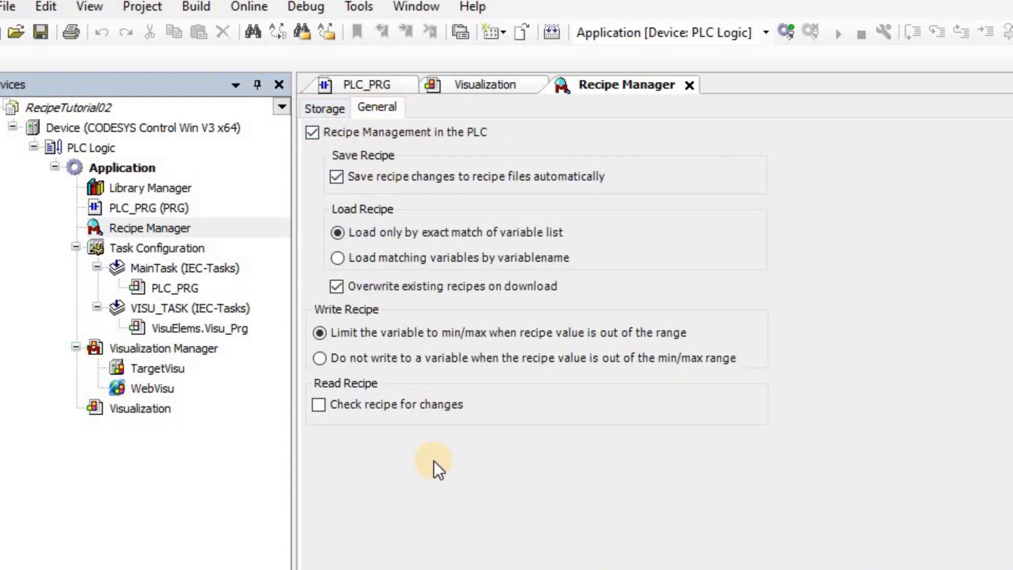
pyautogui.click(335, 178)
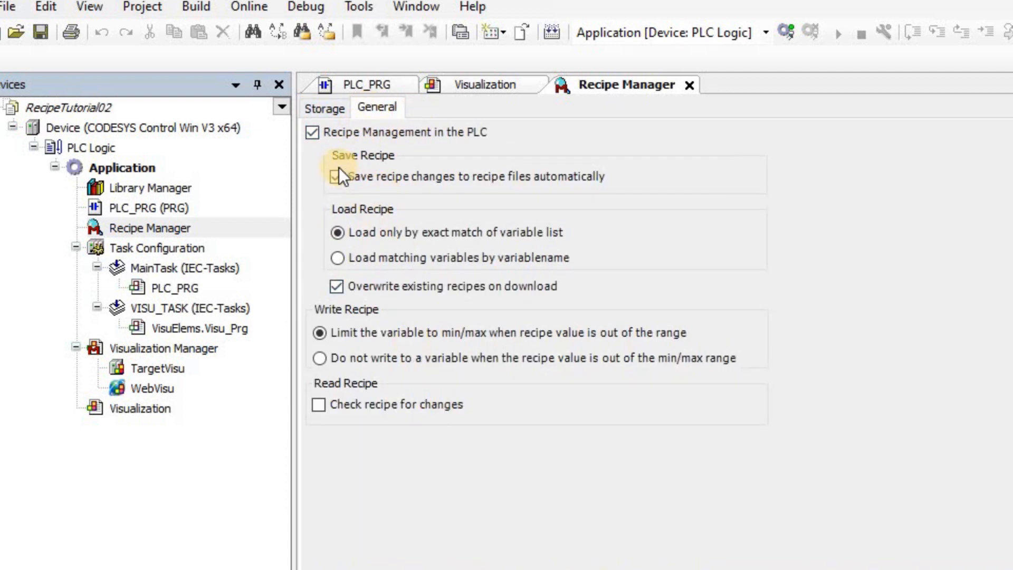
pyautogui.click(335, 176)
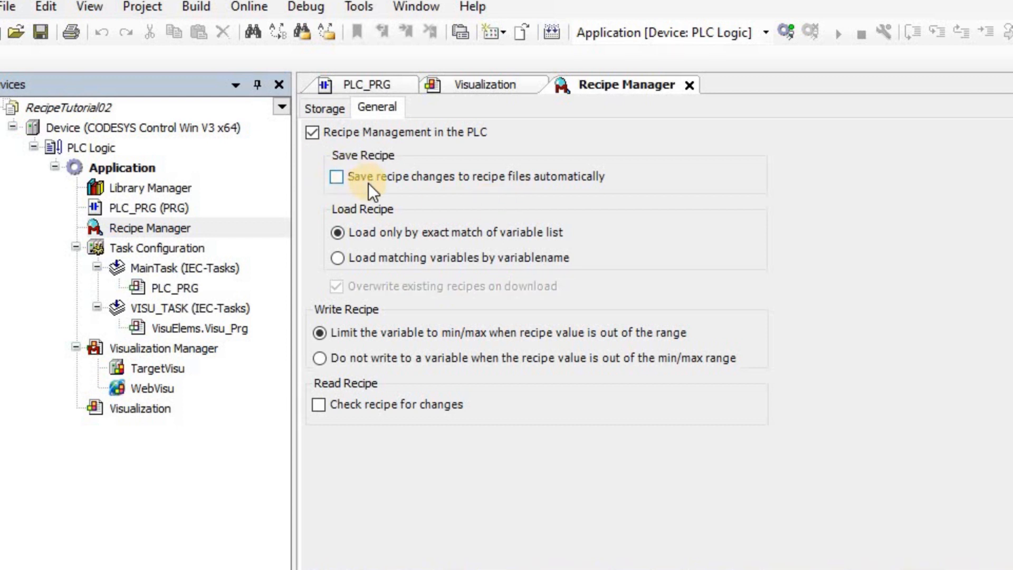
pyautogui.moveTo(477, 194)
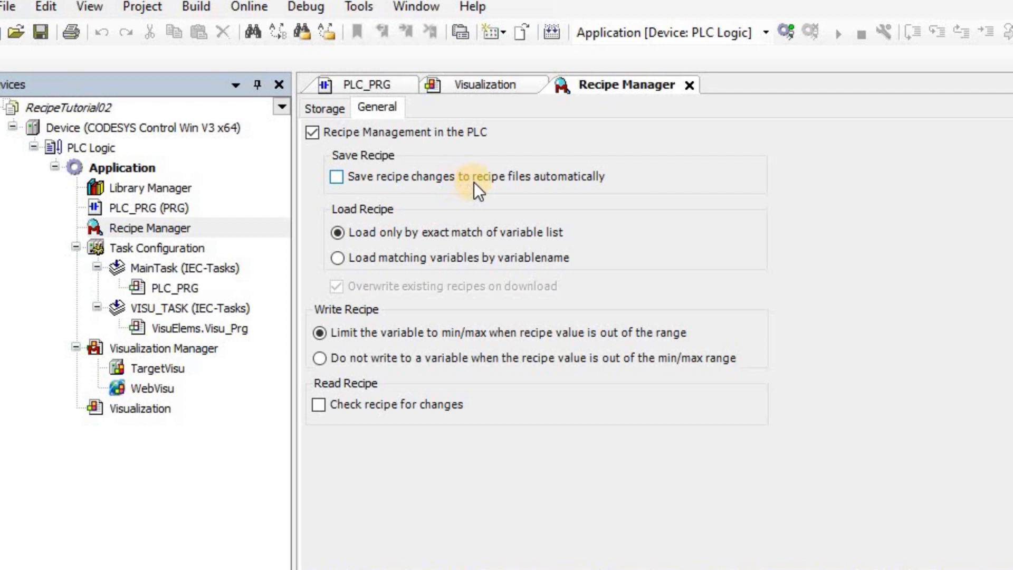
pyautogui.moveTo(575, 230)
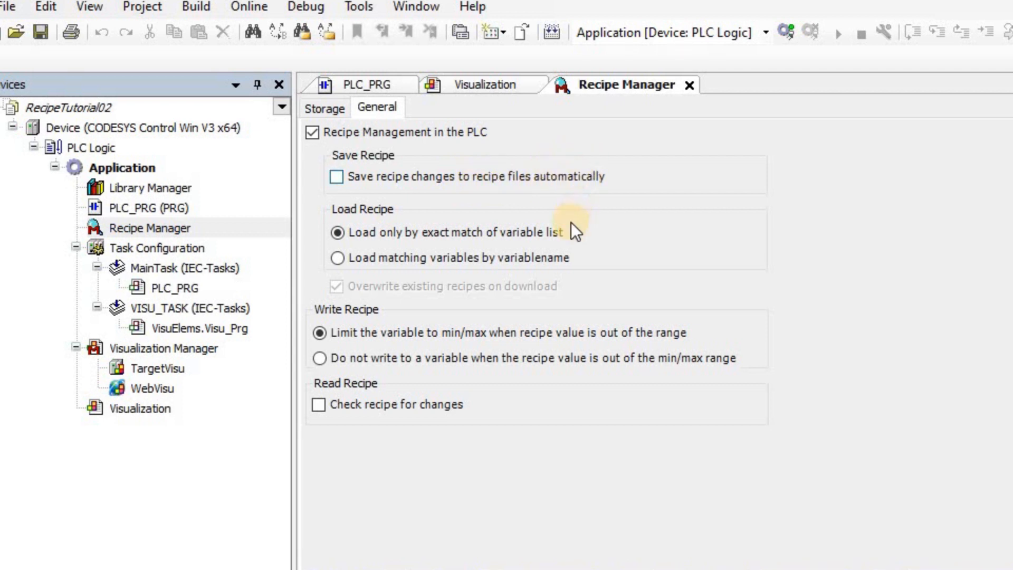
pyautogui.moveTo(691, 89)
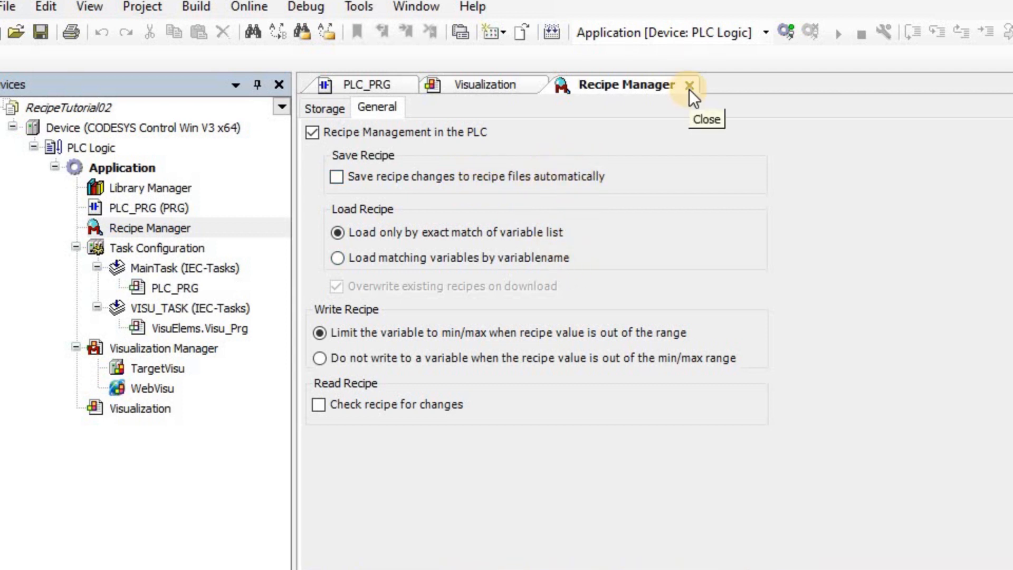
pyautogui.click(685, 85)
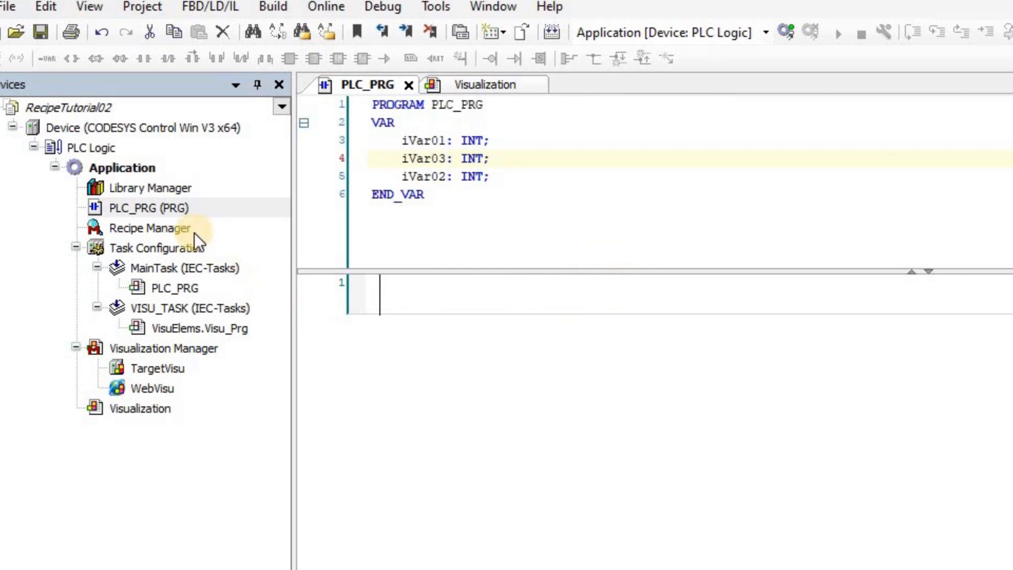
pyautogui.moveTo(168, 232)
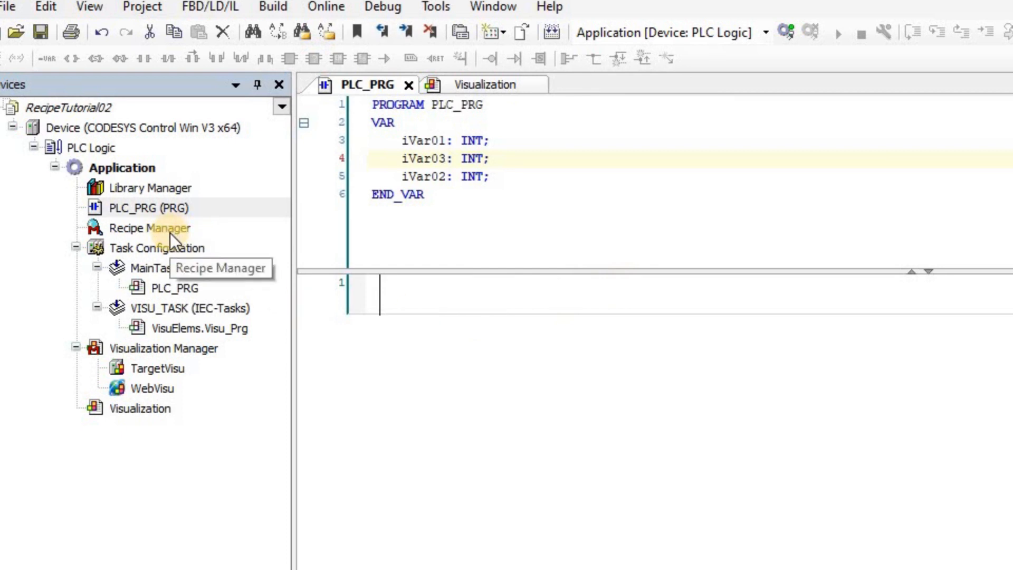
# Add a Recipe Definition named Recipes under the Recipe Manager.
pyautogui.rightClick(149, 227)
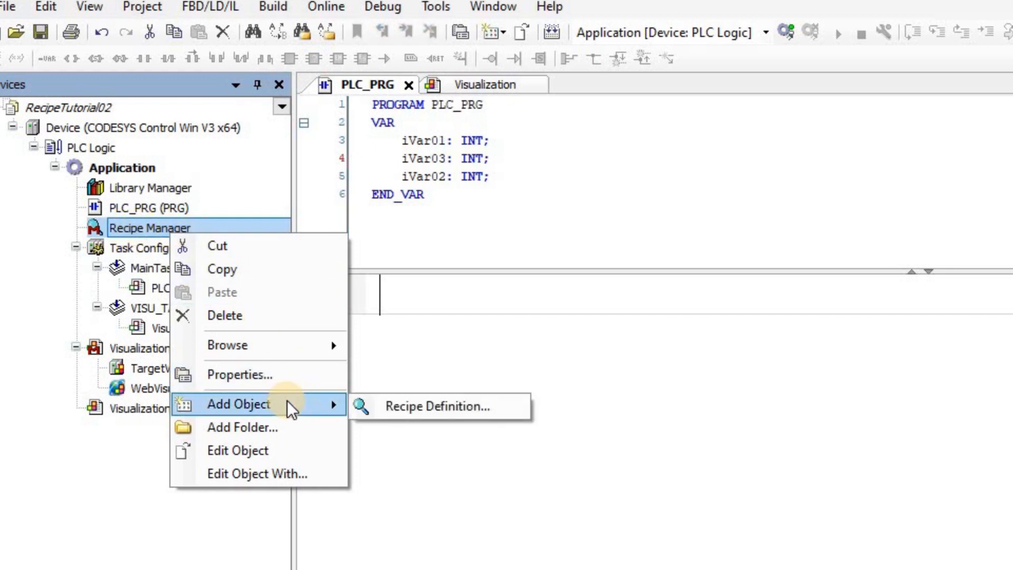
pyautogui.moveTo(410, 416)
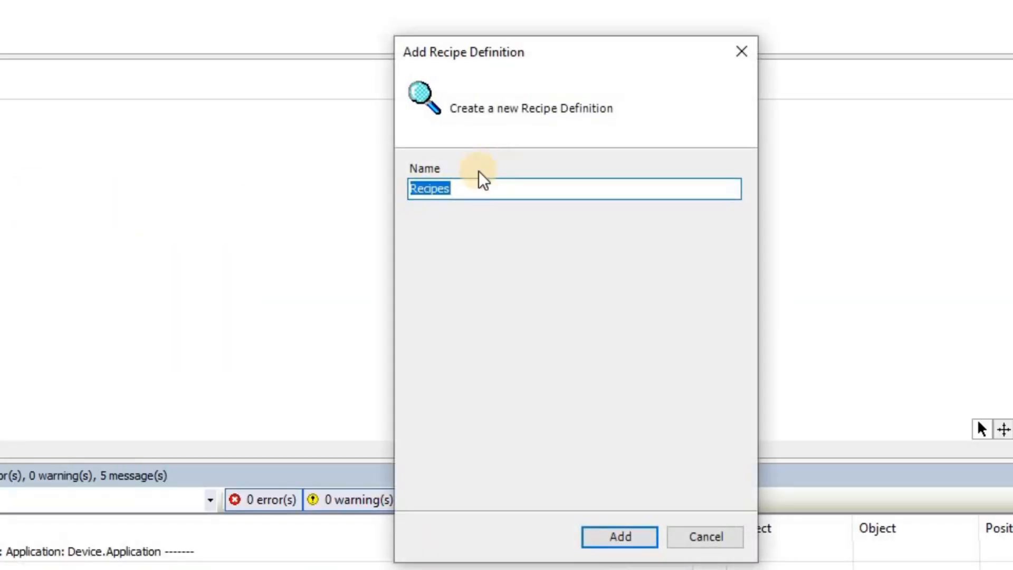
pyautogui.click(437, 189)
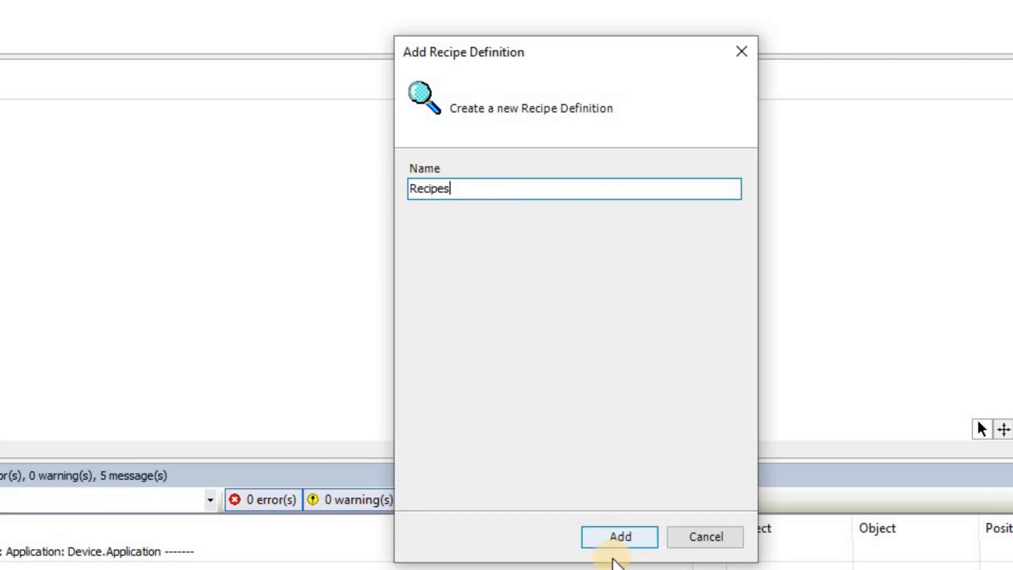
pyautogui.click(620, 537)
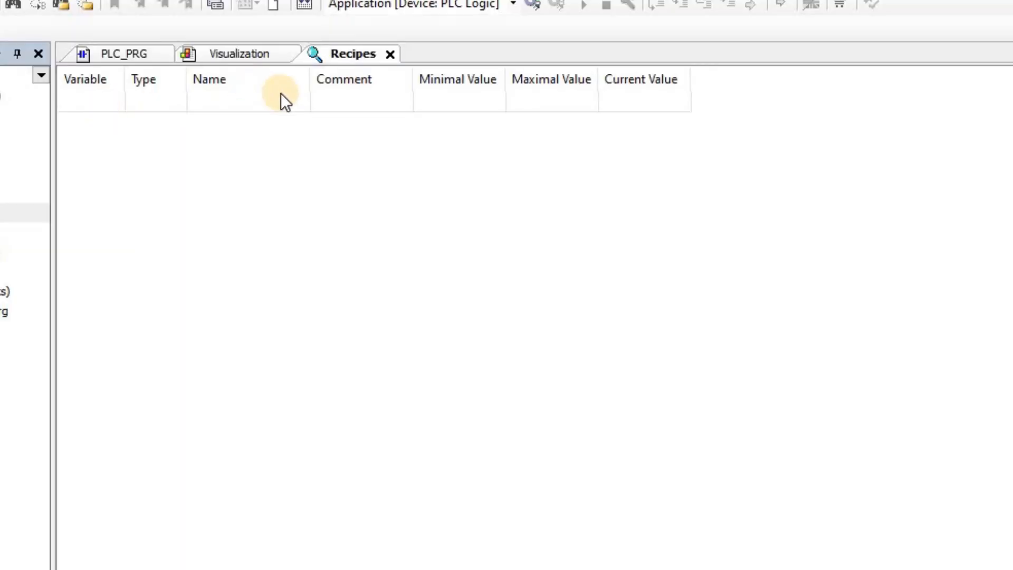
pyautogui.moveTo(106, 107)
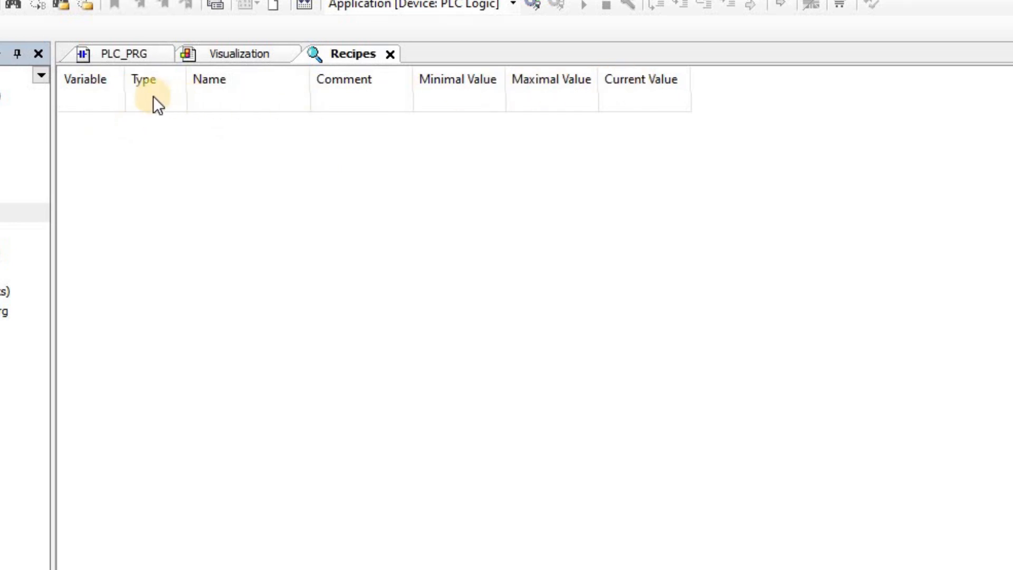
pyautogui.moveTo(639, 127)
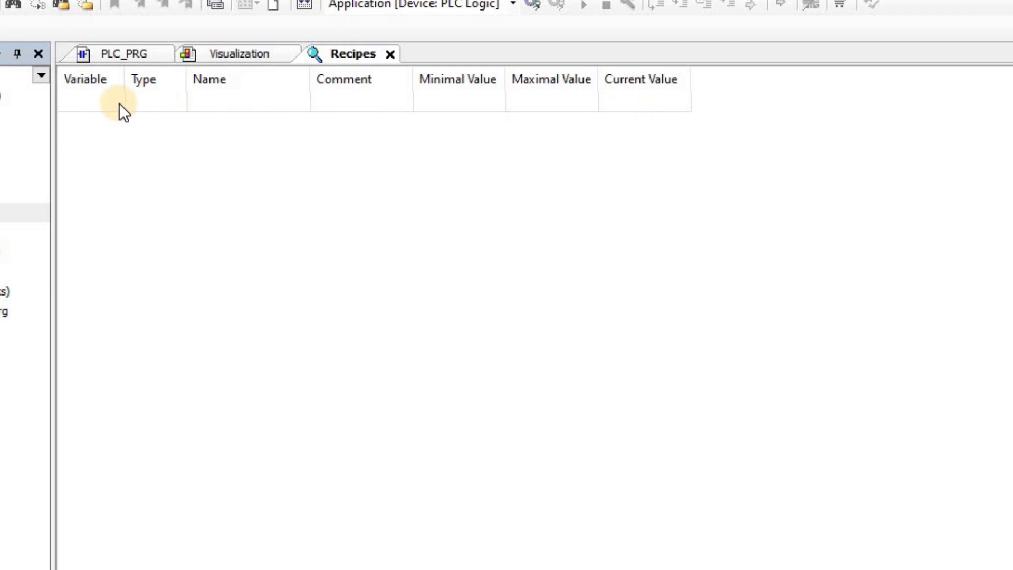
# Insert the PLC_PRG INT variables (iVar02 among them) as rows of the Recipes definition.
pyautogui.click(112, 102)
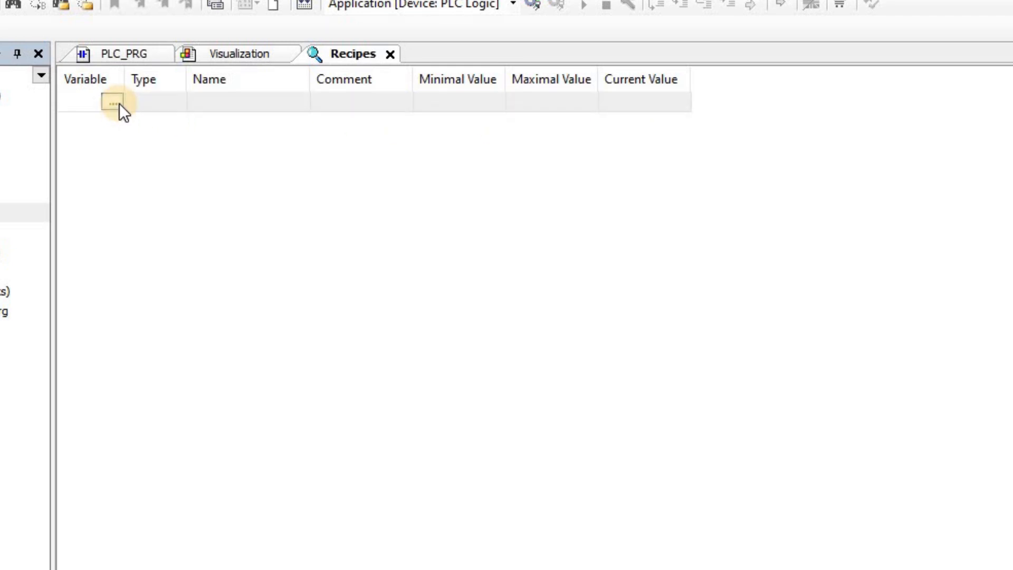
pyautogui.click(112, 104)
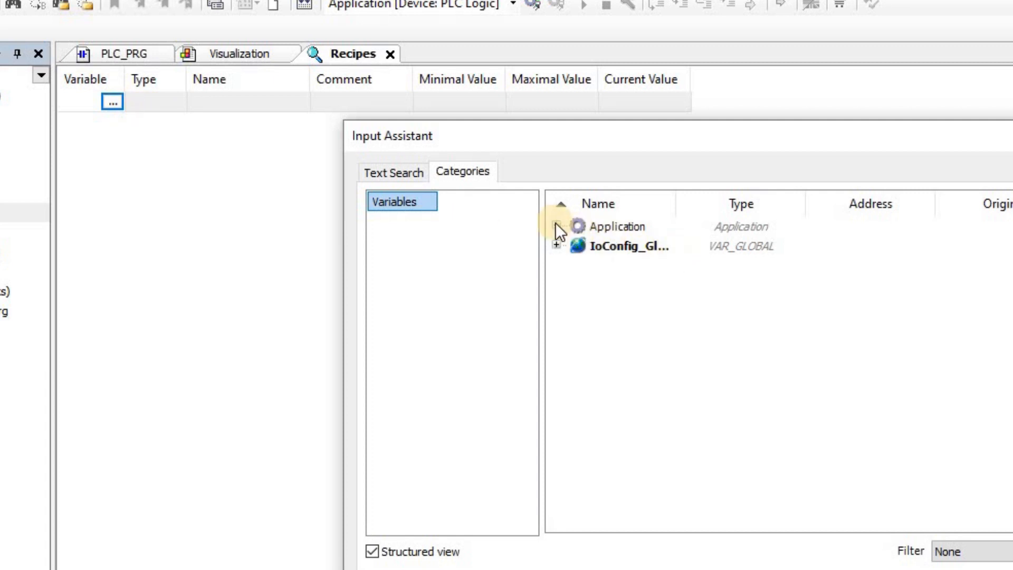
pyautogui.click(557, 225)
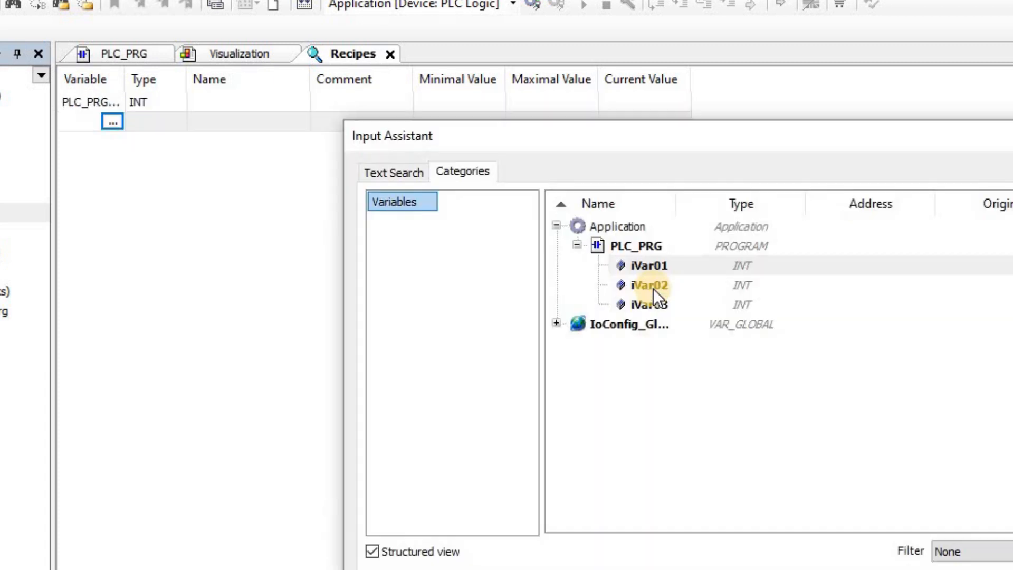
pyautogui.doubleClick(648, 285)
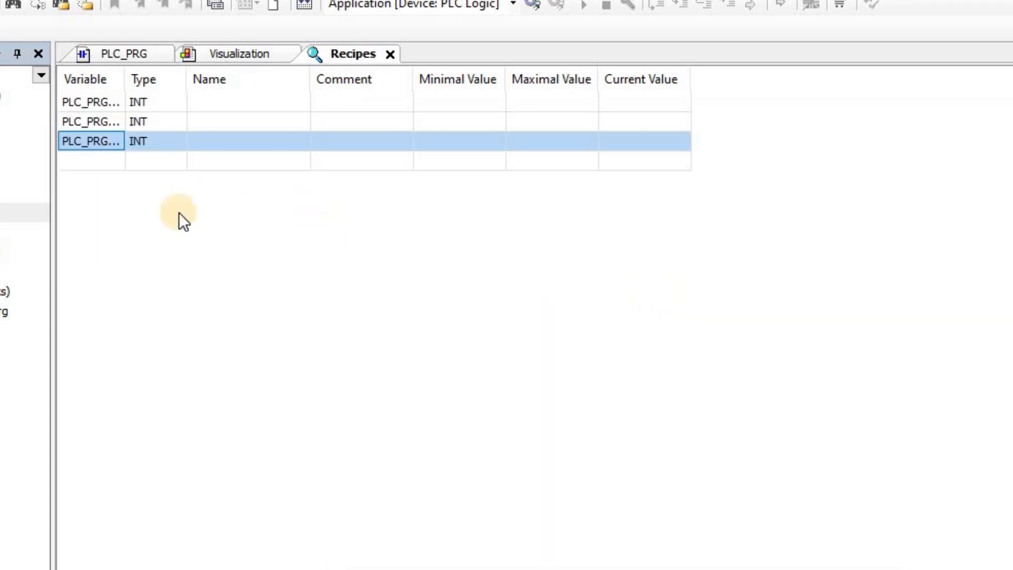
pyautogui.moveTo(468, 281)
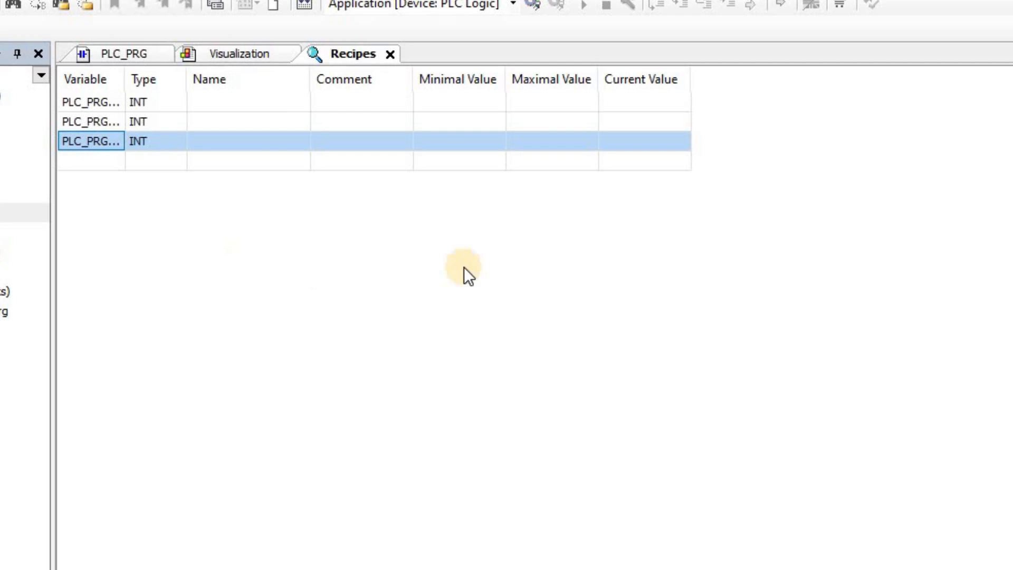
pyautogui.moveTo(412, 213)
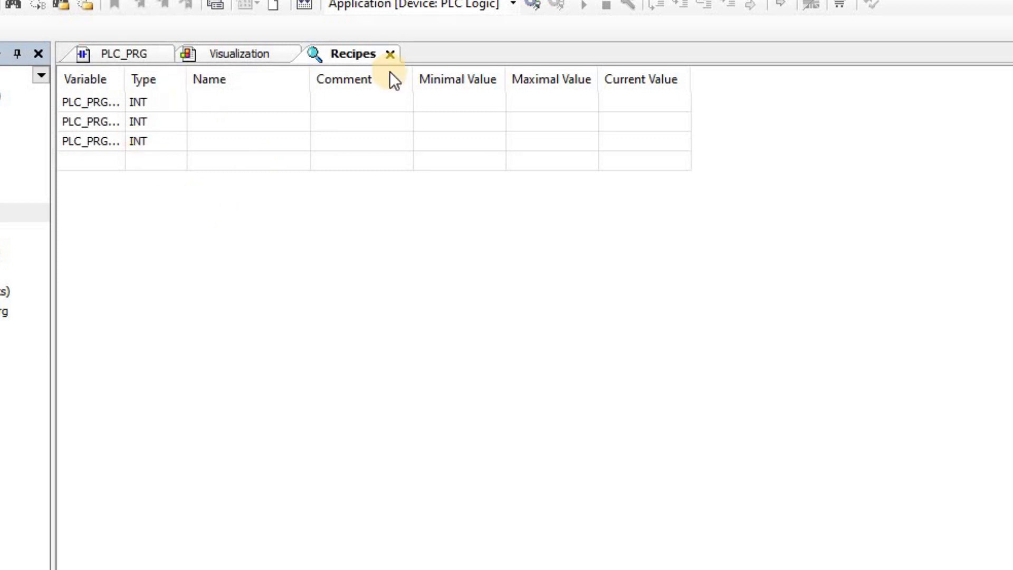
pyautogui.moveTo(734, 128)
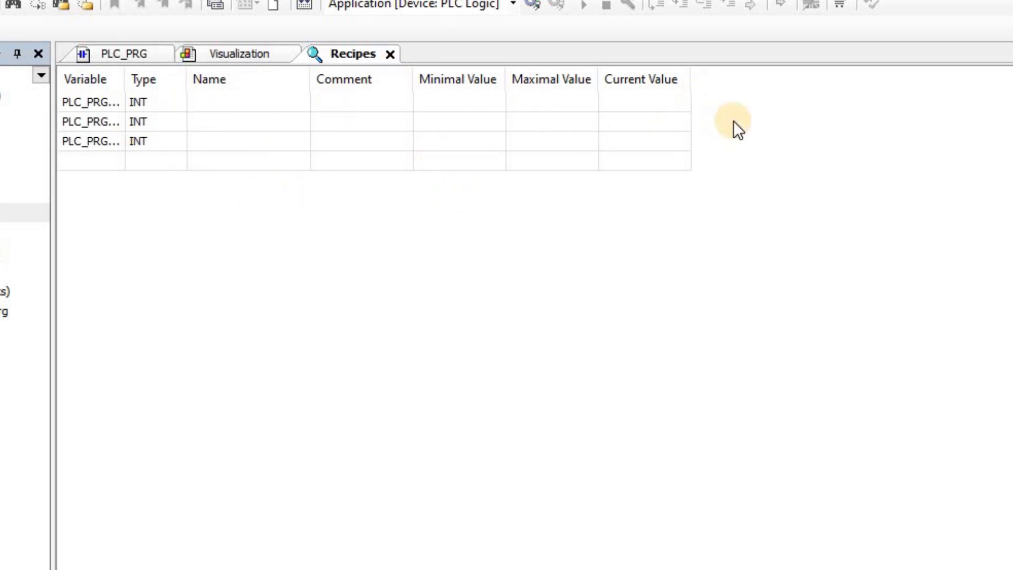
pyautogui.moveTo(531, 207)
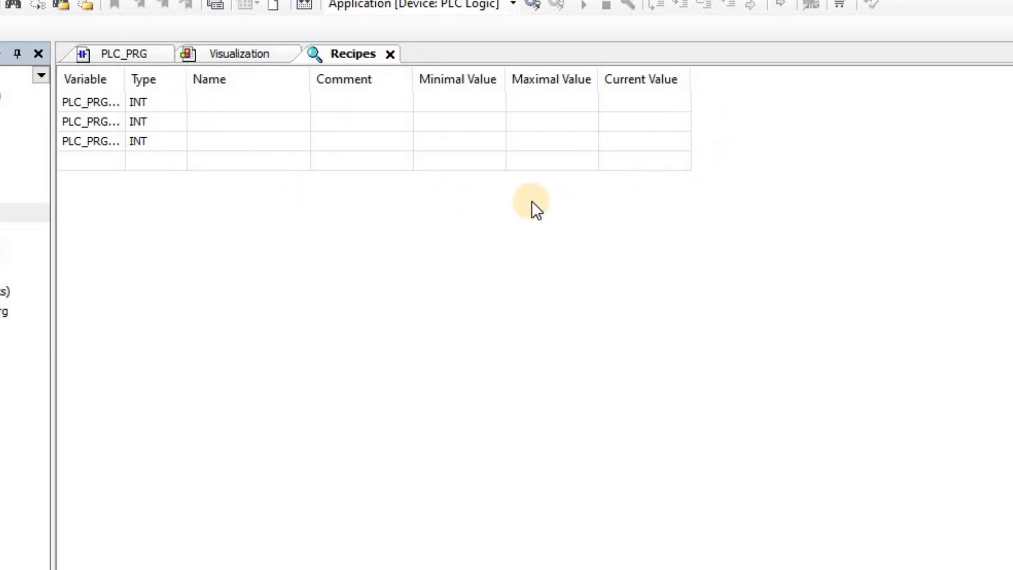
# Add a new empty recipe named R1 to the Recipes definition.
pyautogui.rightClick(532, 209)
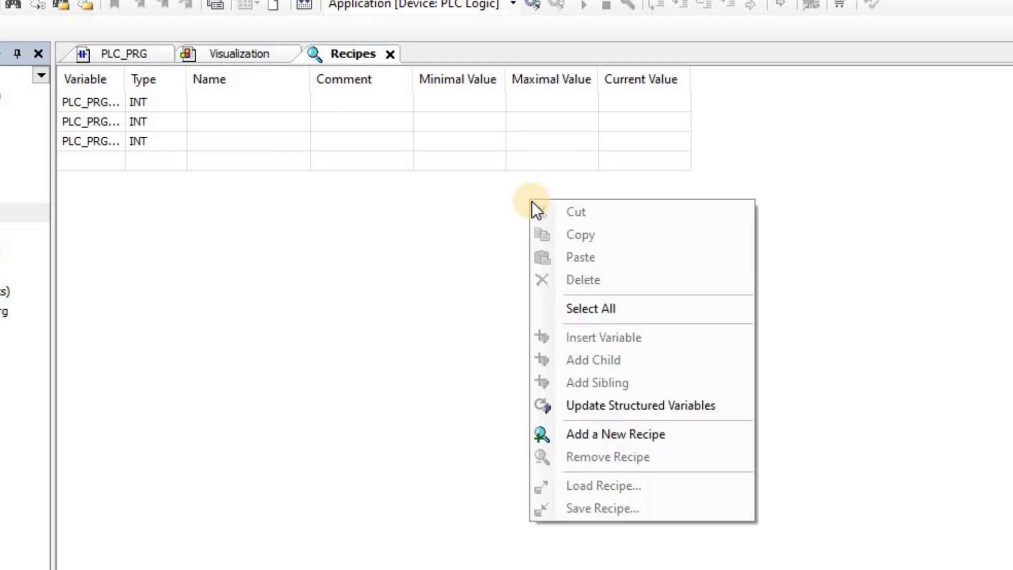
pyautogui.moveTo(600, 434)
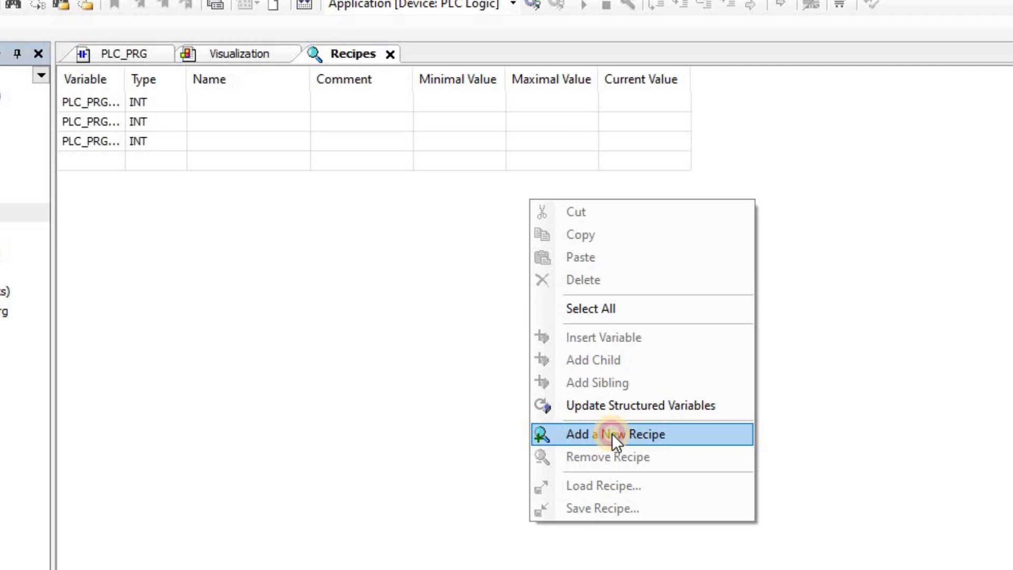
pyautogui.click(612, 450)
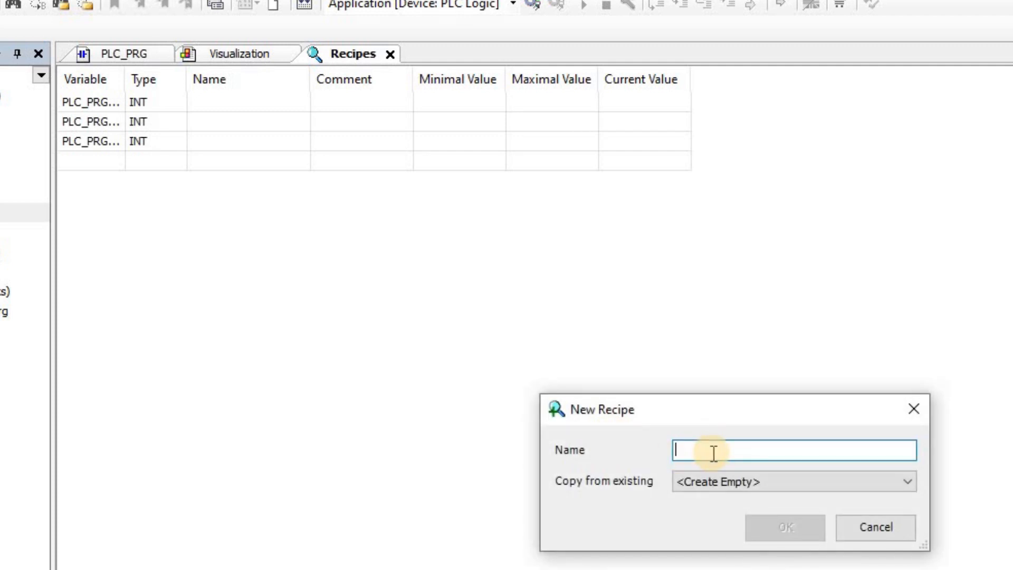
pyautogui.write('R')
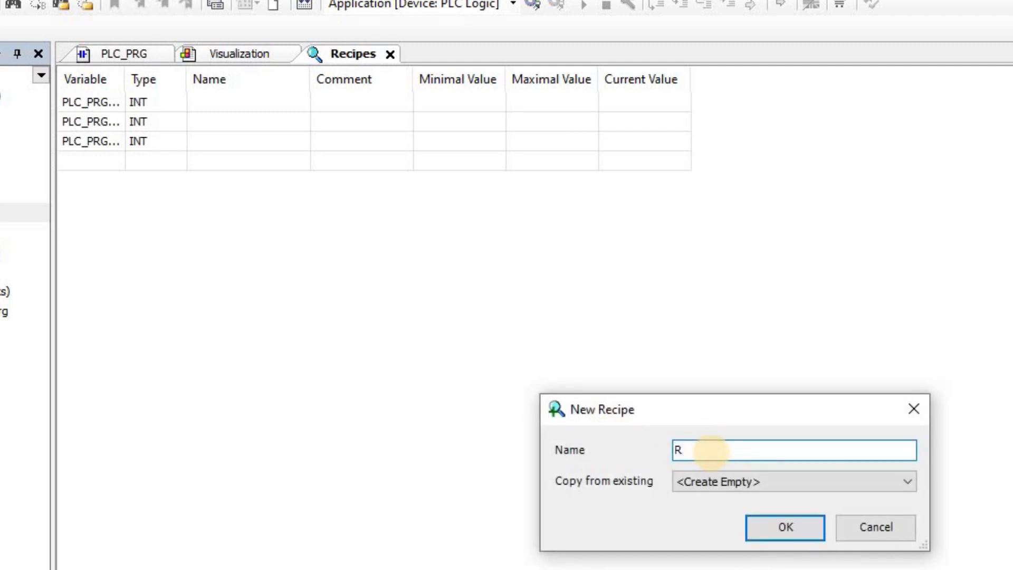
pyautogui.write('2')
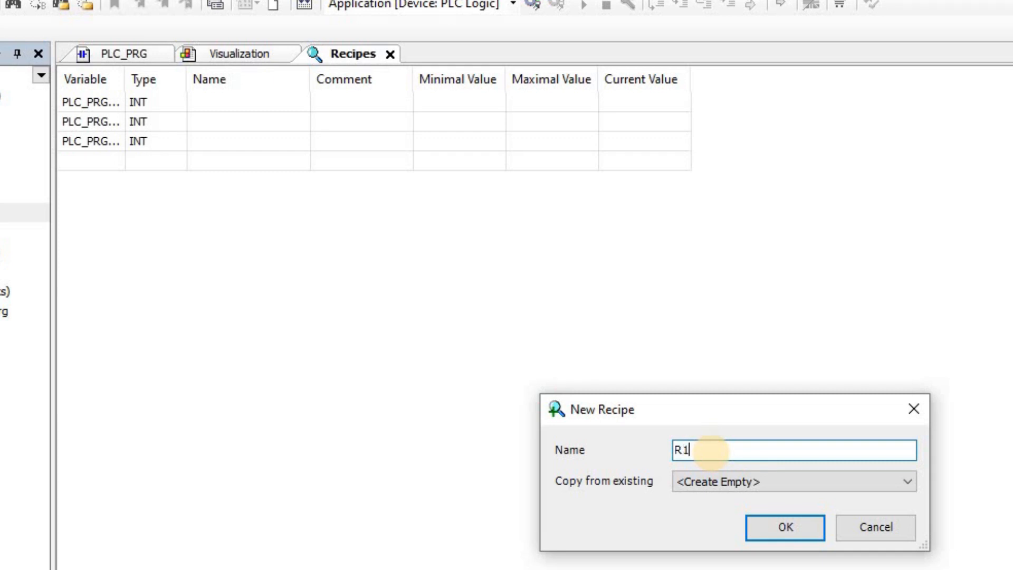
pyautogui.click(785, 526)
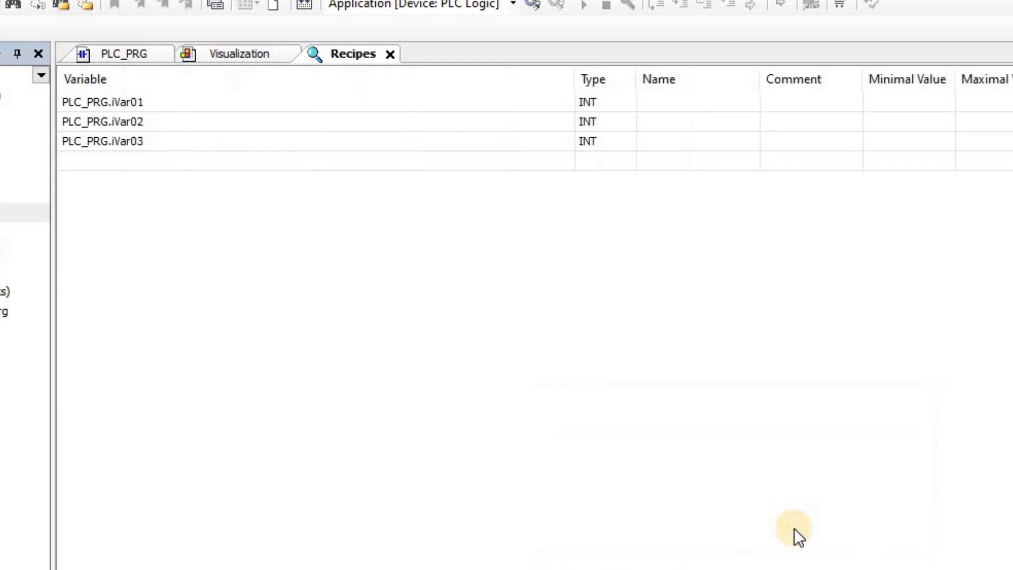
pyautogui.moveTo(587, 94)
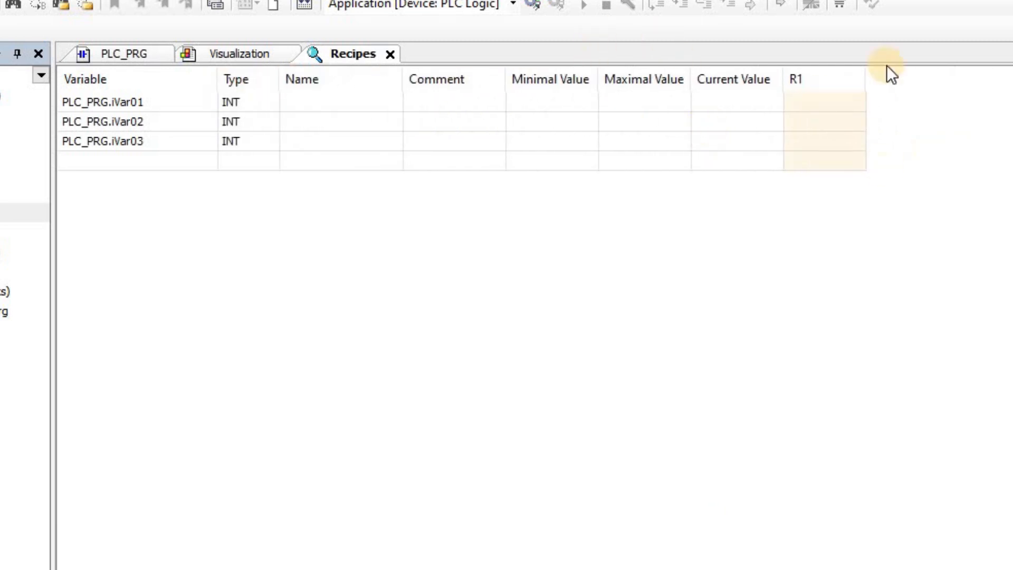
pyautogui.moveTo(916, 164)
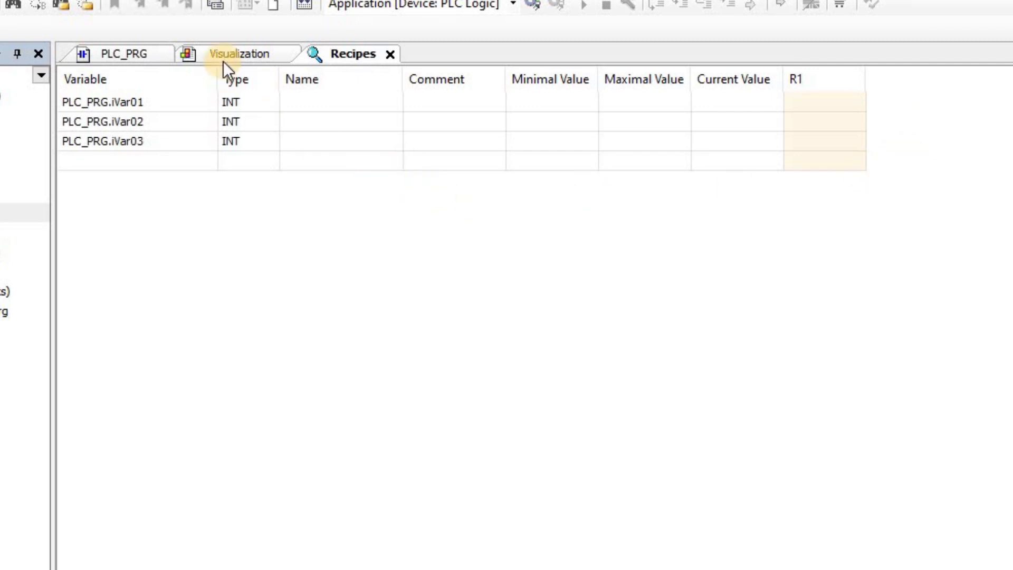
# Add a visualization text field reading 'Int Var 01: %i' with PLC_PRG.iVar01 as its text variable.
pyautogui.click(234, 52)
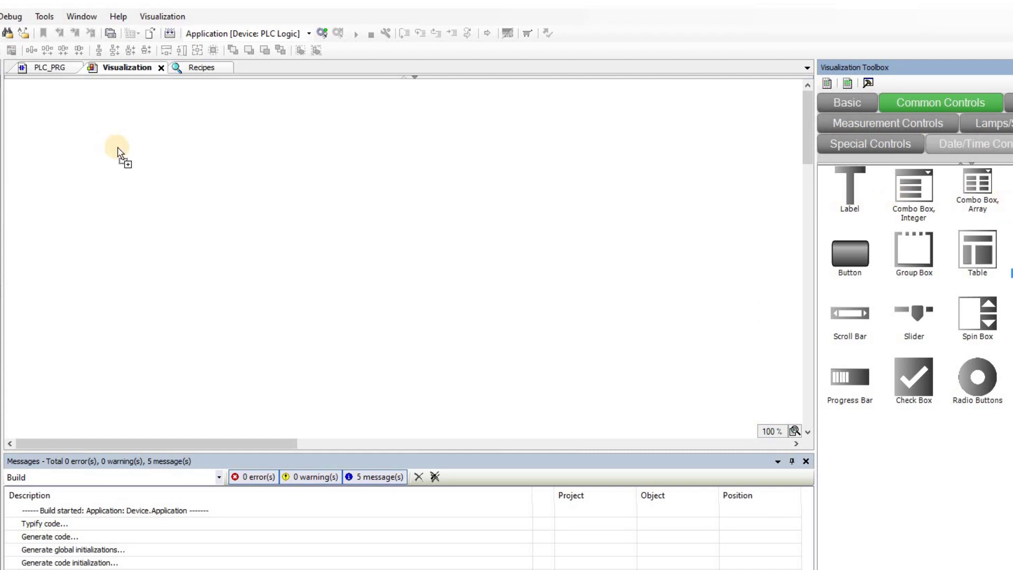
pyautogui.click(120, 151)
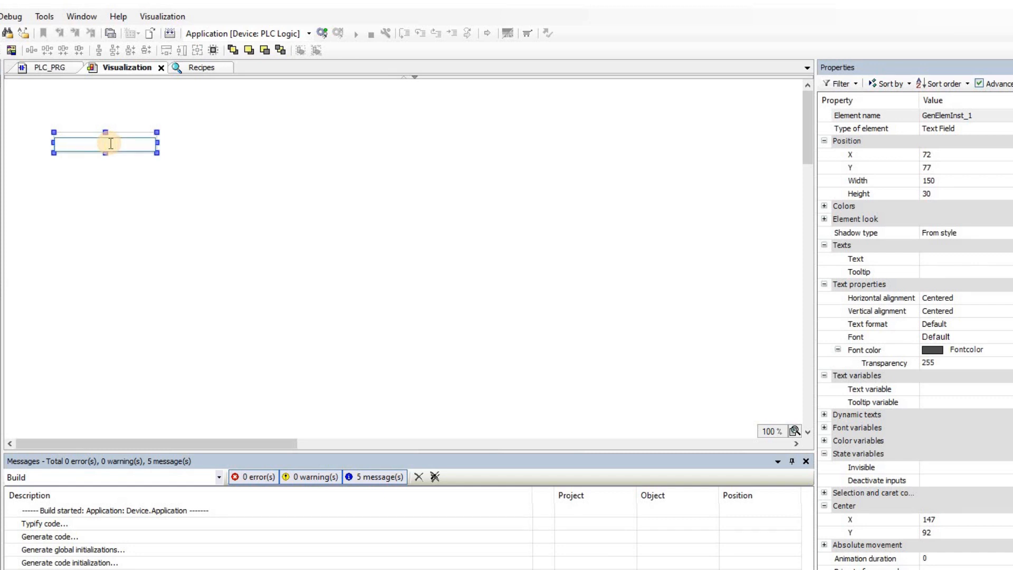
pyautogui.write('Int Var')
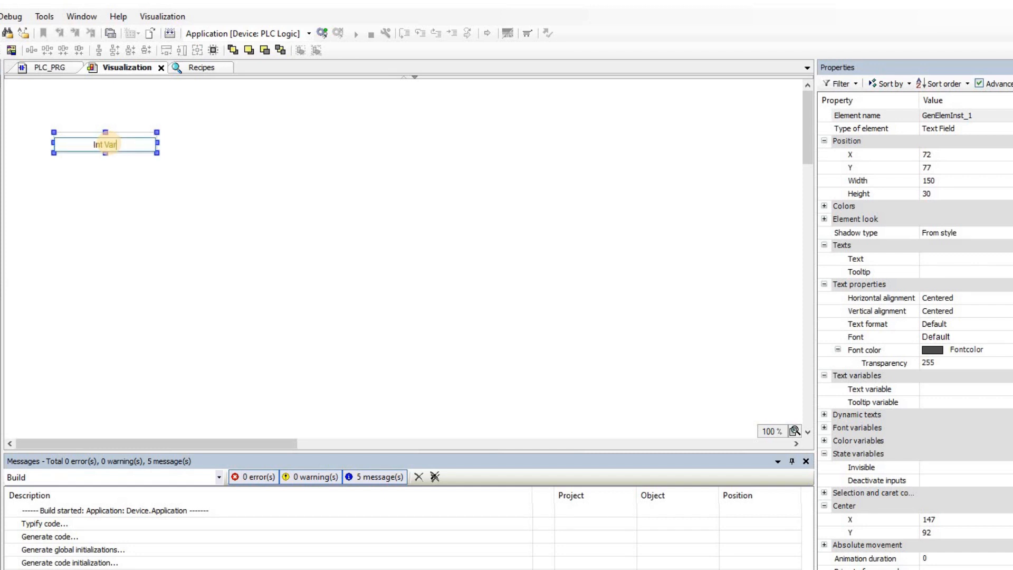
pyautogui.write('01')
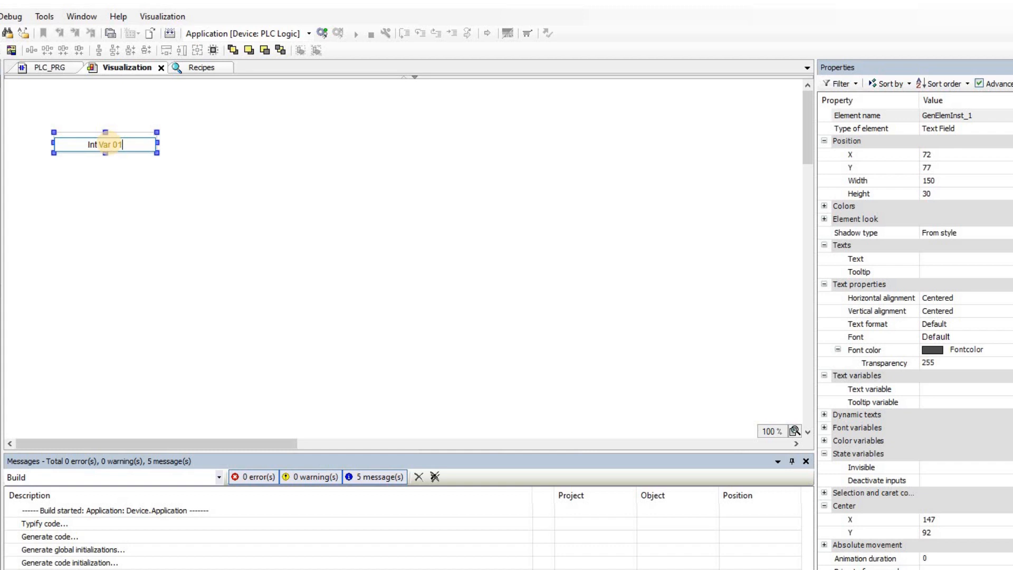
pyautogui.write(': %i')
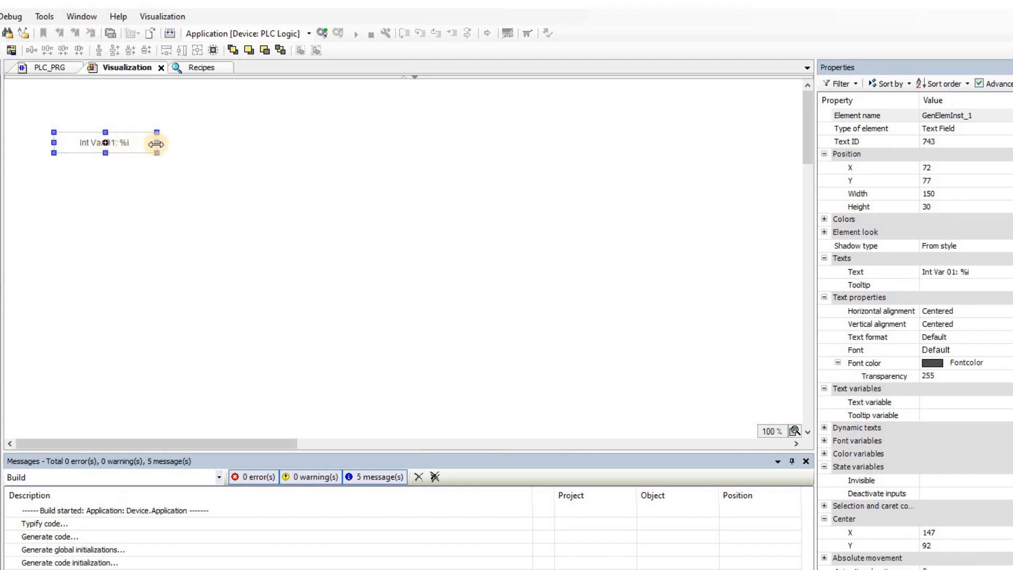
pyautogui.moveTo(950, 266)
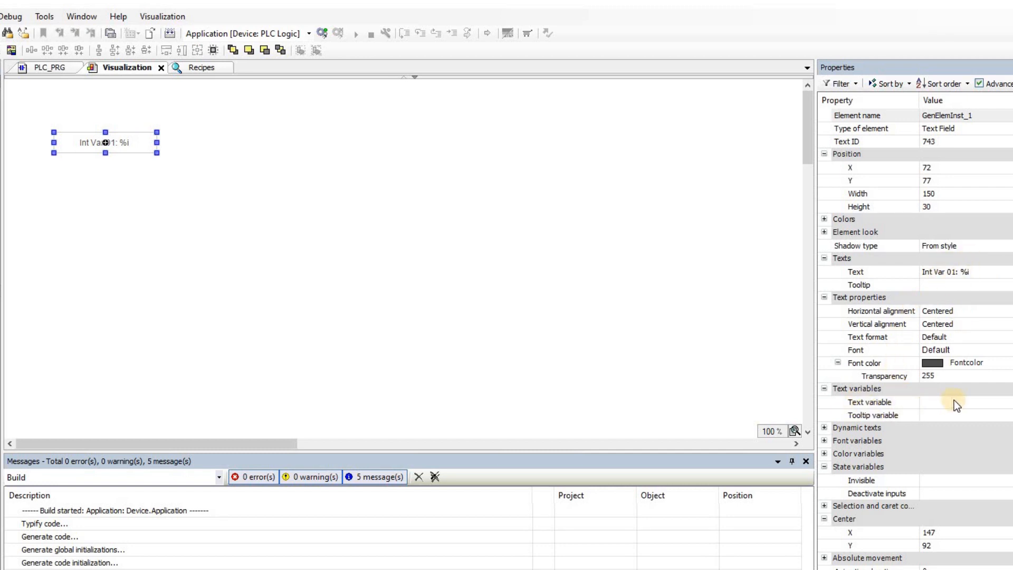
pyautogui.click(954, 402)
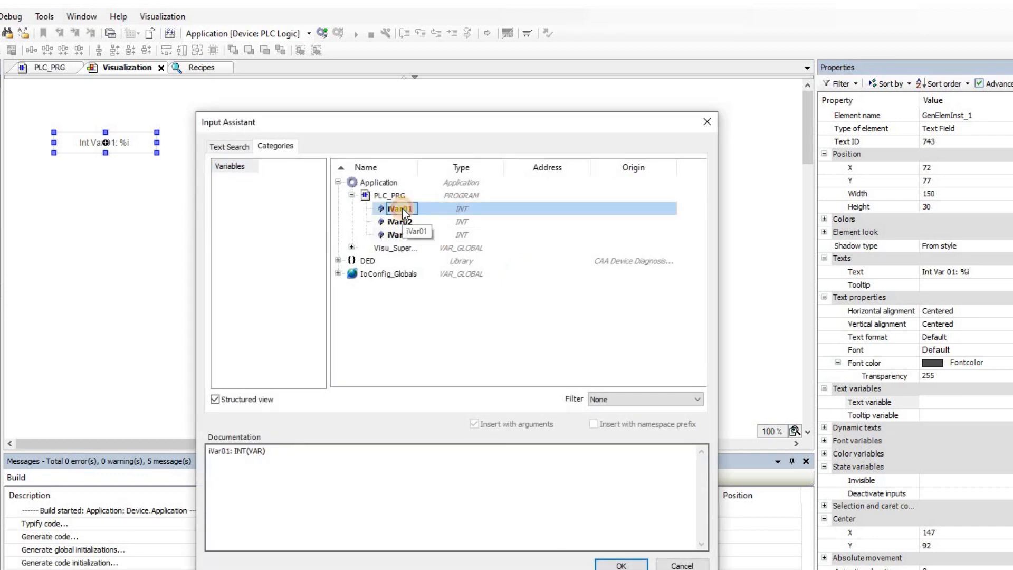
pyautogui.click(621, 566)
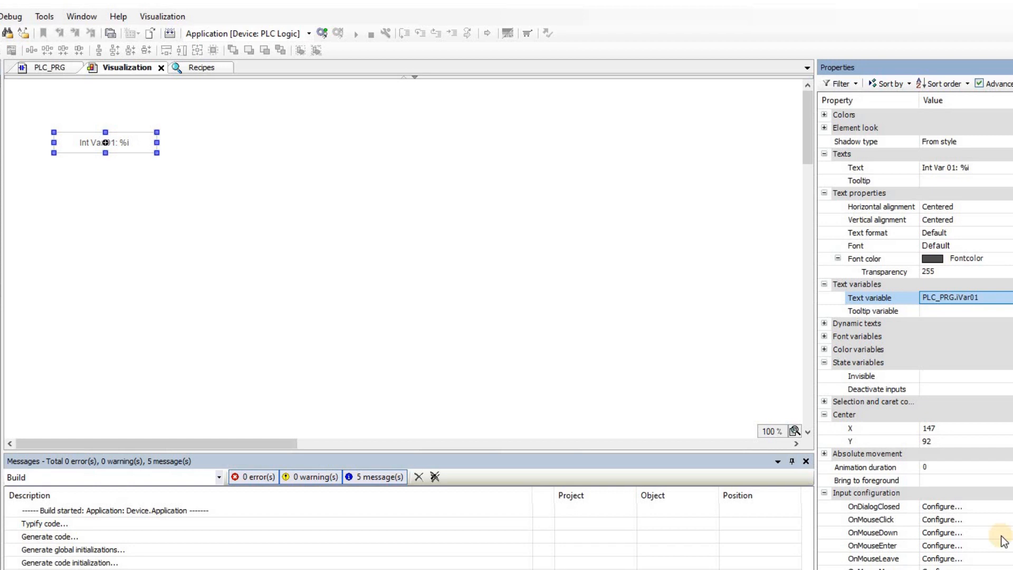
# Give the field an OnMouseClick Write Variable action so clicking it writes the variable.
pyautogui.click(941, 519)
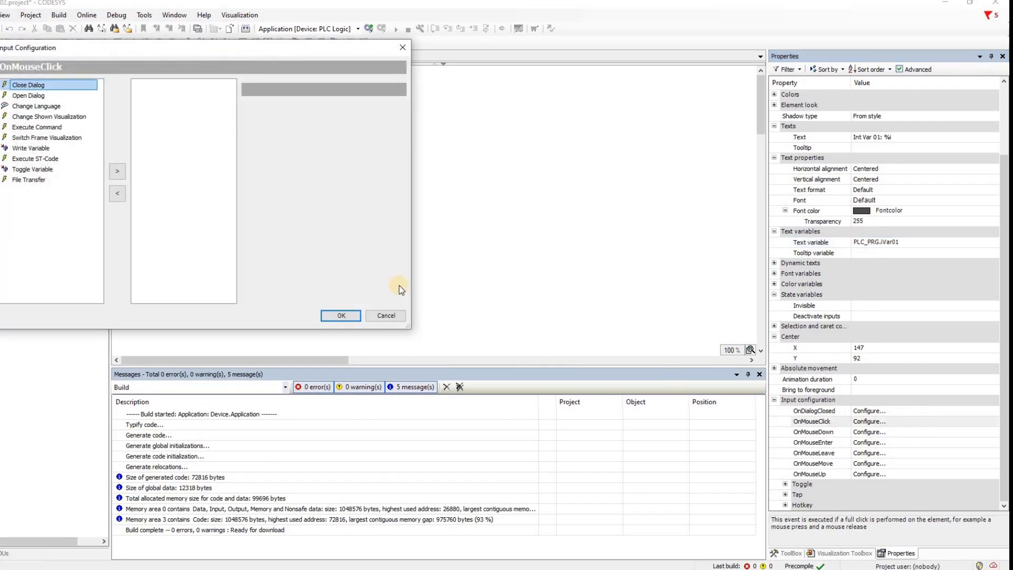
pyautogui.click(31, 148)
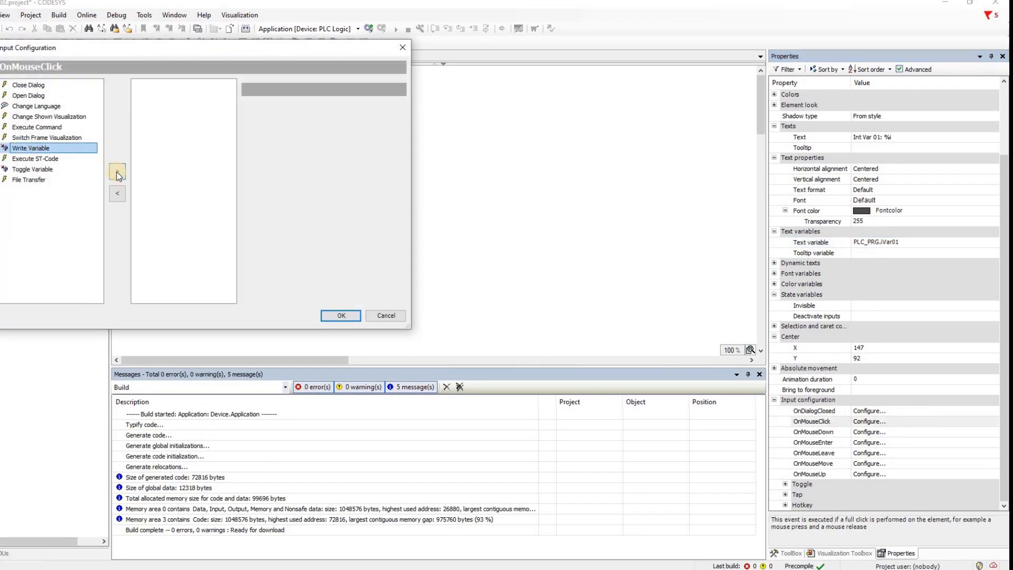
pyautogui.click(118, 171)
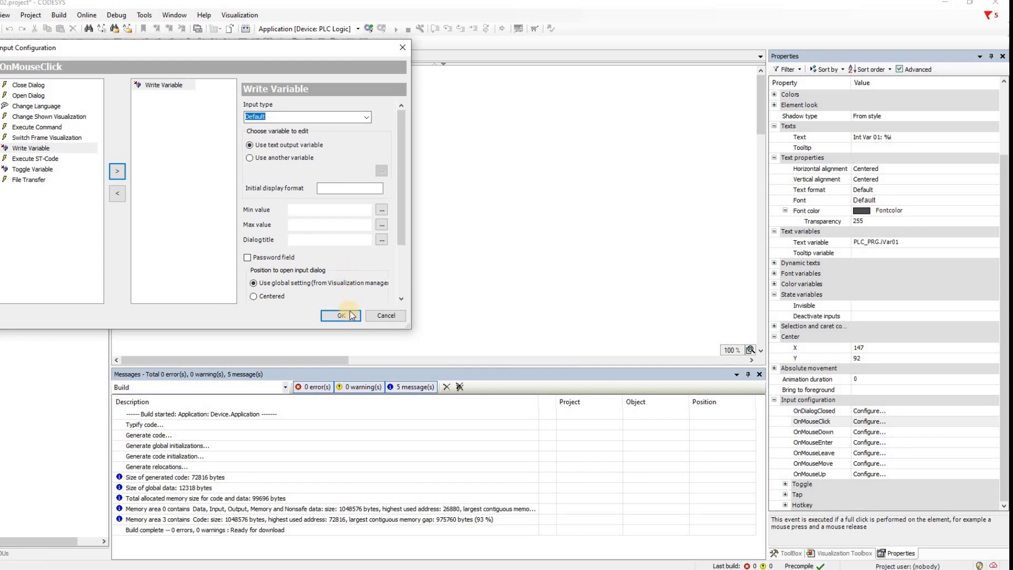
pyautogui.click(341, 316)
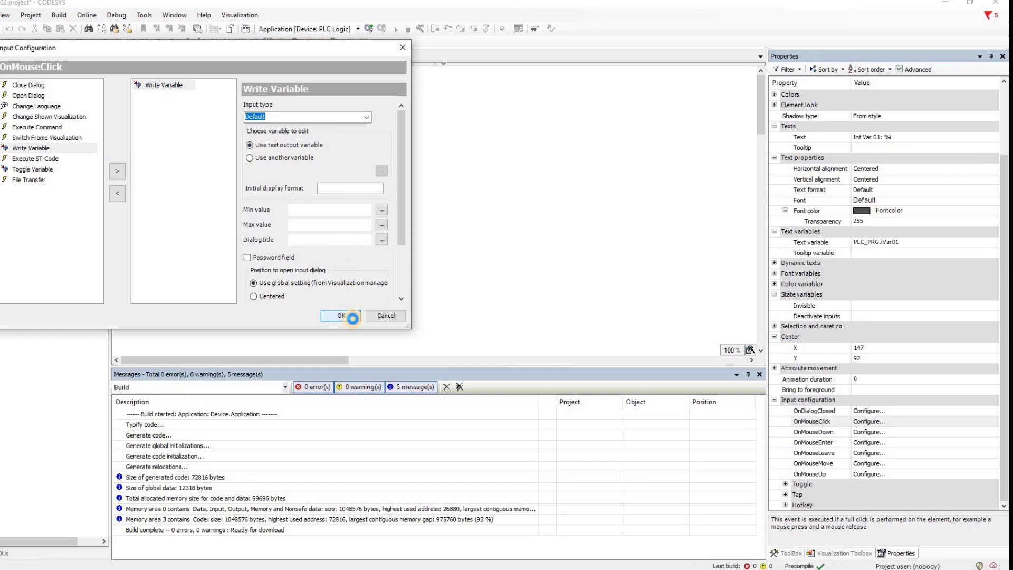
pyautogui.click(348, 316)
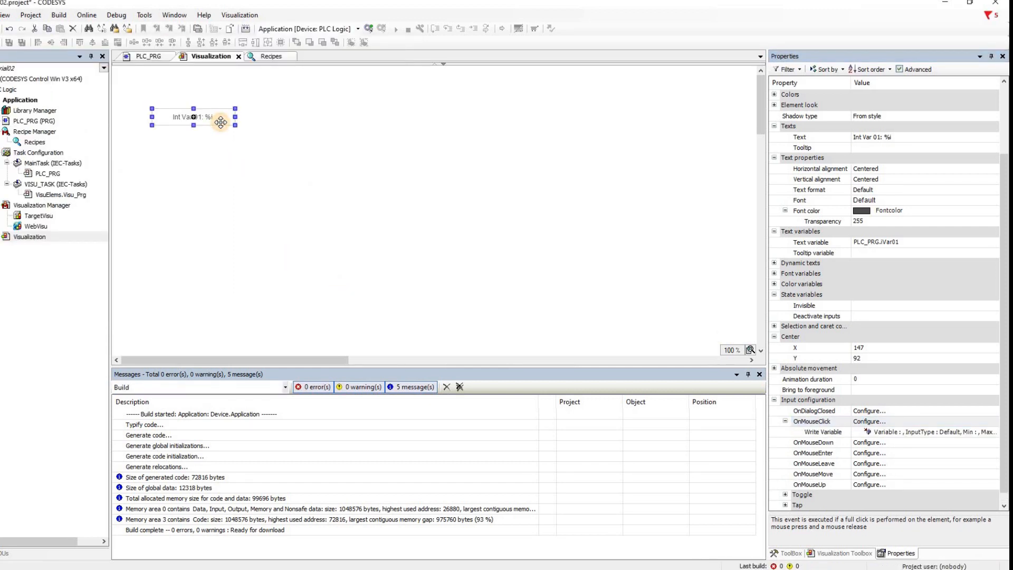
pyautogui.moveTo(221, 117); pyautogui.dragTo(221, 123)
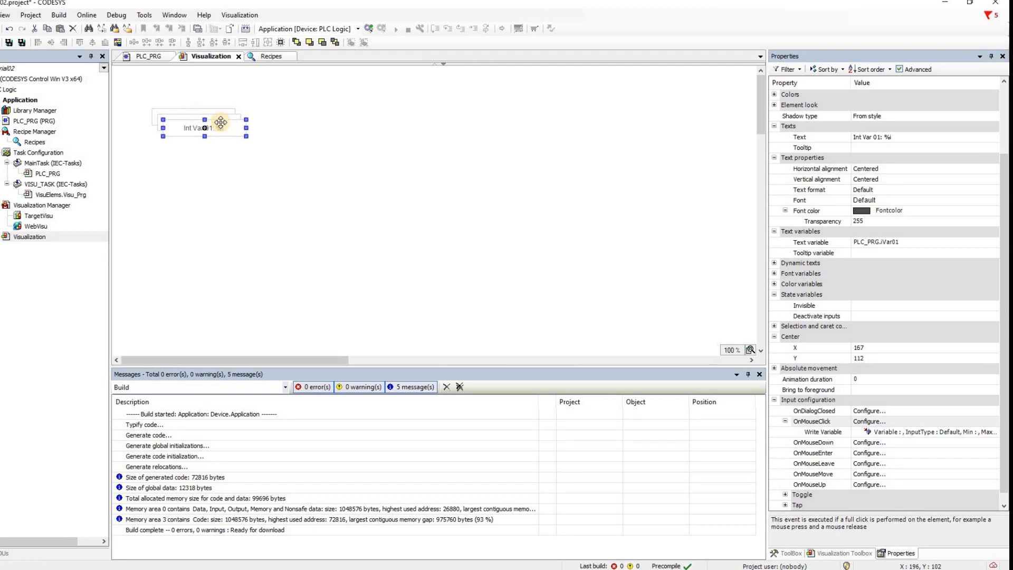
pyautogui.moveTo(204, 128); pyautogui.dragTo(203, 164)
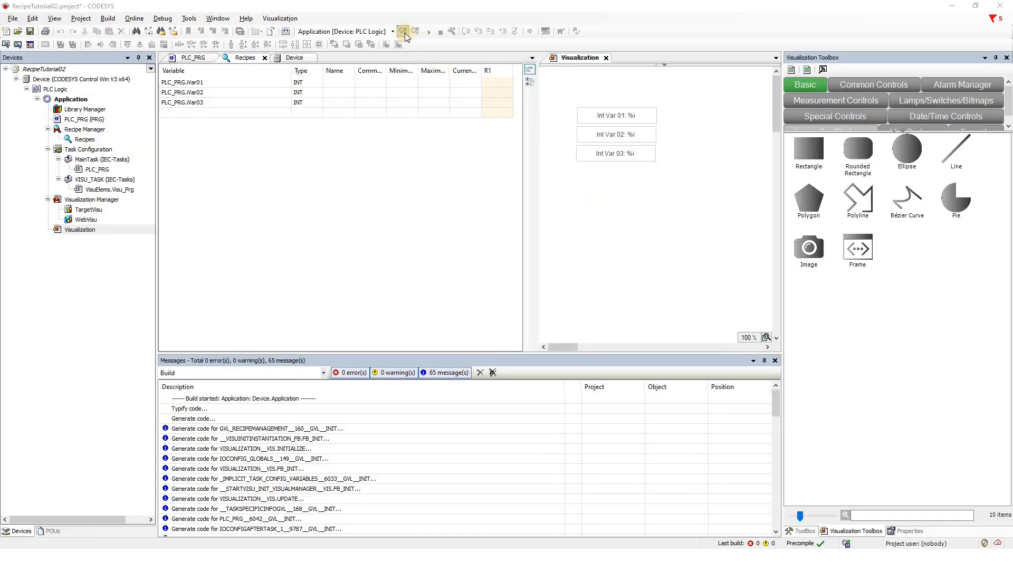
pyautogui.moveTo(617, 154)
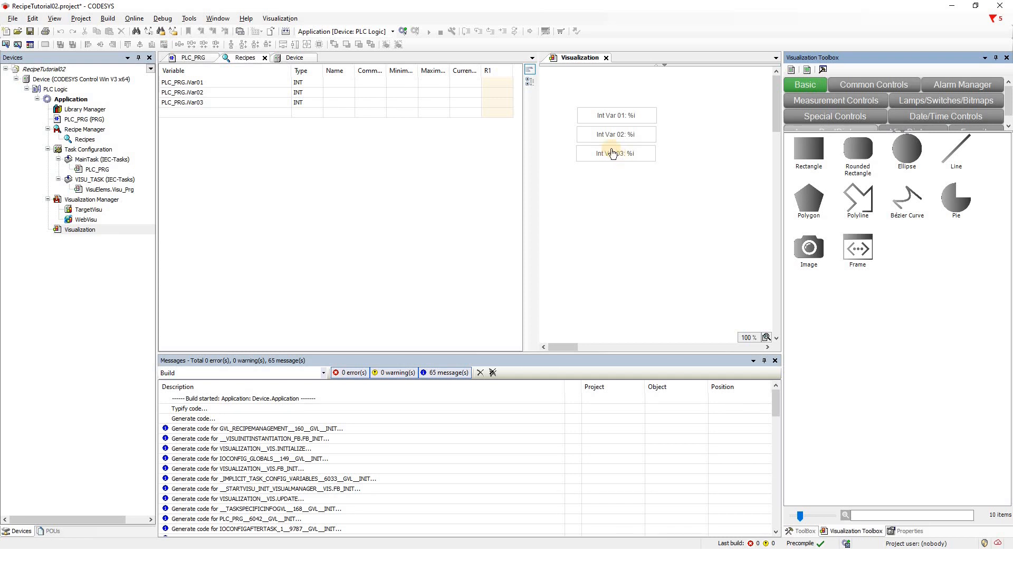
pyautogui.moveTo(600, 175)
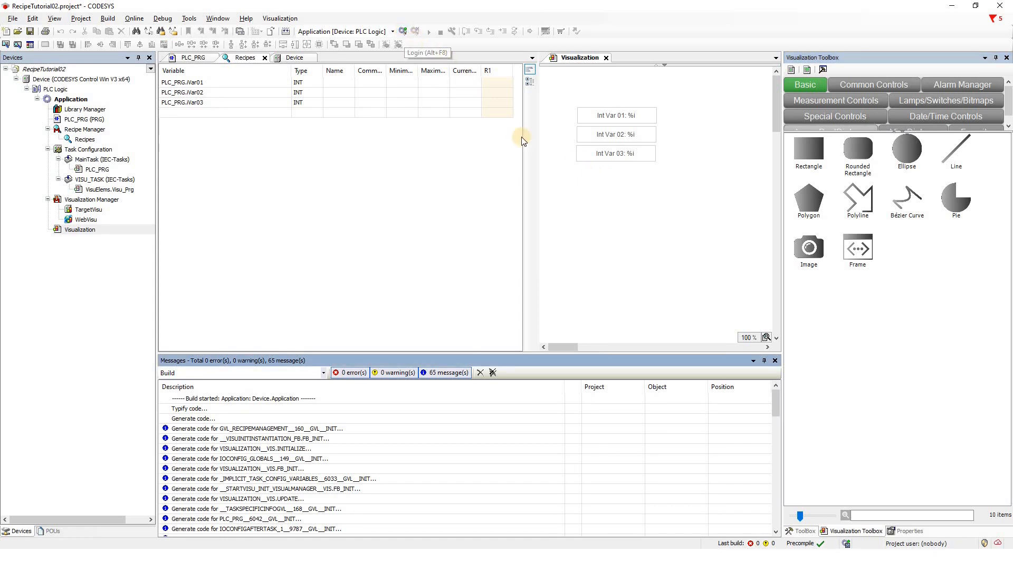
# Log in with download to run the application and enter 11 in the Int Var 01 field.
pyautogui.click(403, 31)
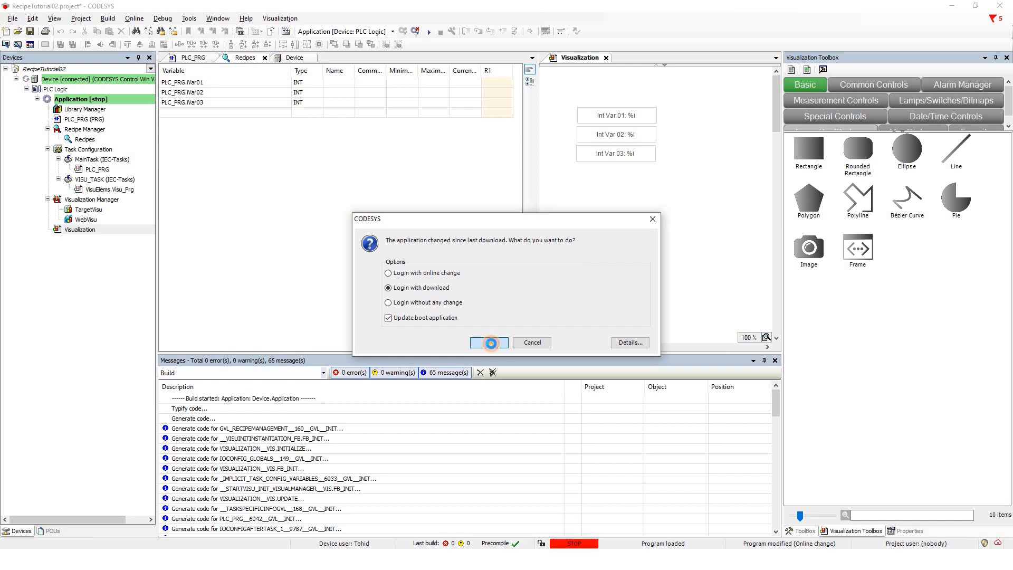
pyautogui.click(489, 342)
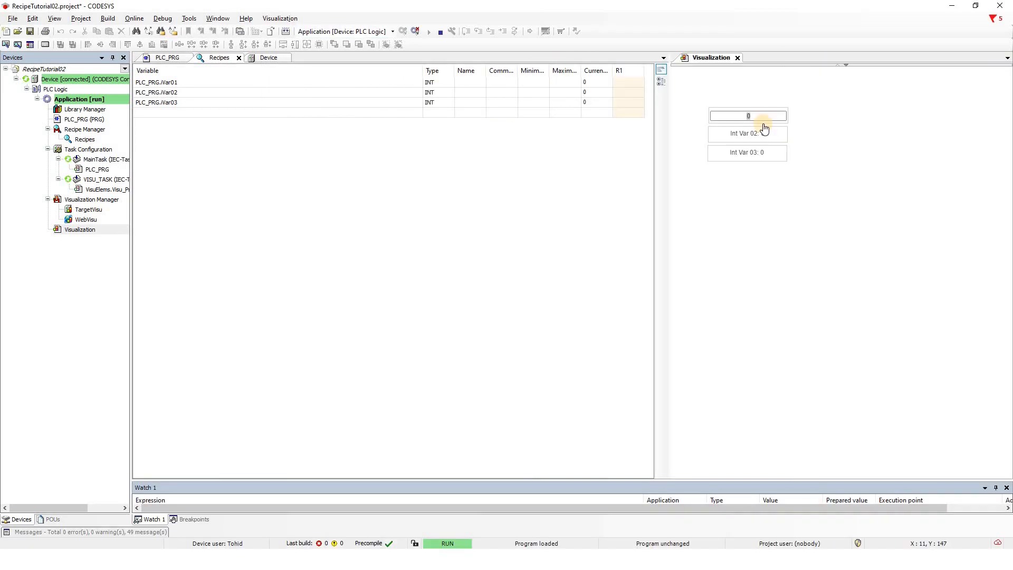
pyautogui.click(746, 115)
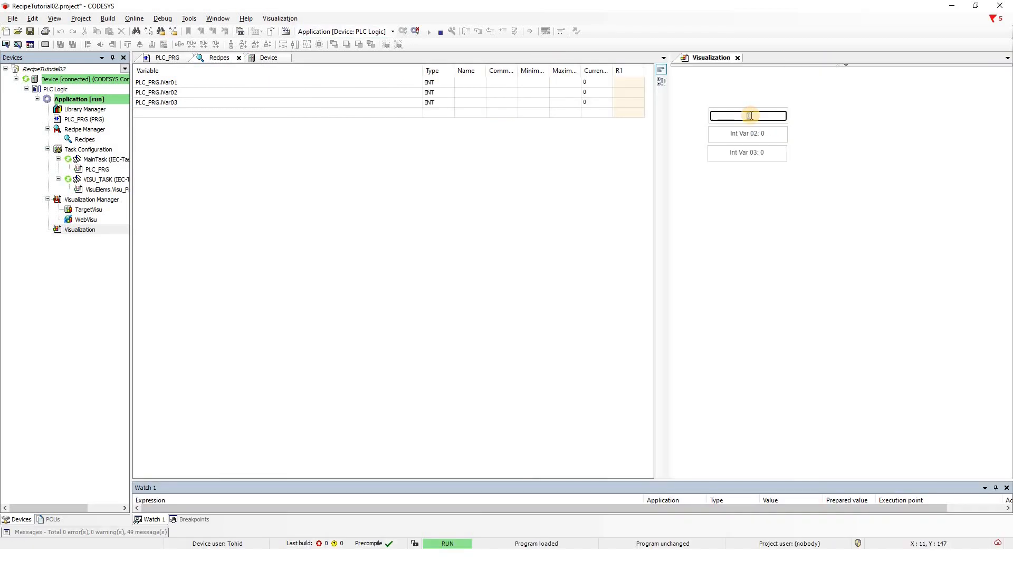
pyautogui.write('11')
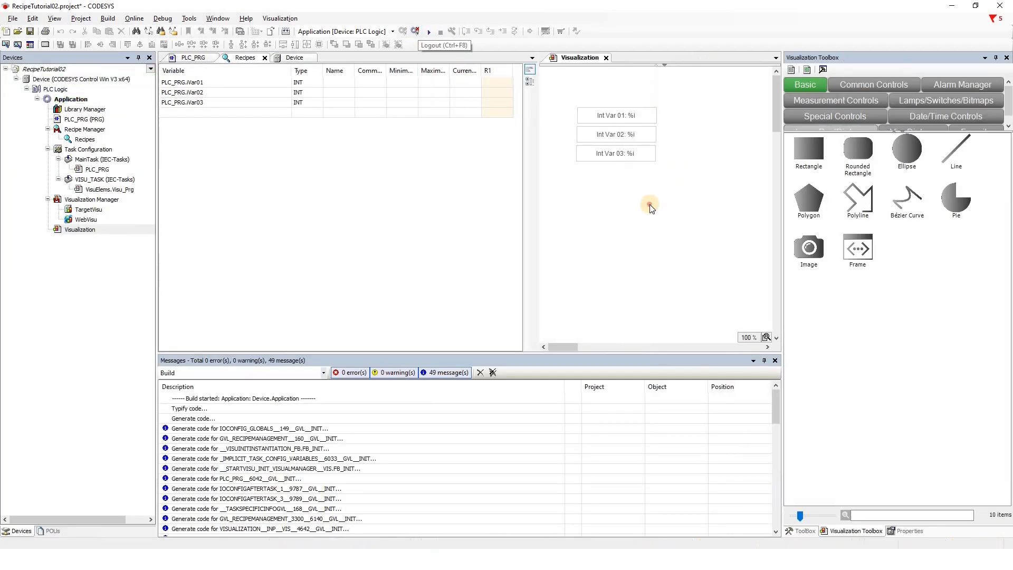
# Place a rectangle labelled 'Save as Recipe' below the Int Var 03 field.
pyautogui.click(808, 148)
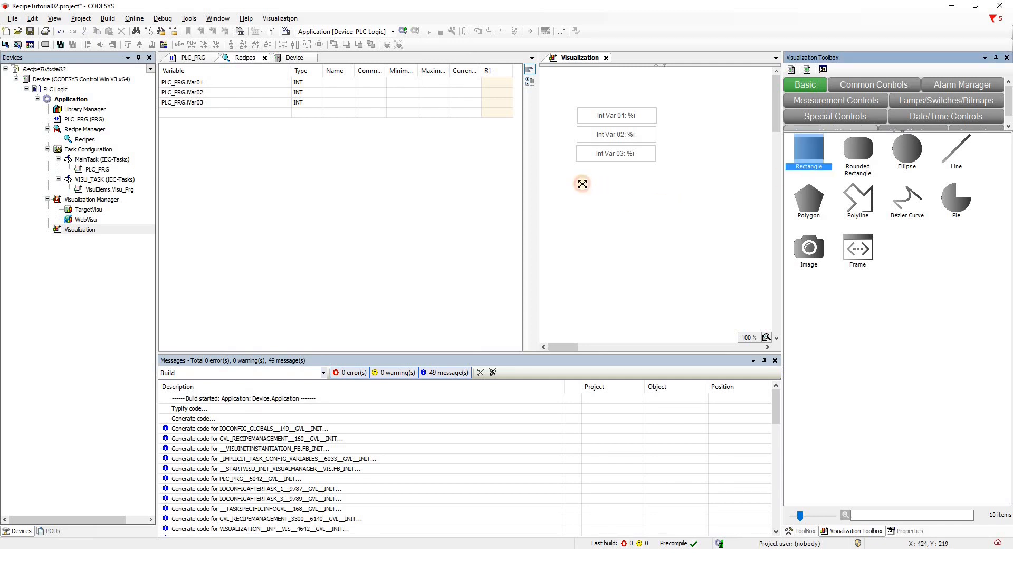
pyautogui.click(583, 184)
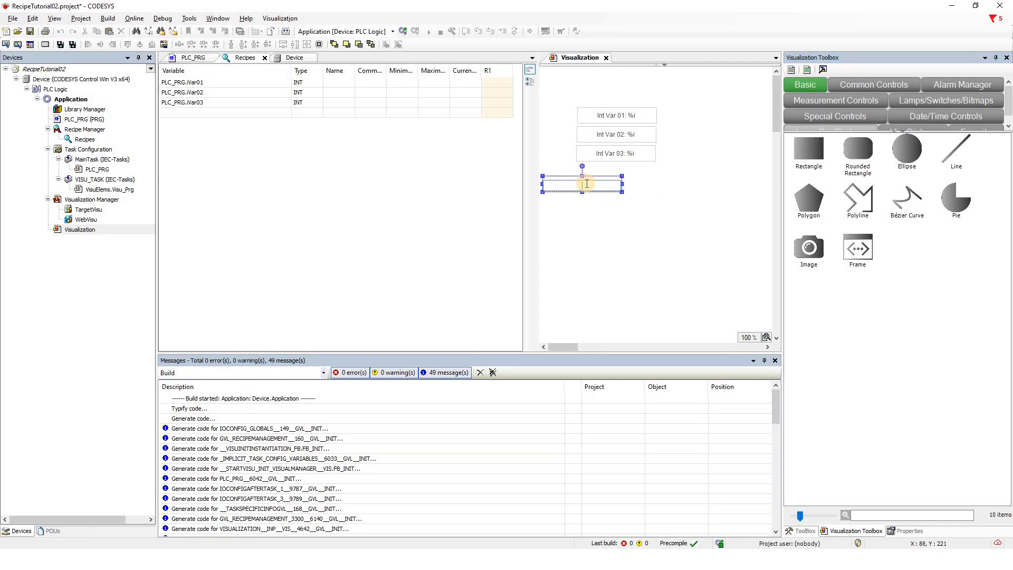
pyautogui.write('Save as Recipe')
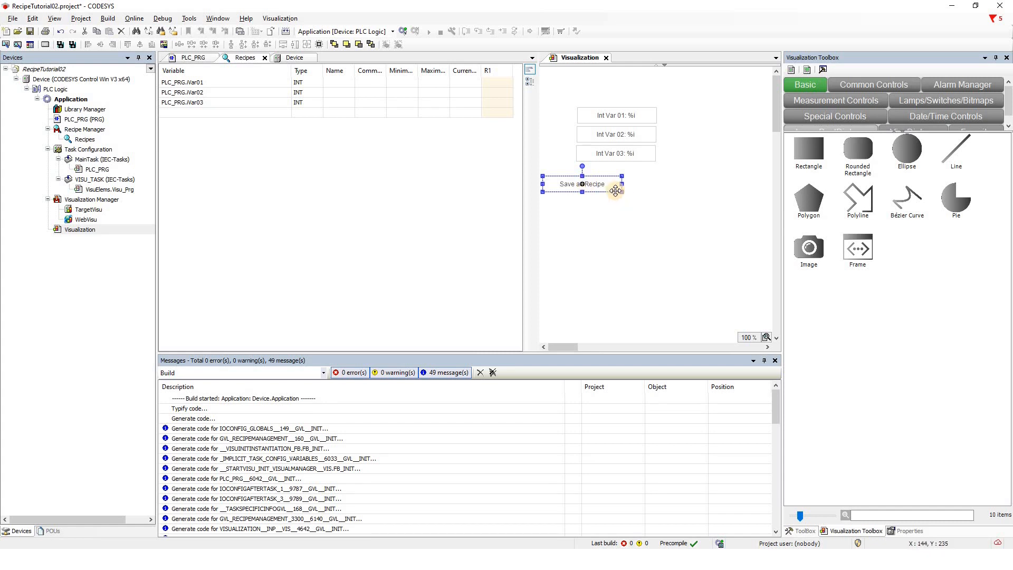
pyautogui.click(909, 530)
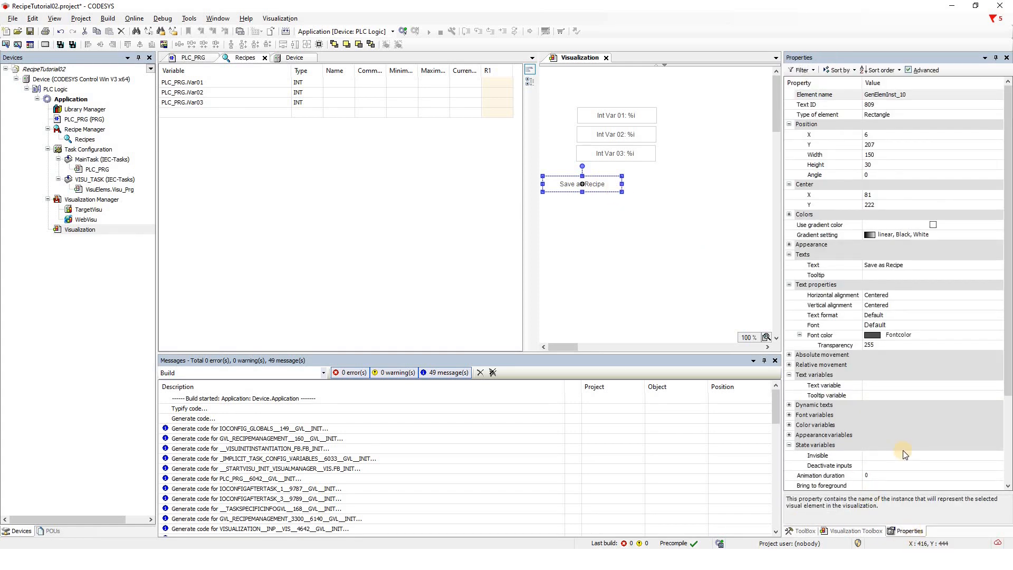
pyautogui.scroll(-3)
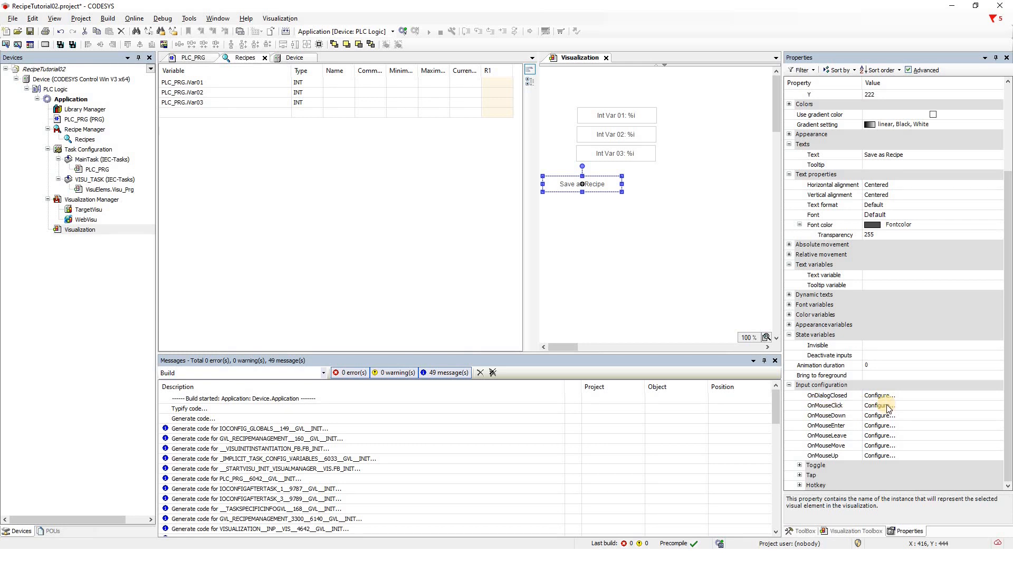
# Set its OnMouseClick to Execute Command 'Save Recipe in File' with 'Recipes','R1', and copy the button to the right.
pyautogui.click(880, 405)
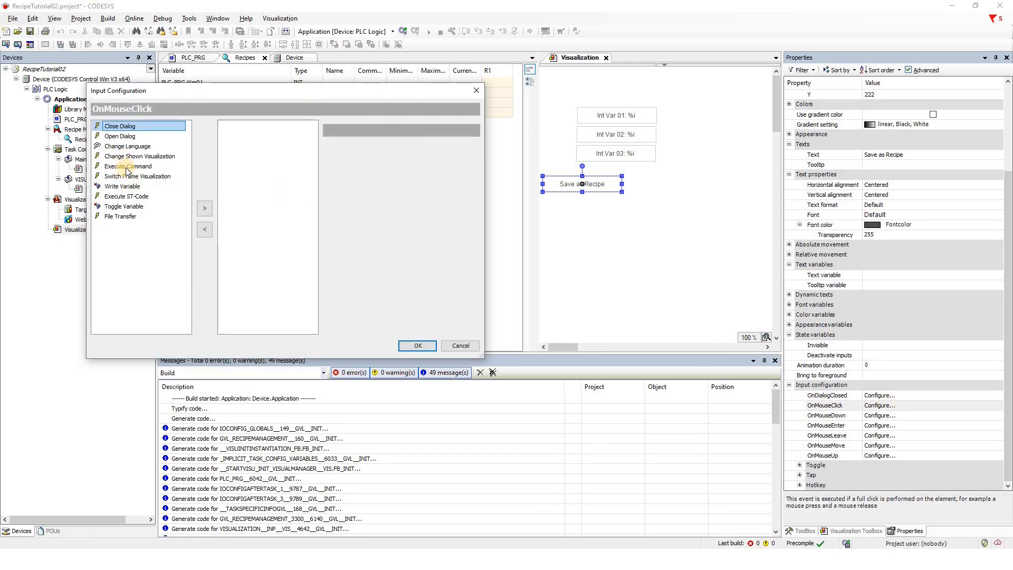
pyautogui.click(128, 165)
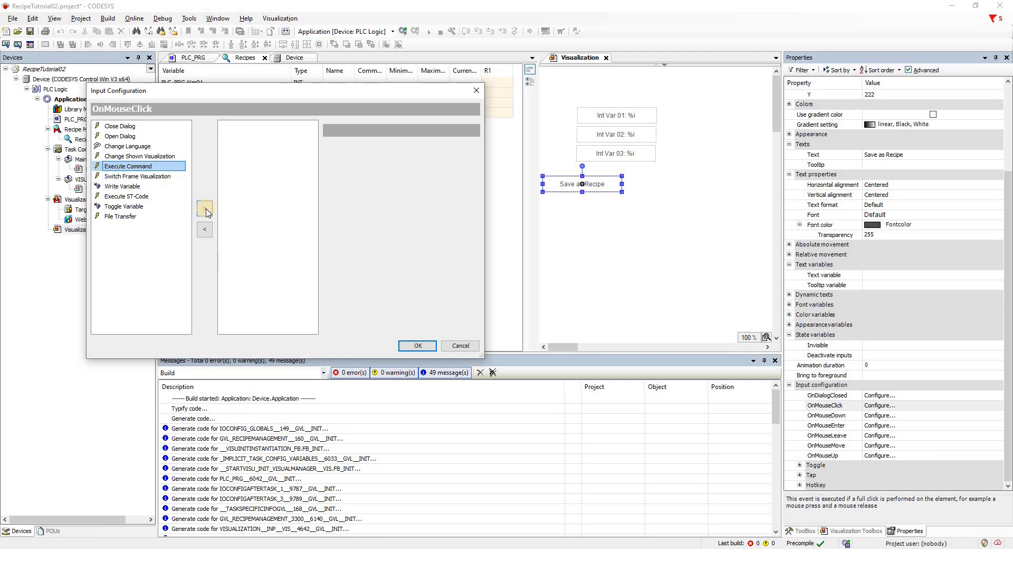
pyautogui.click(205, 208)
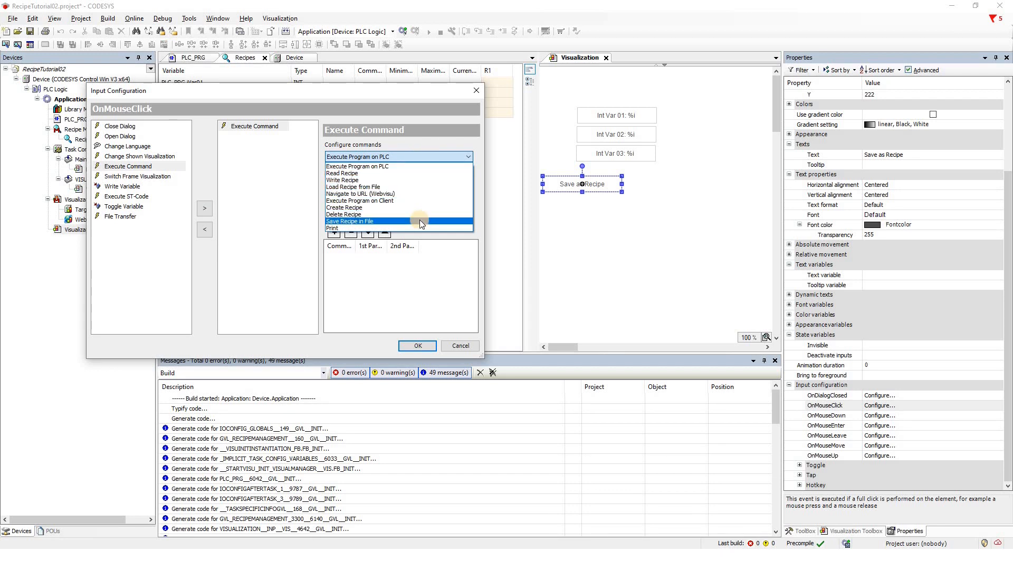
pyautogui.click(349, 222)
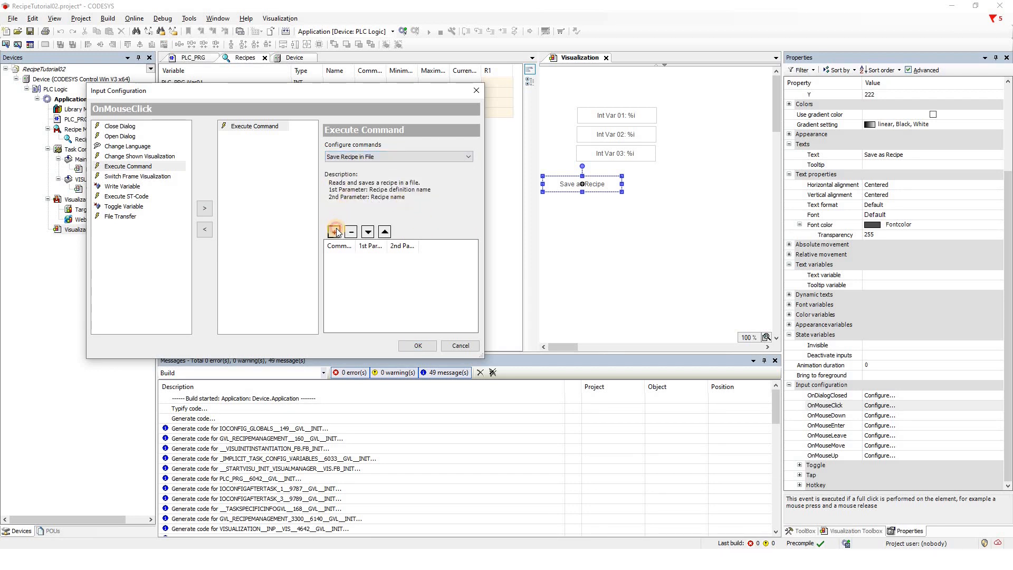
pyautogui.click(333, 231)
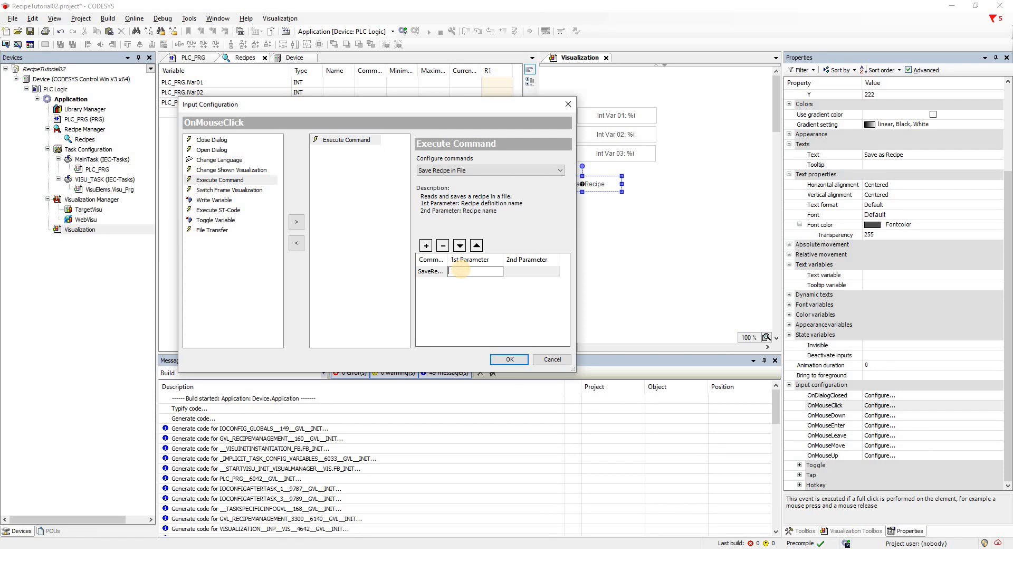
pyautogui.write("Recipes'")
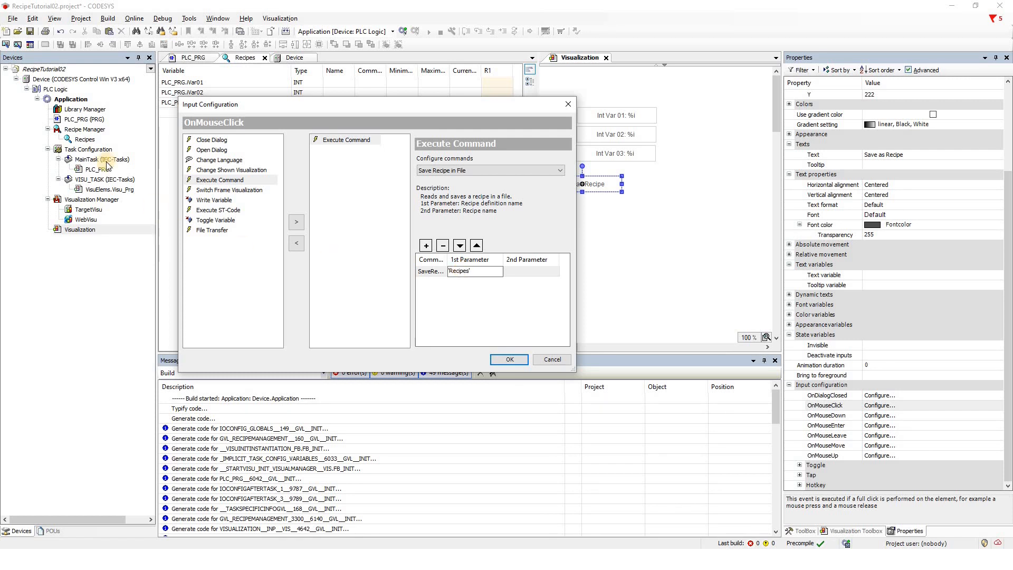
pyautogui.click(531, 271)
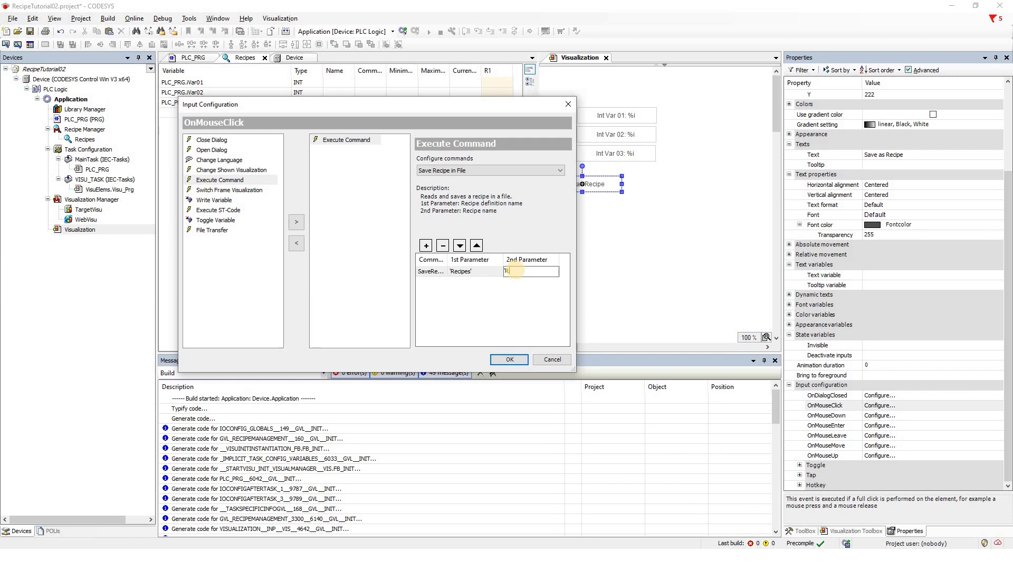
pyautogui.click(509, 358)
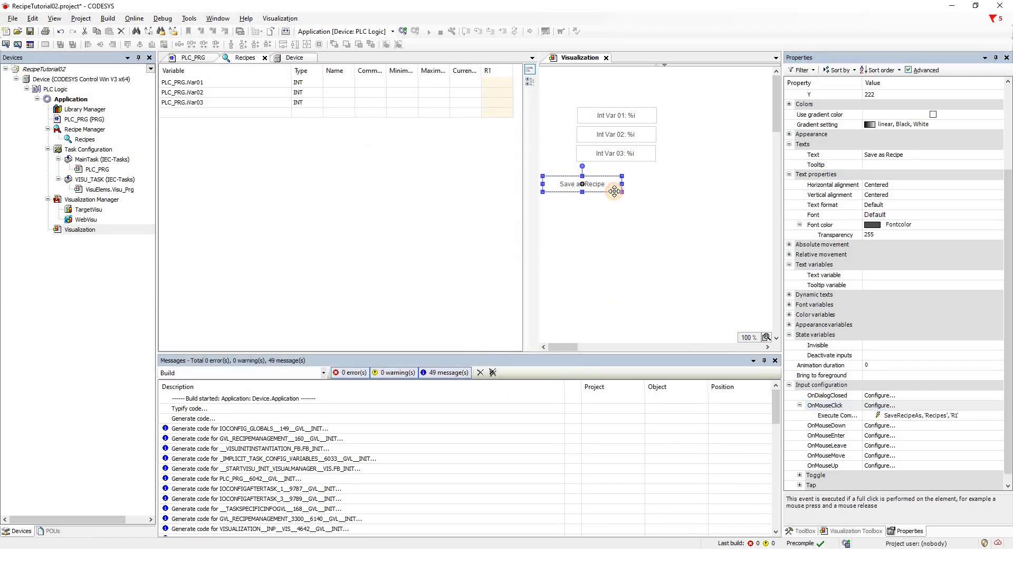
pyautogui.moveTo(580, 184); pyautogui.dragTo(674, 181)
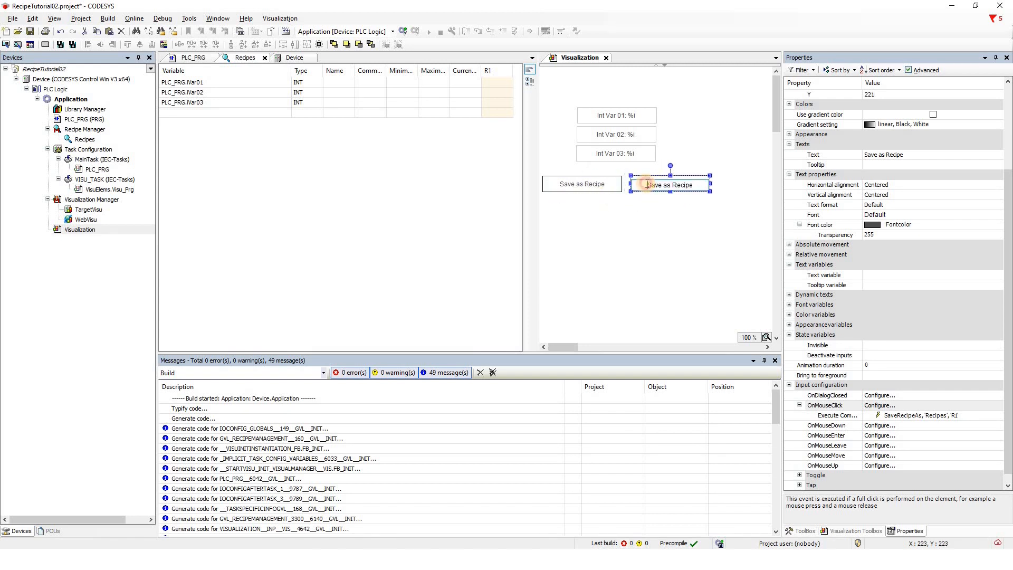
# Relabel the copy 'Load from Recipe' and edit its Execute Command parameters.
pyautogui.doubleClick(660, 184)
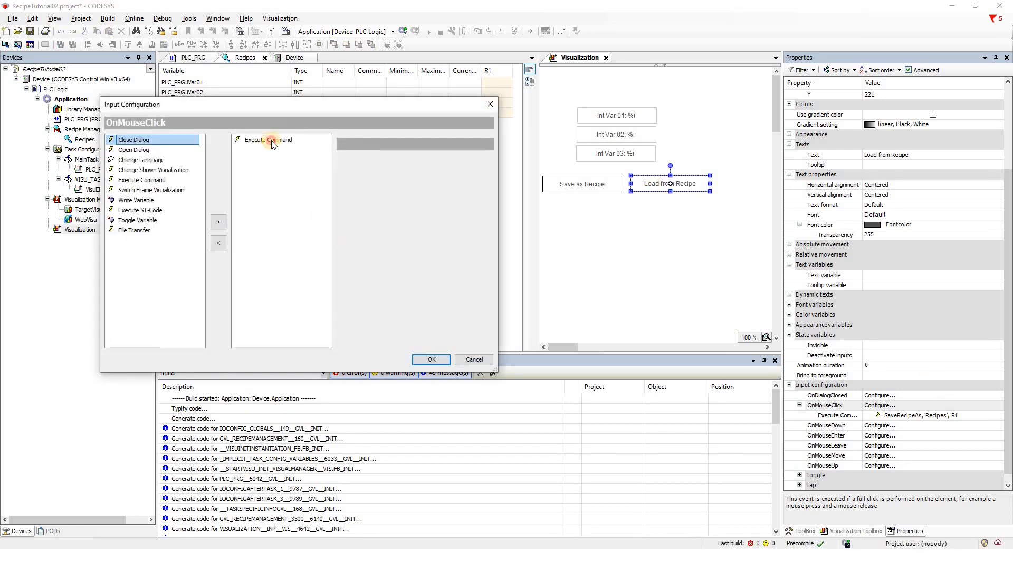
pyautogui.click(269, 139)
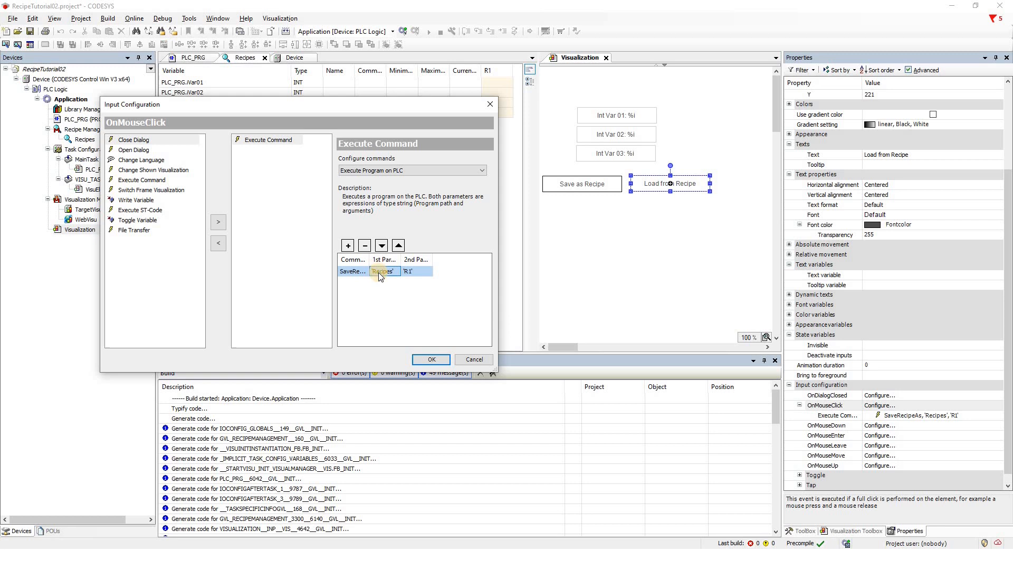
pyautogui.click(472, 170)
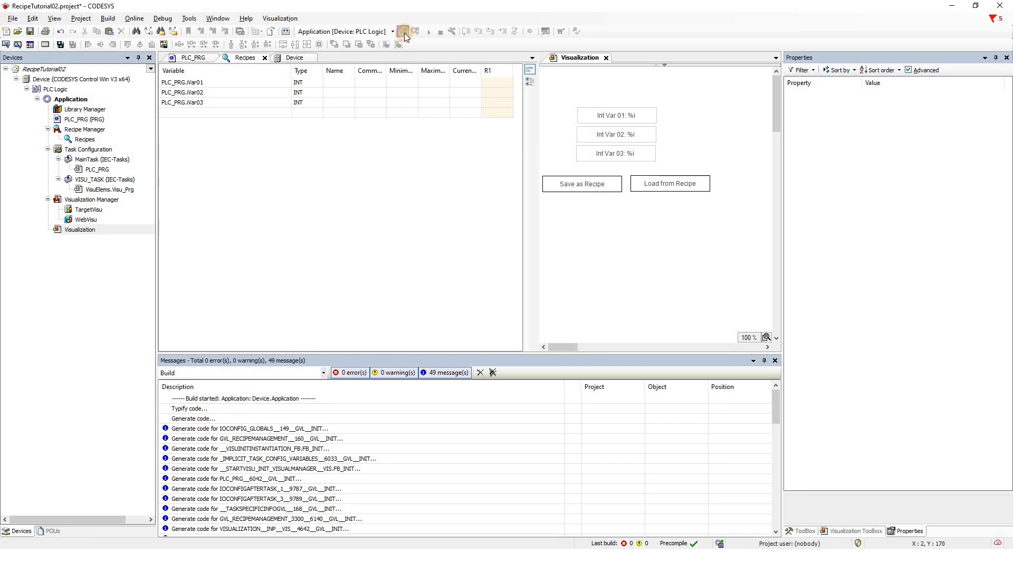
# Log in with download and enter values into the Int Var fields of the running visualization.
pyautogui.click(405, 31)
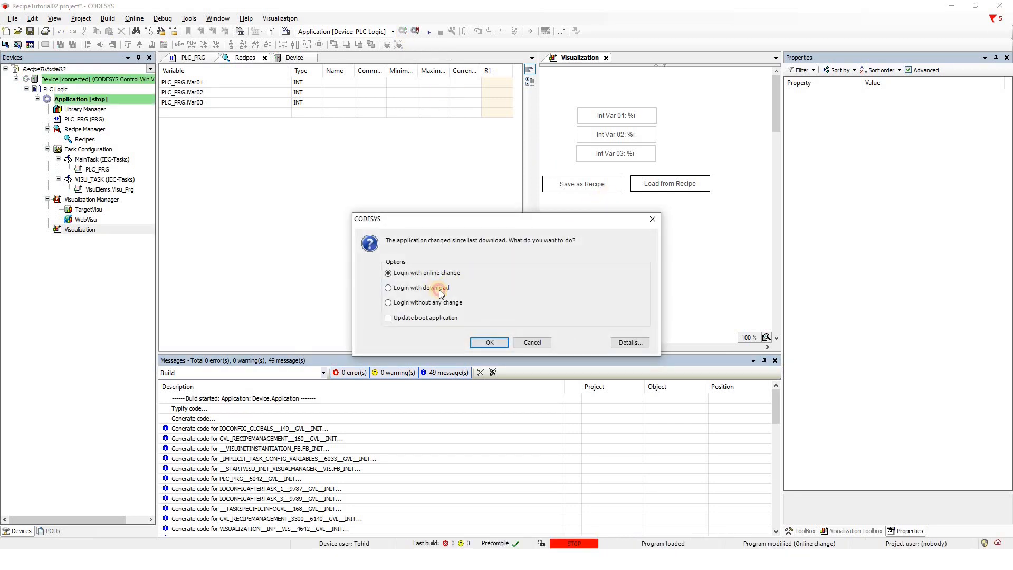
pyautogui.click(488, 342)
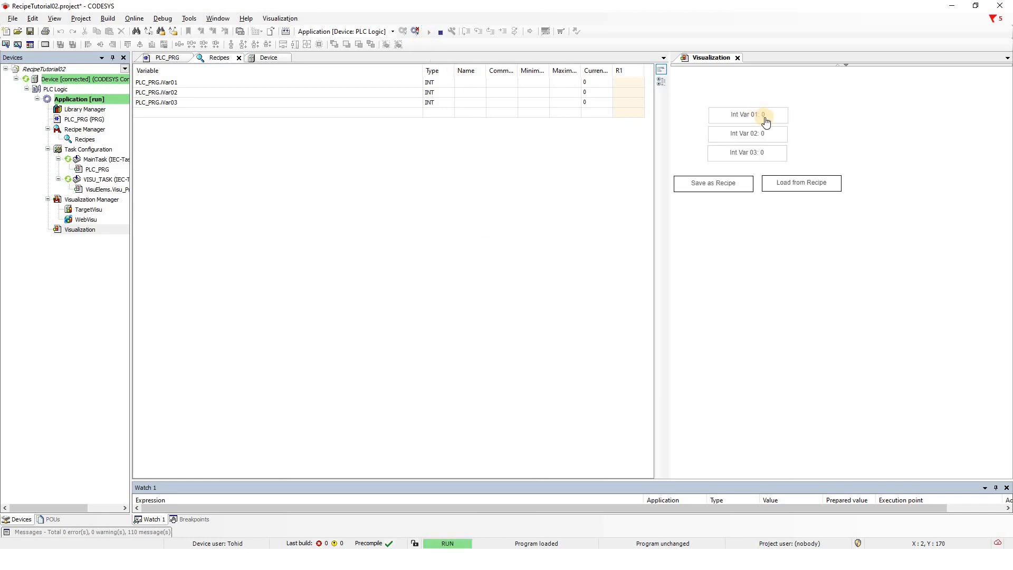
pyautogui.click(747, 115)
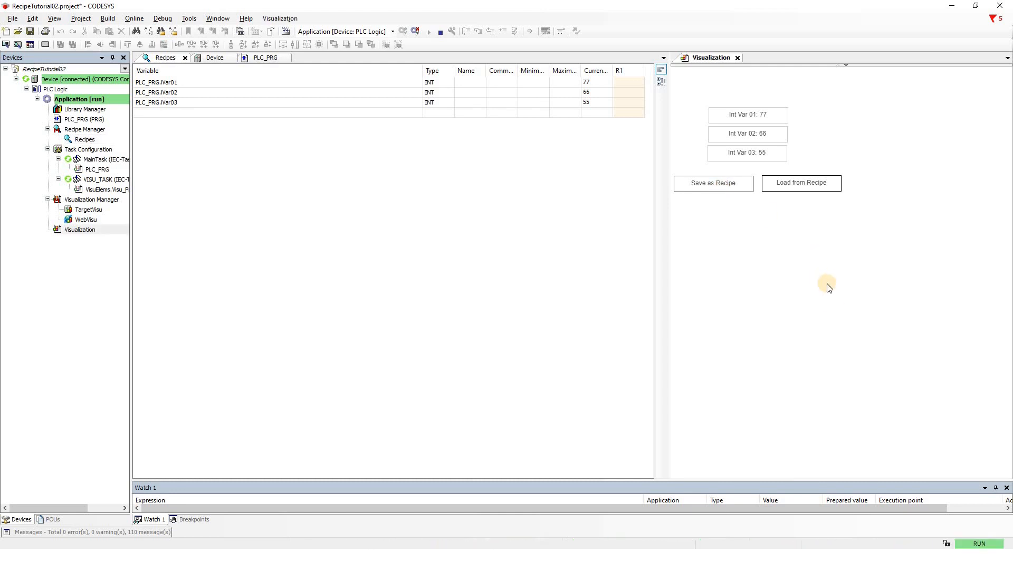
pyautogui.click(713, 183)
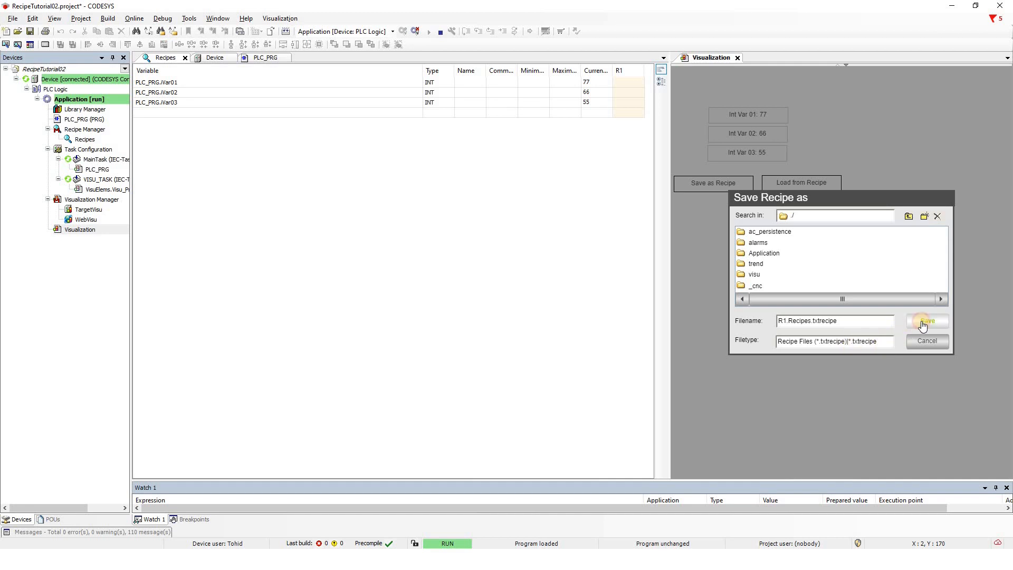
# Save the first recipe file R1 with the current variable values.
pyautogui.click(926, 321)
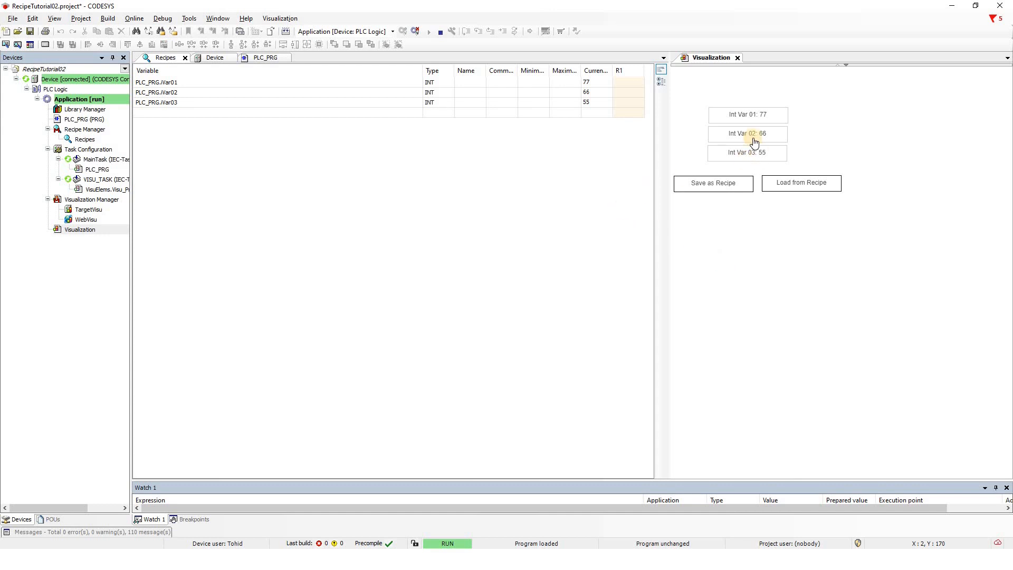
pyautogui.moveTo(759, 117)
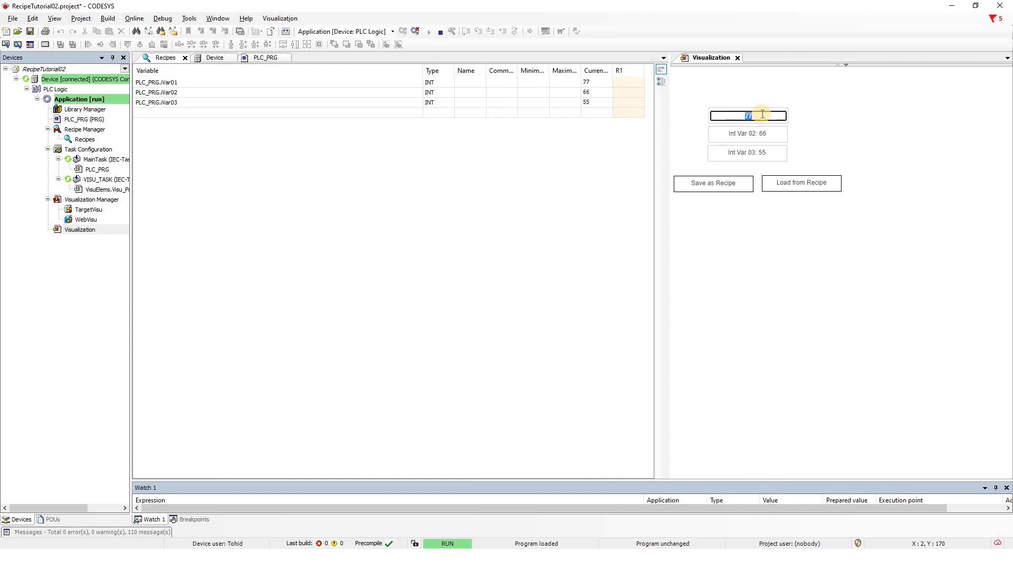
# Change a value to 88 and save the set as recipe R2, renaming the file on the on-screen keyboard.
pyautogui.write('88')
pyautogui.click(747, 152)
pyautogui.write('100')
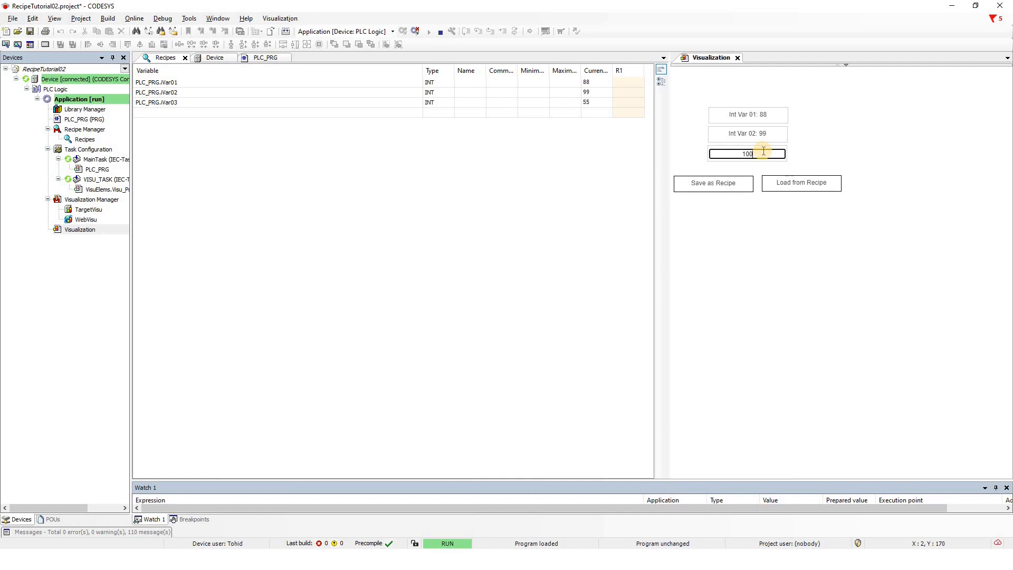
pyautogui.click(713, 184)
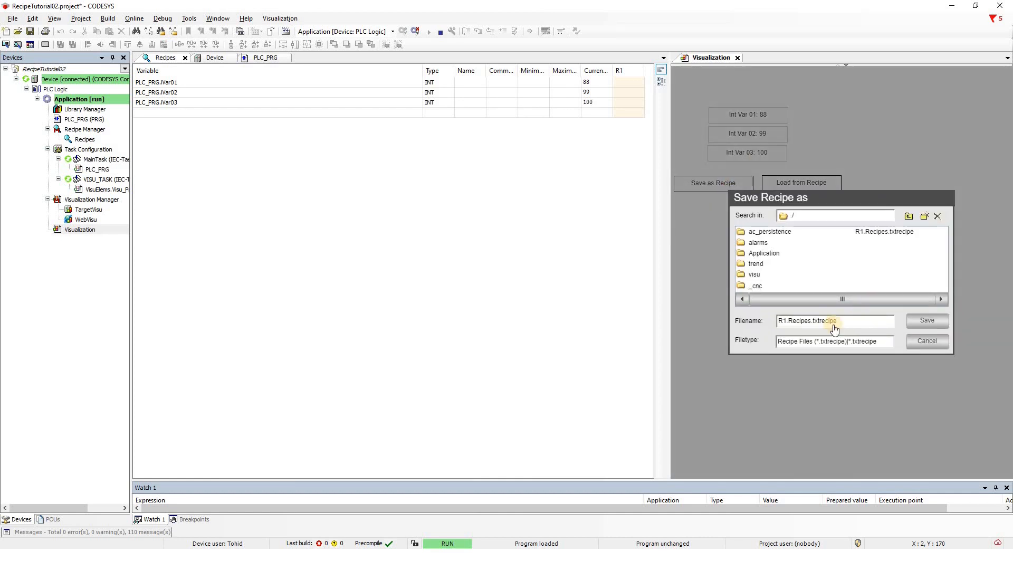
pyautogui.click(833, 321)
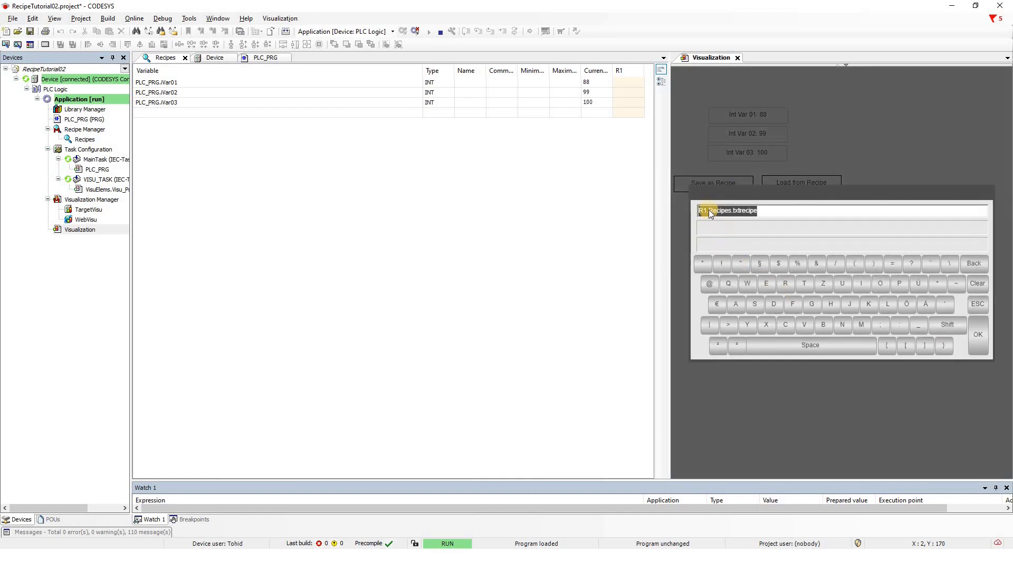
pyautogui.click(975, 264)
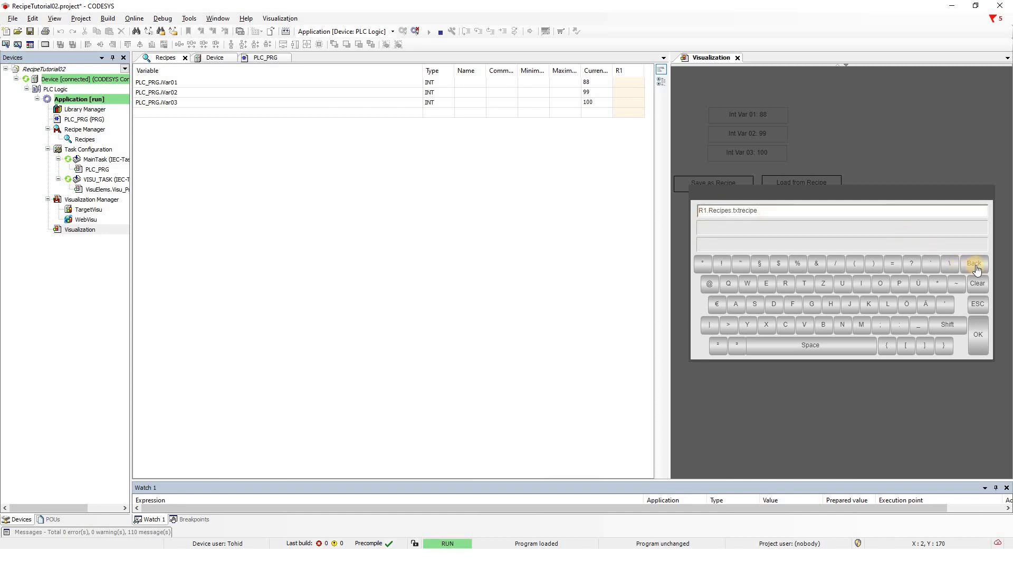
pyautogui.click(976, 262)
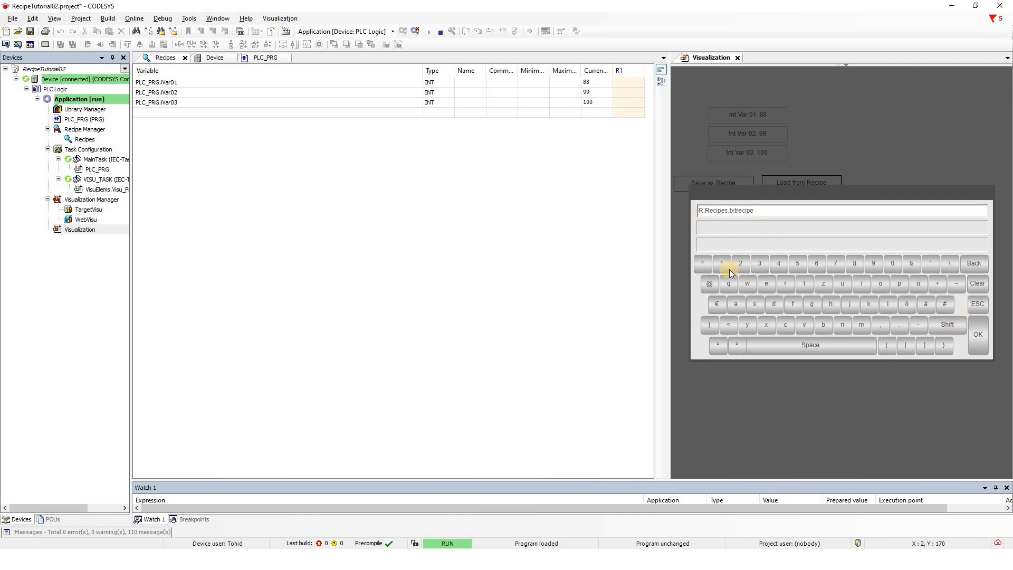
pyautogui.click(741, 264)
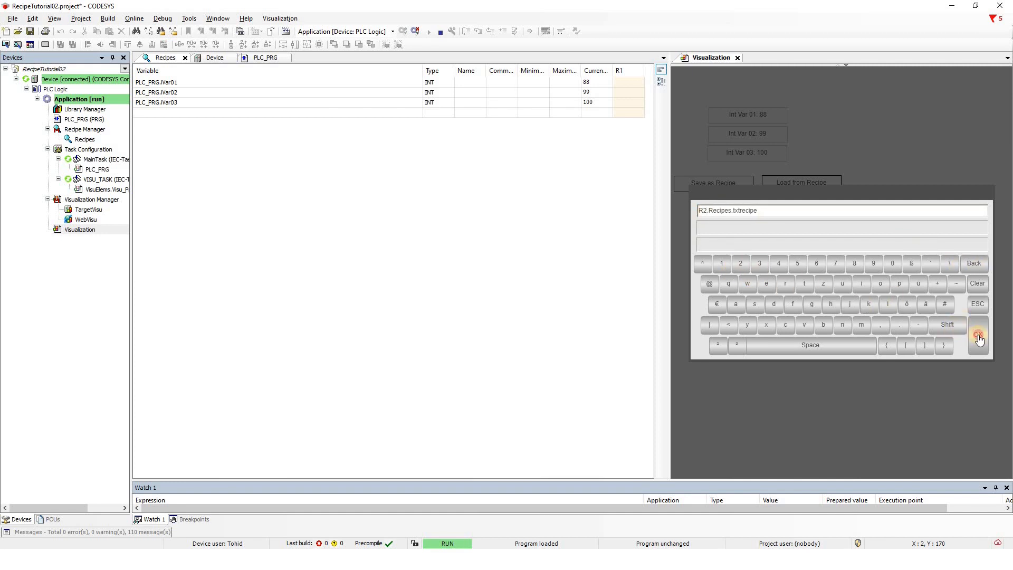
pyautogui.click(978, 338)
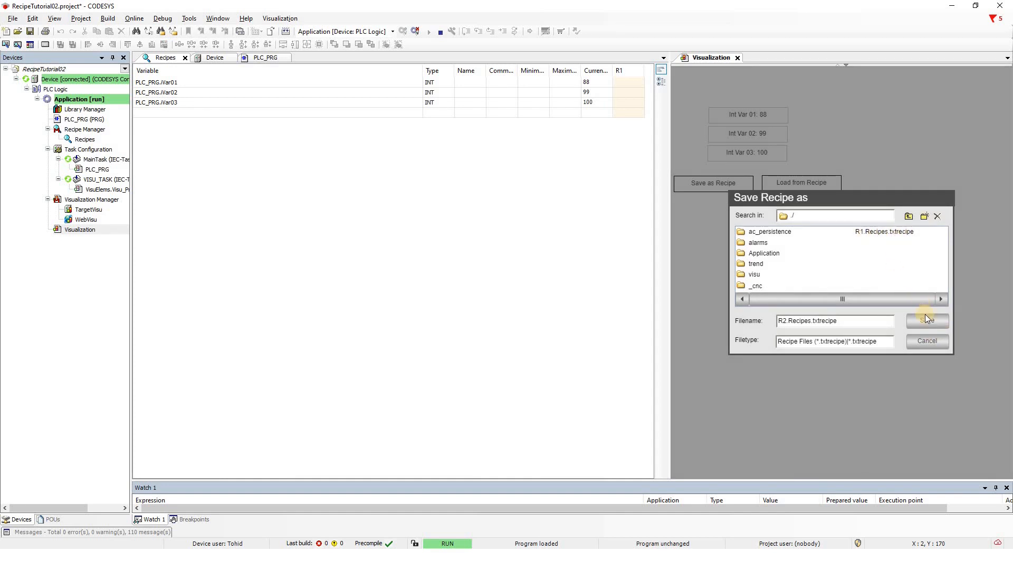
pyautogui.click(926, 321)
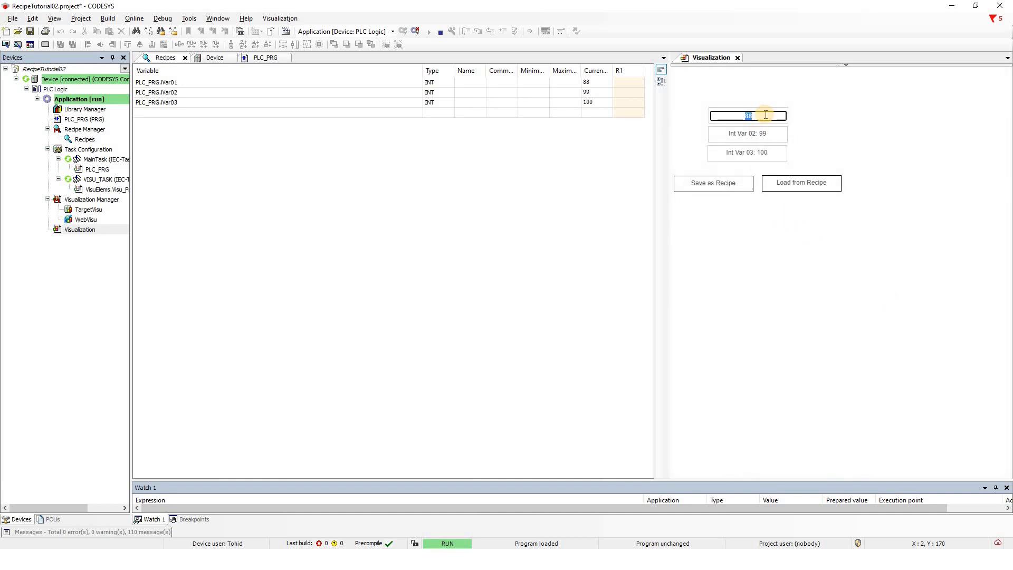
# Change a value to 77 and save the set as recipe R3.
pyautogui.write('77')
pyautogui.click(747, 133)
pyautogui.write('33')
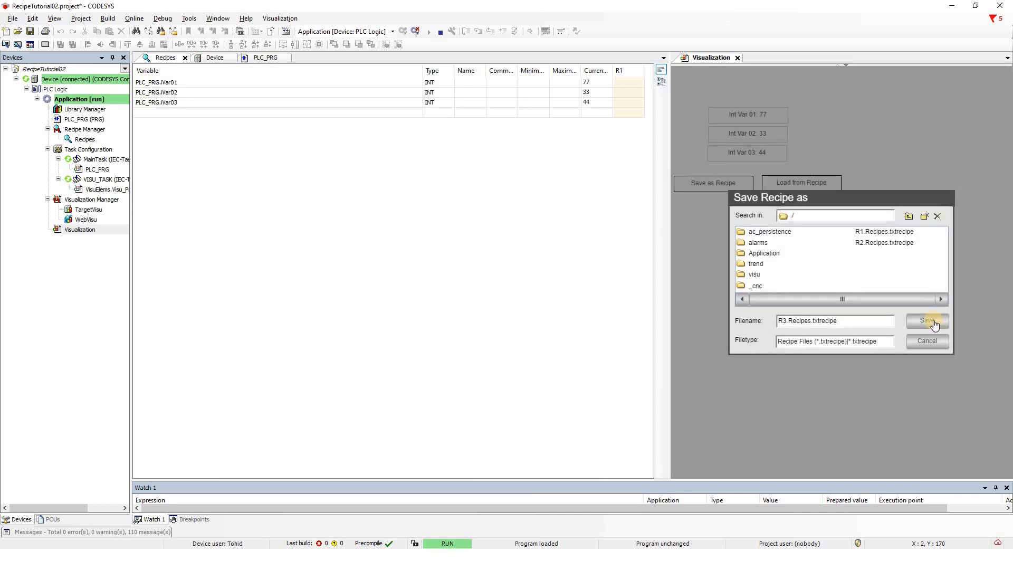
pyautogui.click(927, 321)
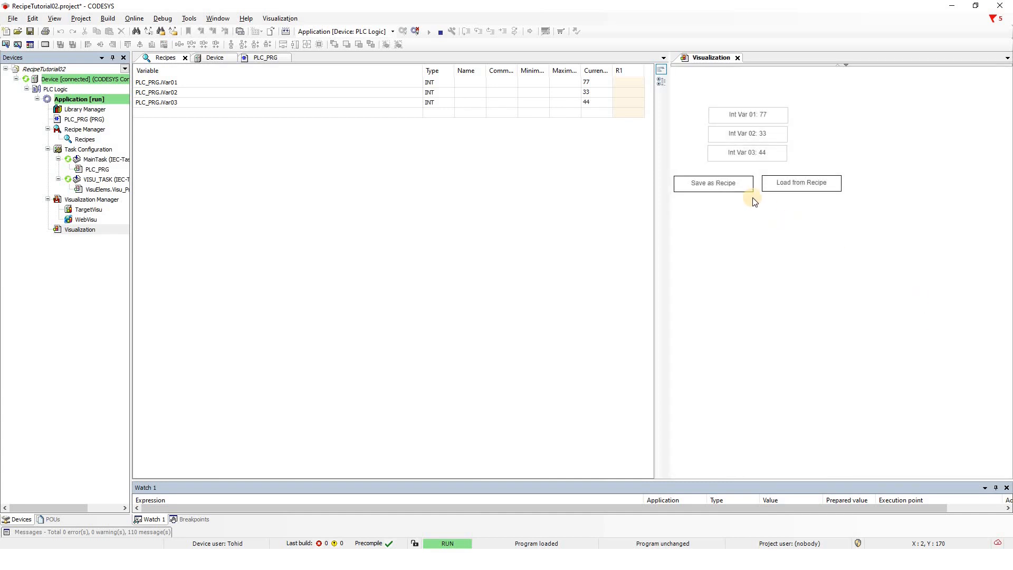
pyautogui.click(714, 183)
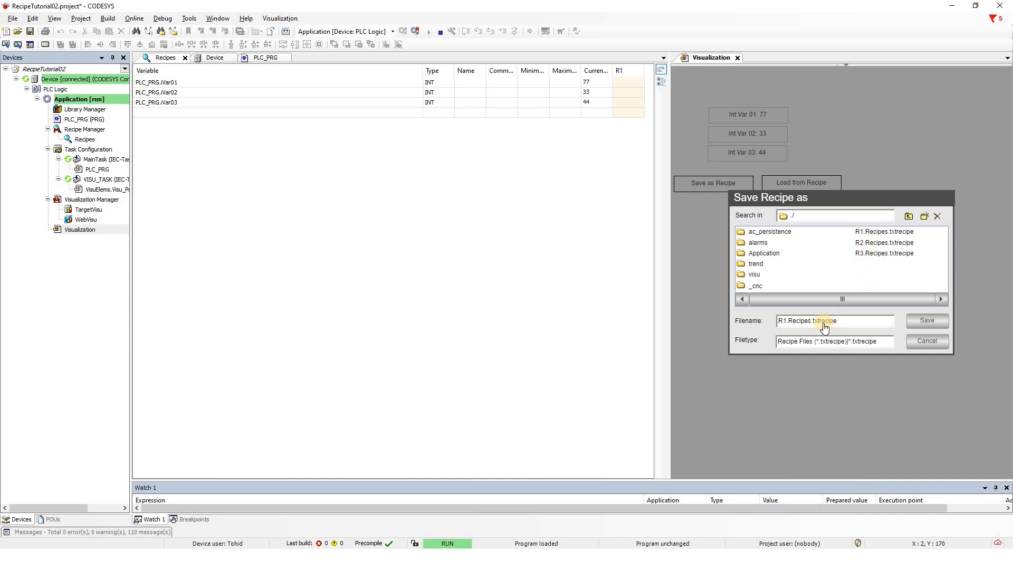
pyautogui.click(927, 321)
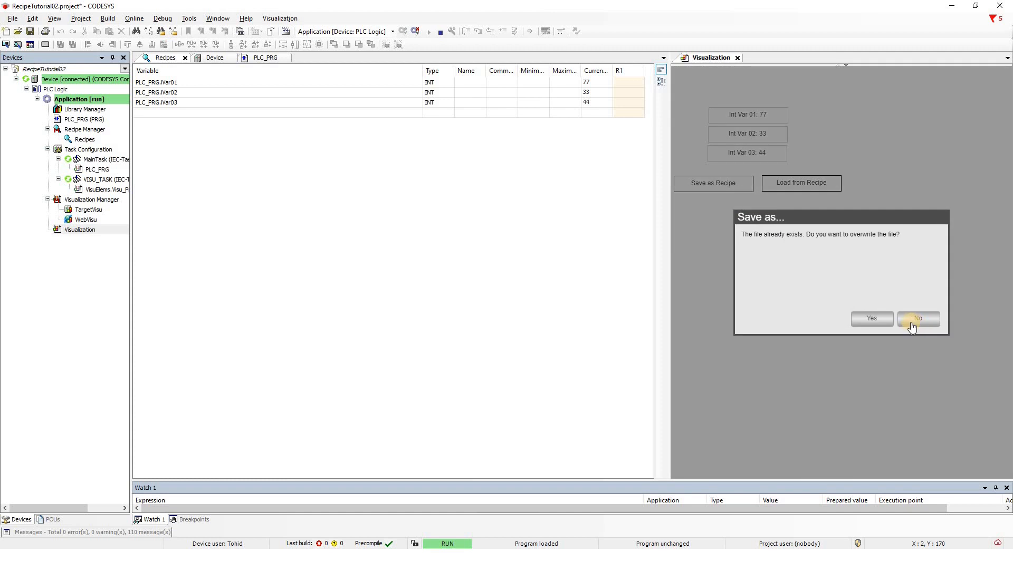
pyautogui.moveTo(881, 245)
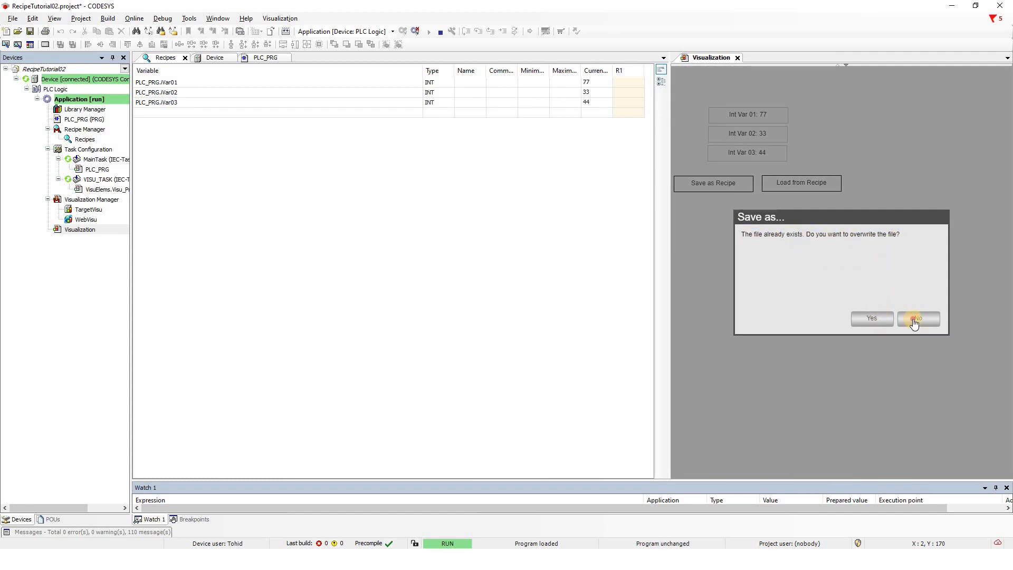
pyautogui.click(918, 319)
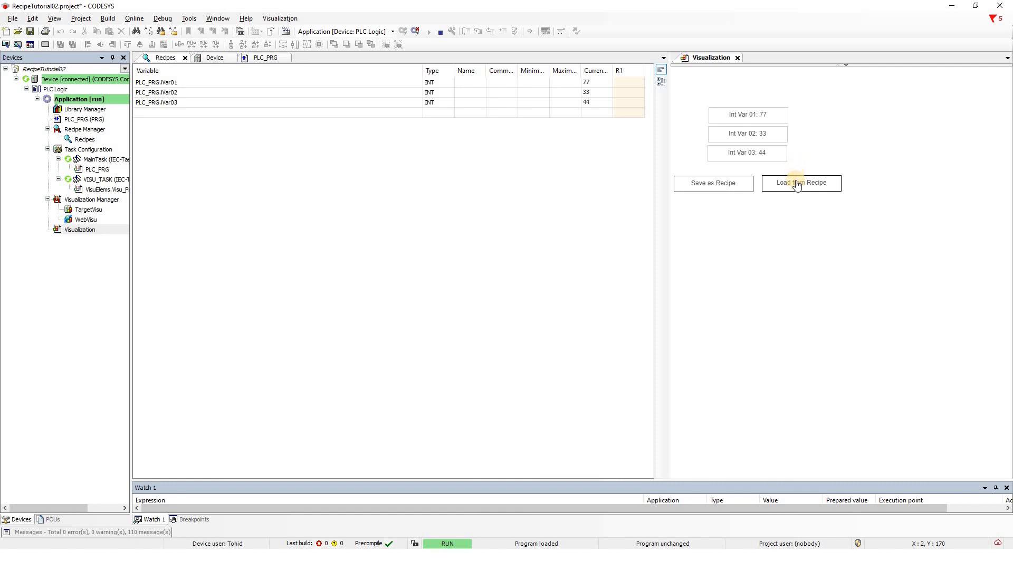
# Load a saved recipe, then load R1.Recipes.txtrecipe to restore values 77, 66 and 55.
pyautogui.click(802, 183)
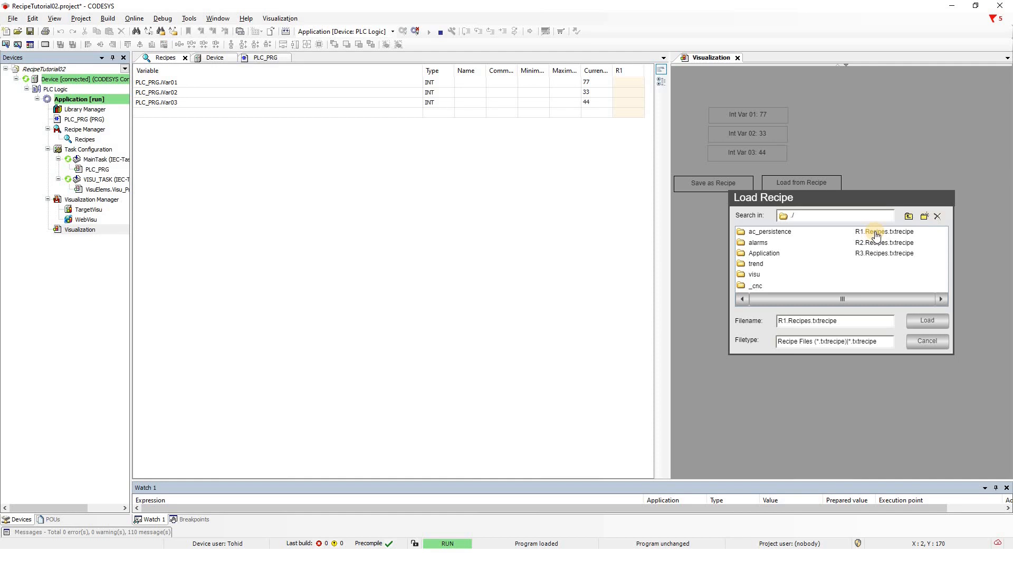
pyautogui.moveTo(915, 240)
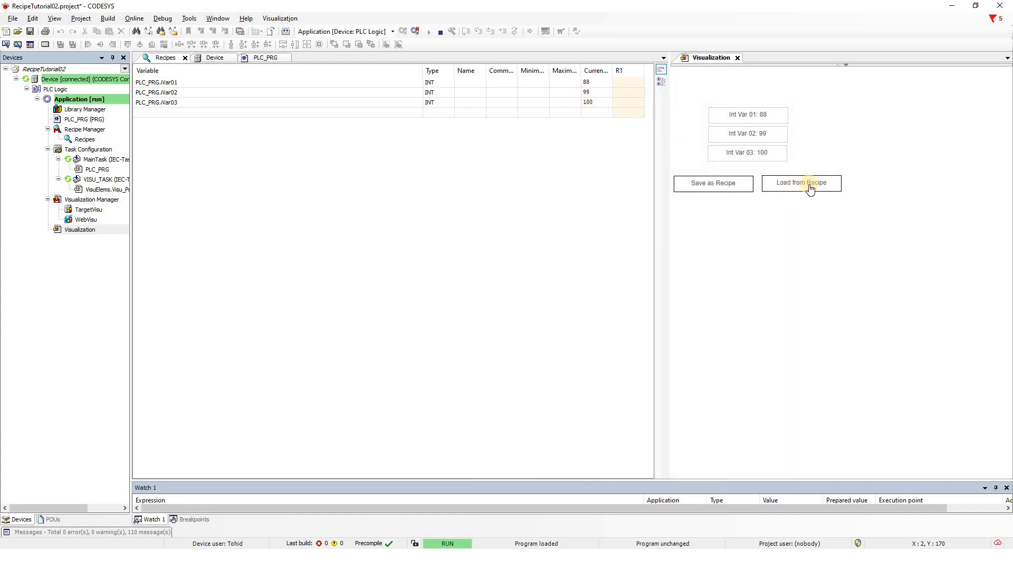
pyautogui.click(802, 183)
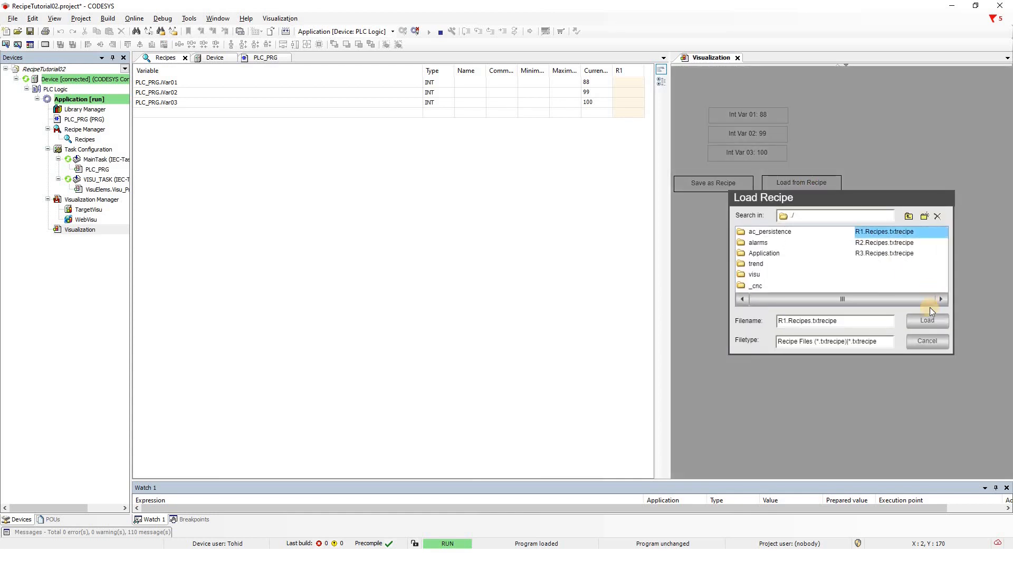
pyautogui.click(926, 321)
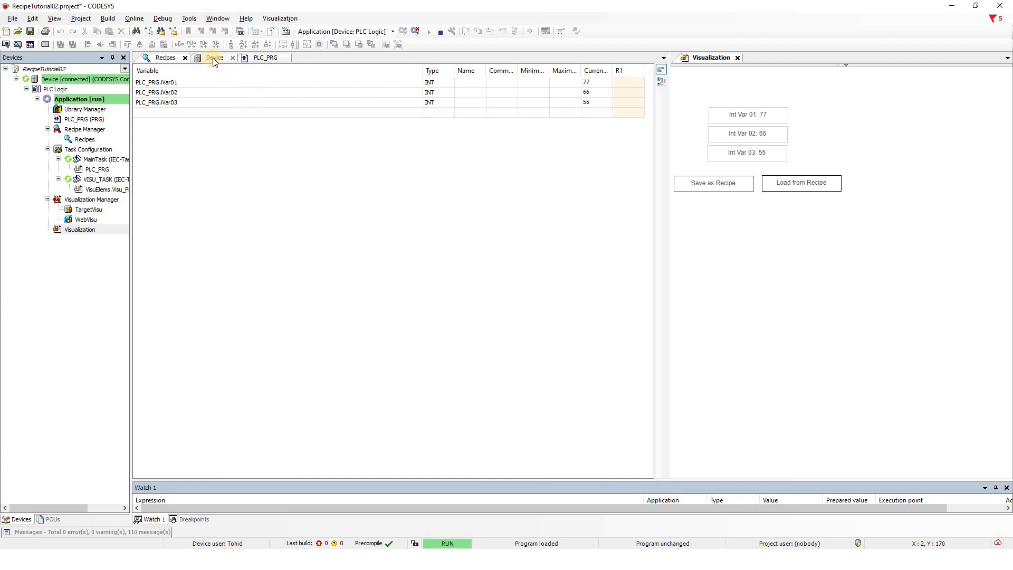
# Show the controller's PlcLogic folder in Device Files, listing recipe files R1–R3.
pyautogui.click(146, 131)
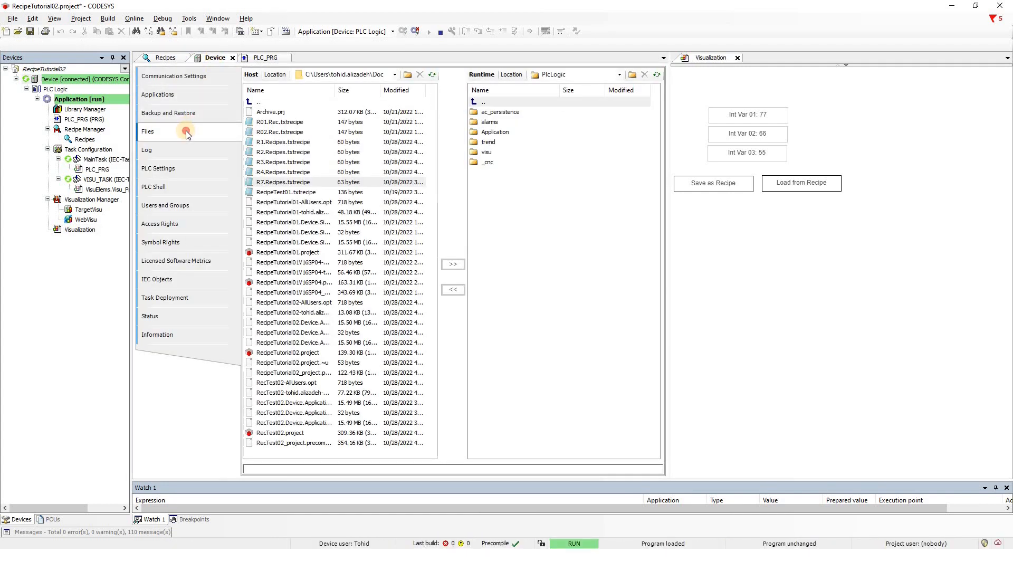
pyautogui.moveTo(166, 95)
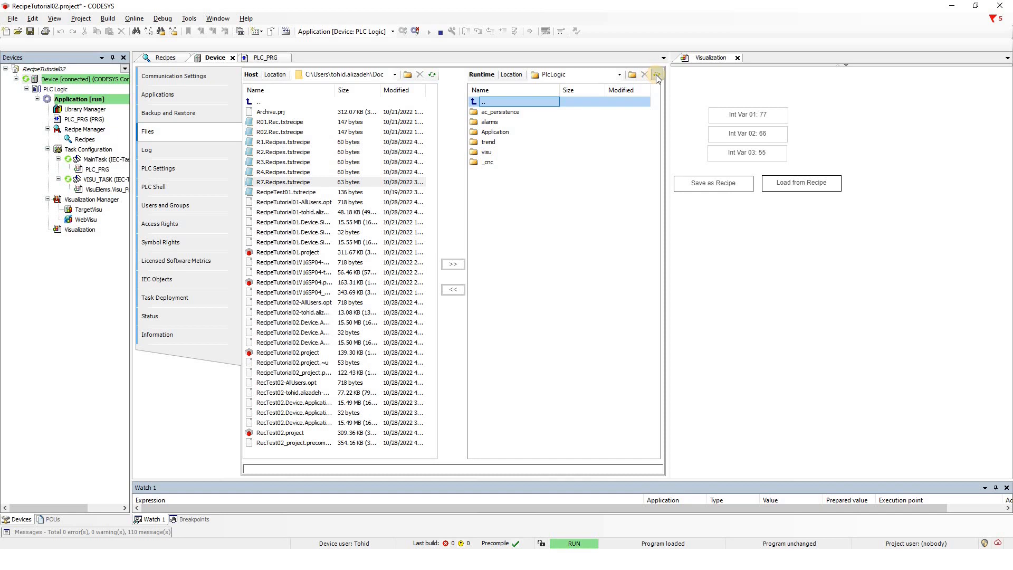
pyautogui.click(656, 74)
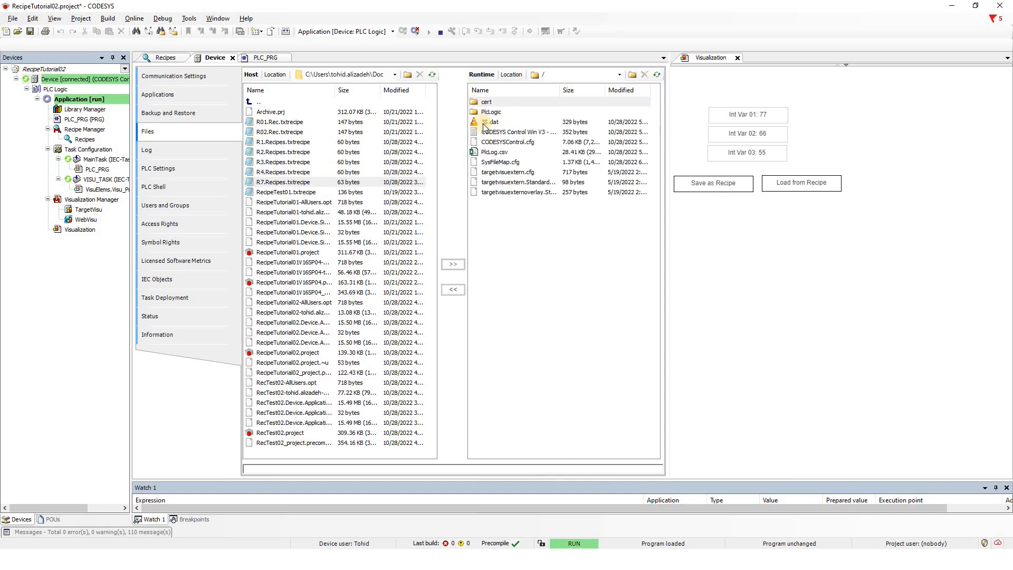
pyautogui.doubleClick(492, 112)
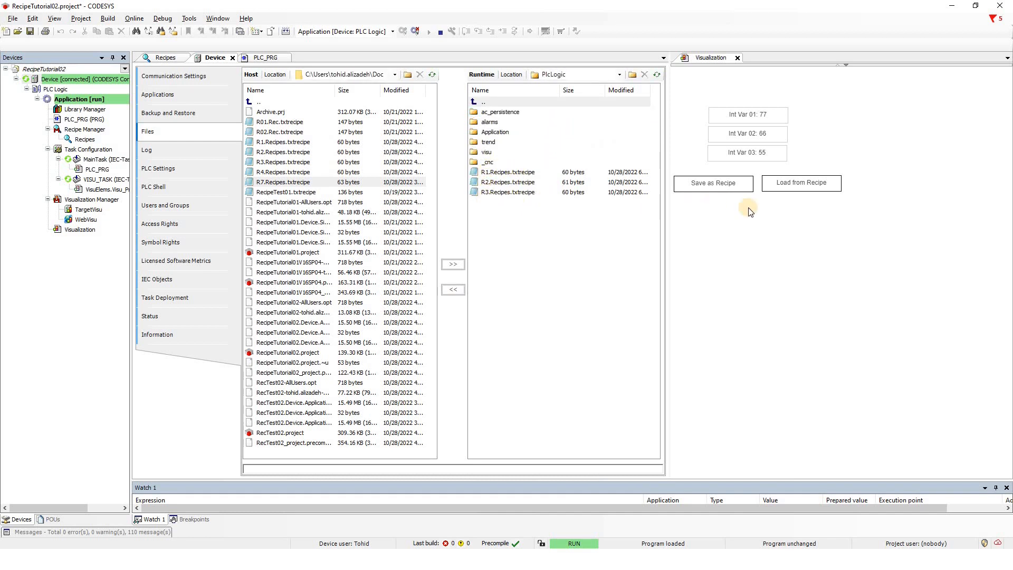
# Enter 555 into the visualization's integer value fields.
pyautogui.click(747, 115)
pyautogui.write('555')
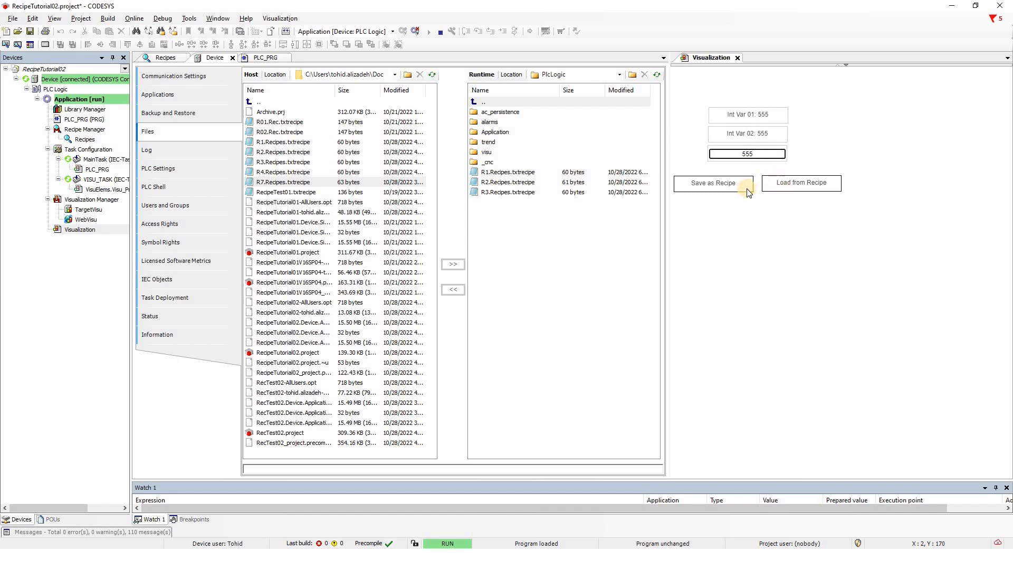
# Save the 555 values as recipe R4.Recipes.txtrecipe via the on-screen keyboard.
pyautogui.click(713, 183)
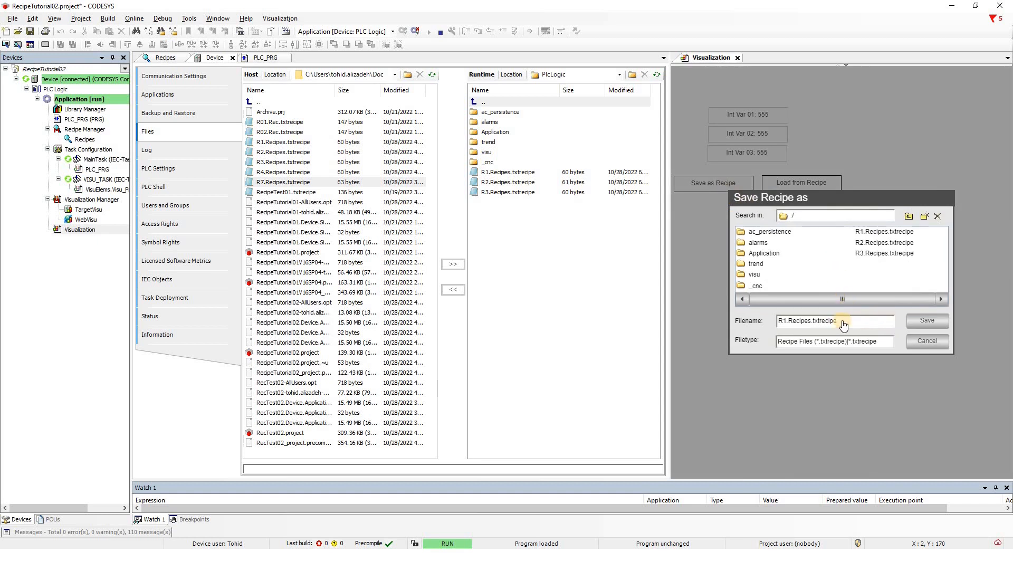
pyautogui.click(833, 321)
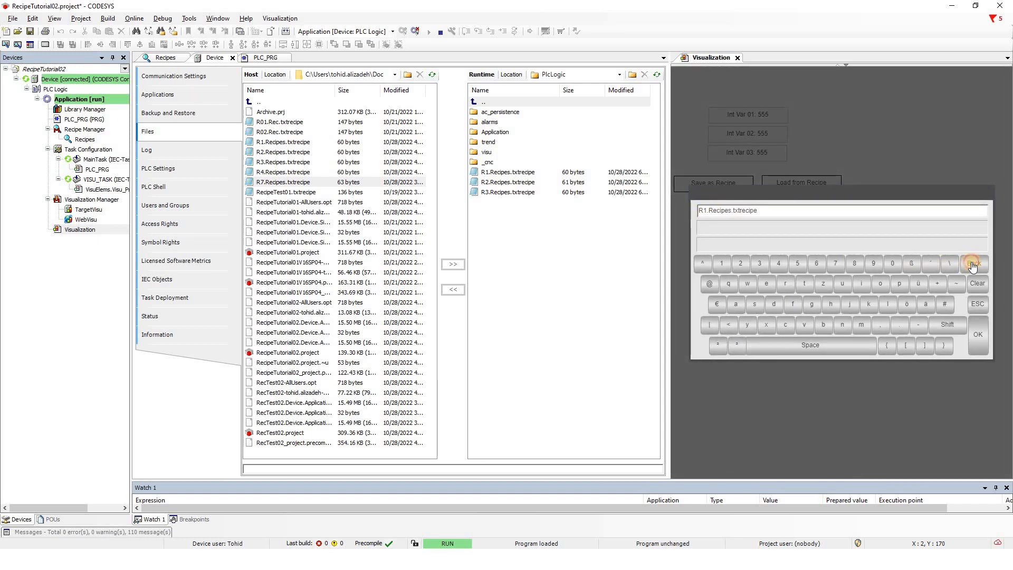
pyautogui.click(975, 264)
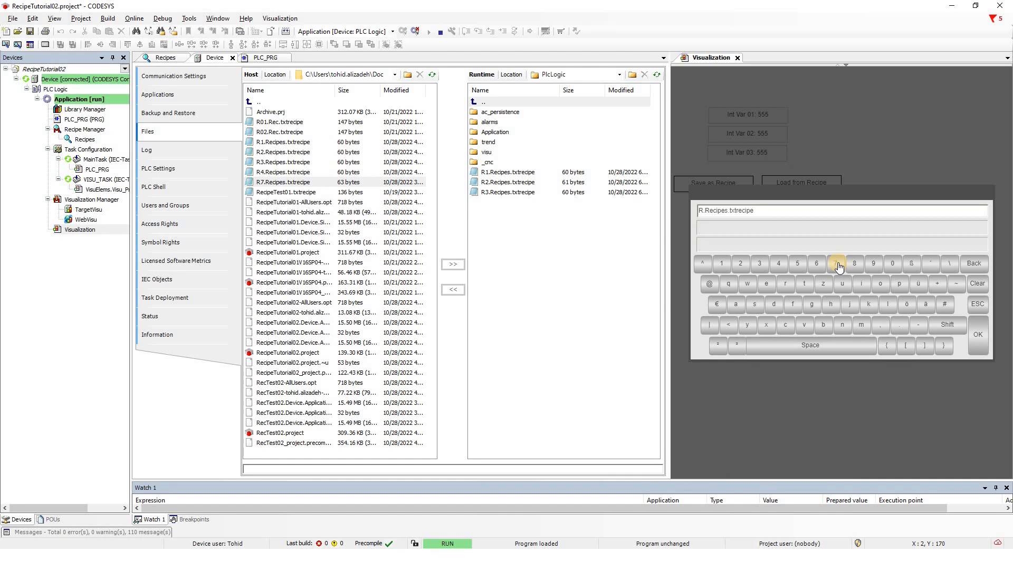
pyautogui.click(779, 263)
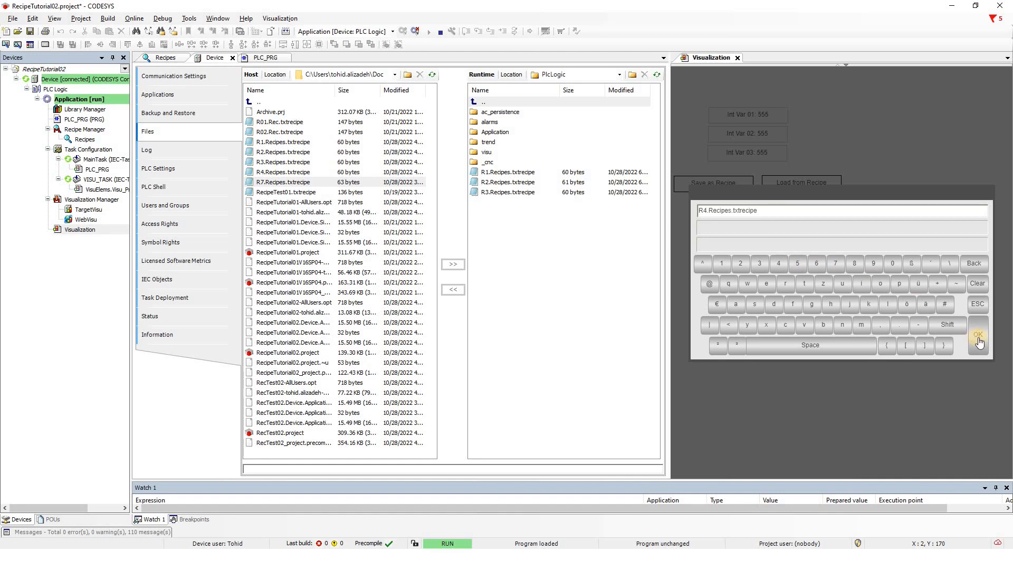
pyautogui.click(979, 335)
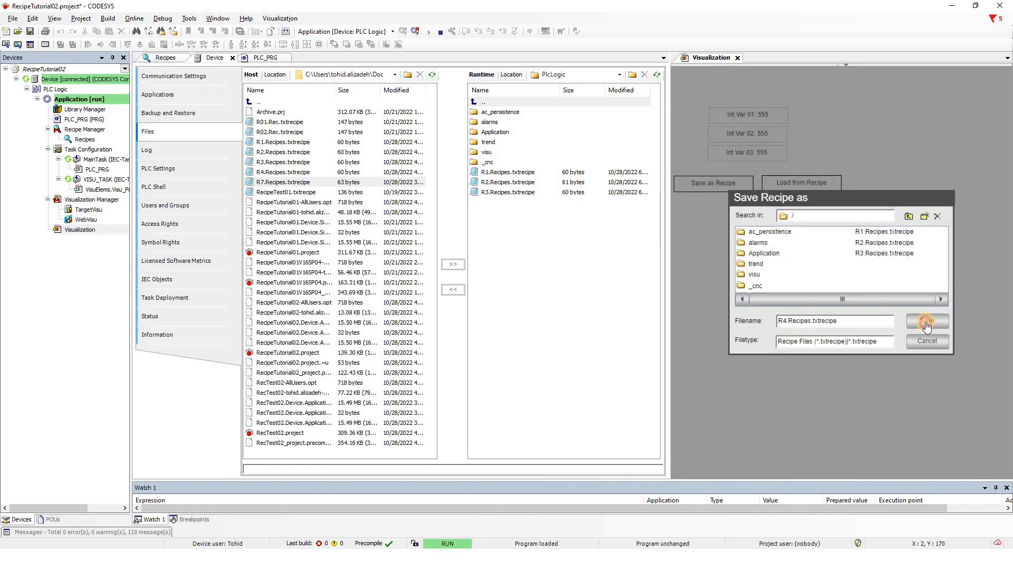
pyautogui.click(926, 320)
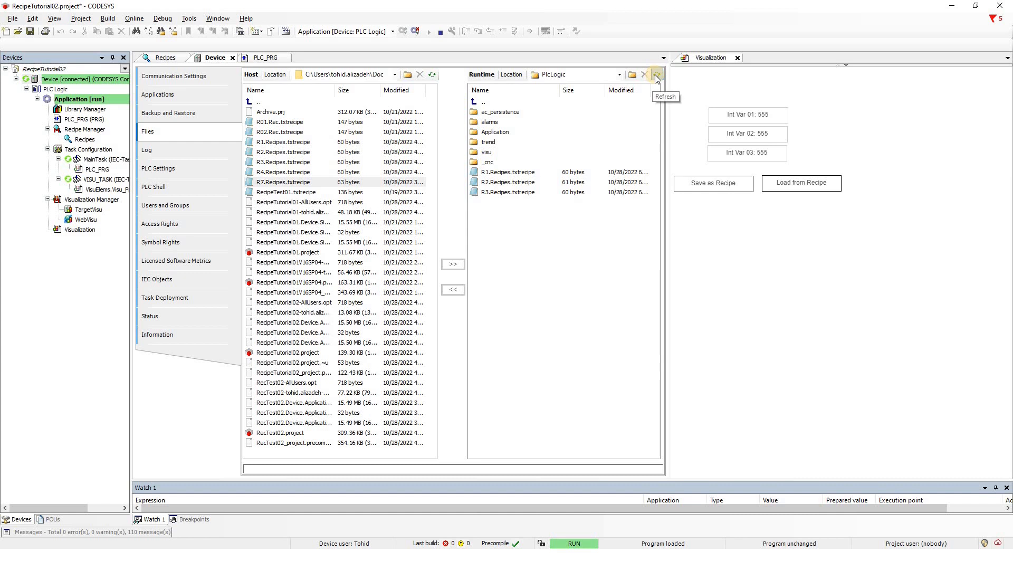
# Refresh the controller's file list so R4 appears in PlcLogic.
pyautogui.click(656, 74)
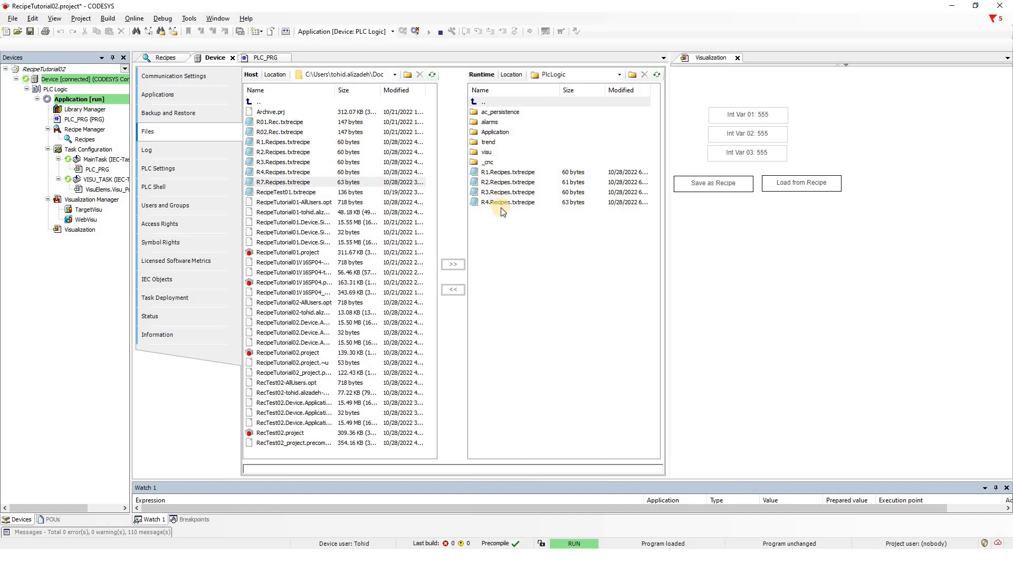
# Copy recipe files R1–R4 from the controller to the PC, confirming each overwrite.
pyautogui.click(506, 171)
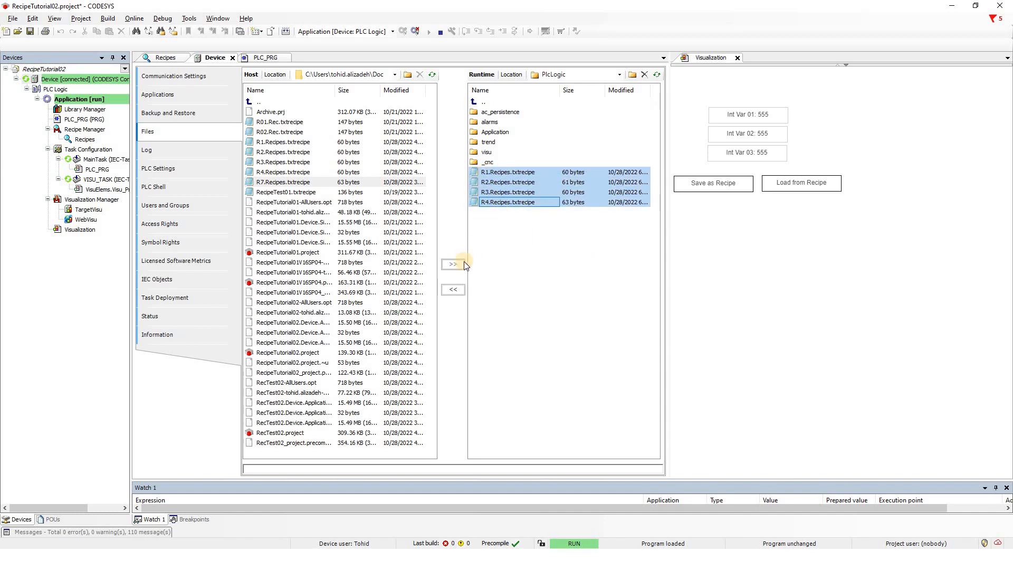
pyautogui.moveTo(452, 289)
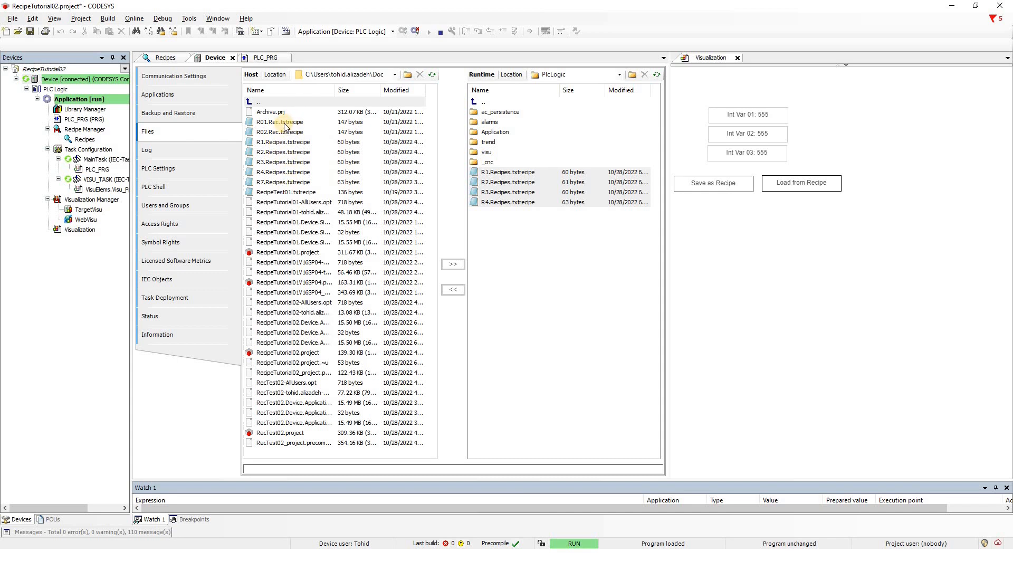
pyautogui.moveTo(289, 130)
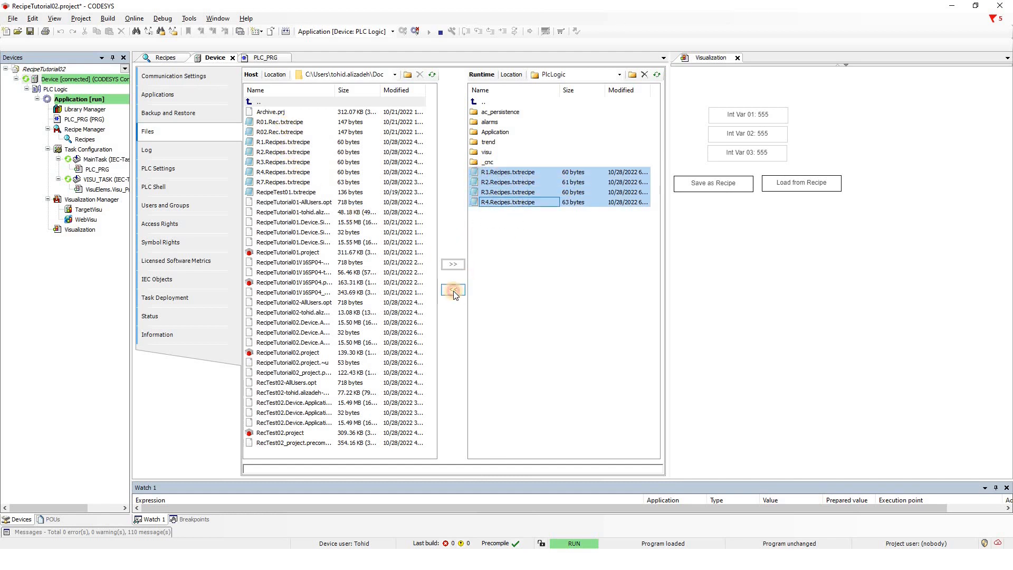
pyautogui.click(452, 289)
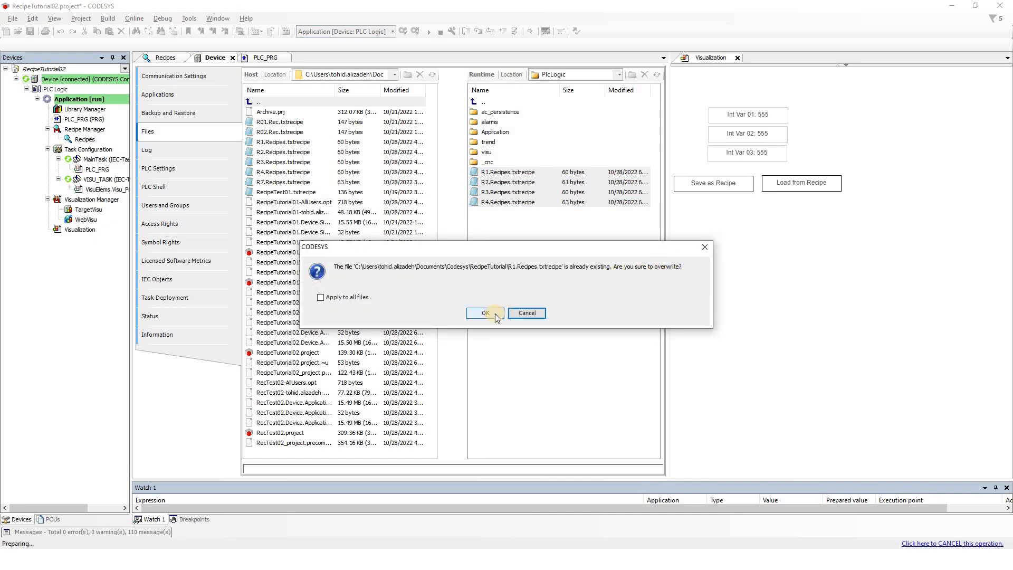
pyautogui.click(485, 312)
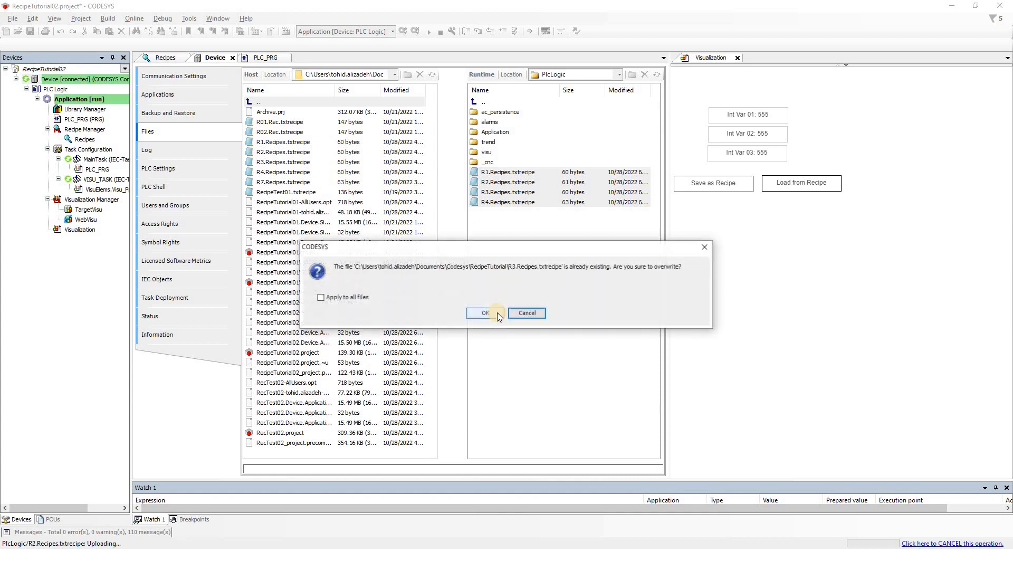
pyautogui.click(483, 312)
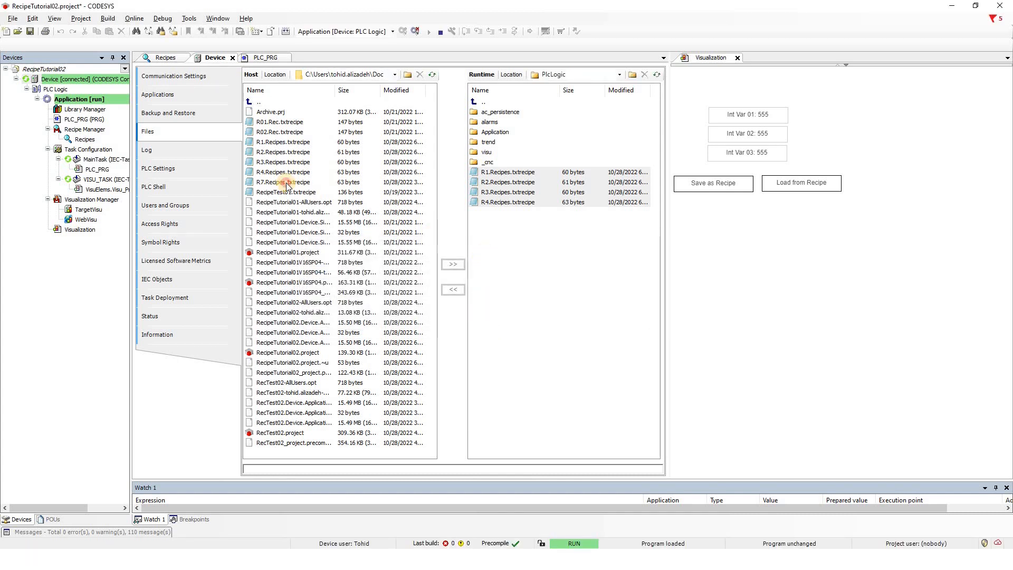
# Transfer R7.Recipes.txtrecipe from the PC's Host list to the controller's PlcLogic folder.
pyautogui.click(283, 181)
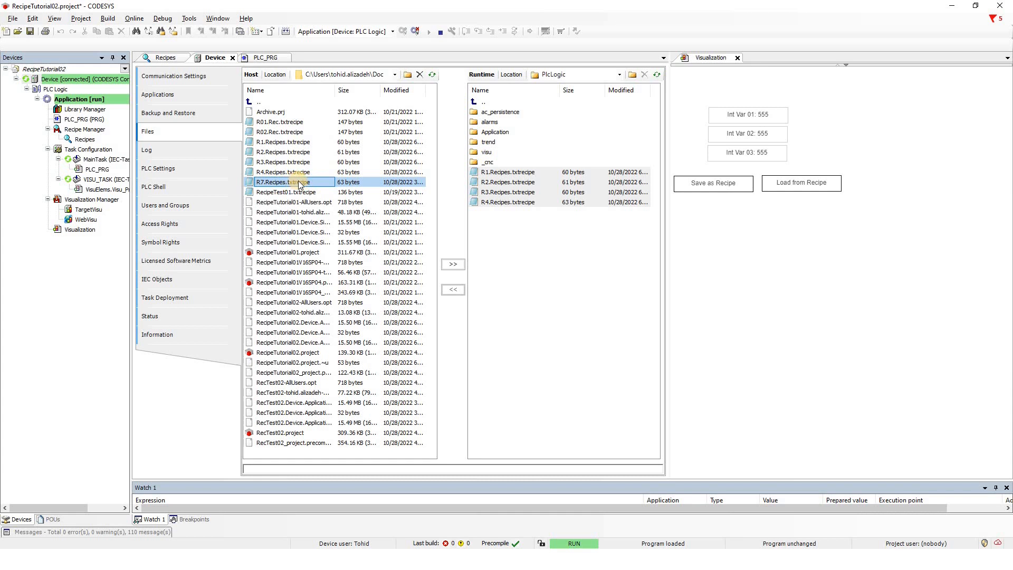
pyautogui.moveTo(329, 184)
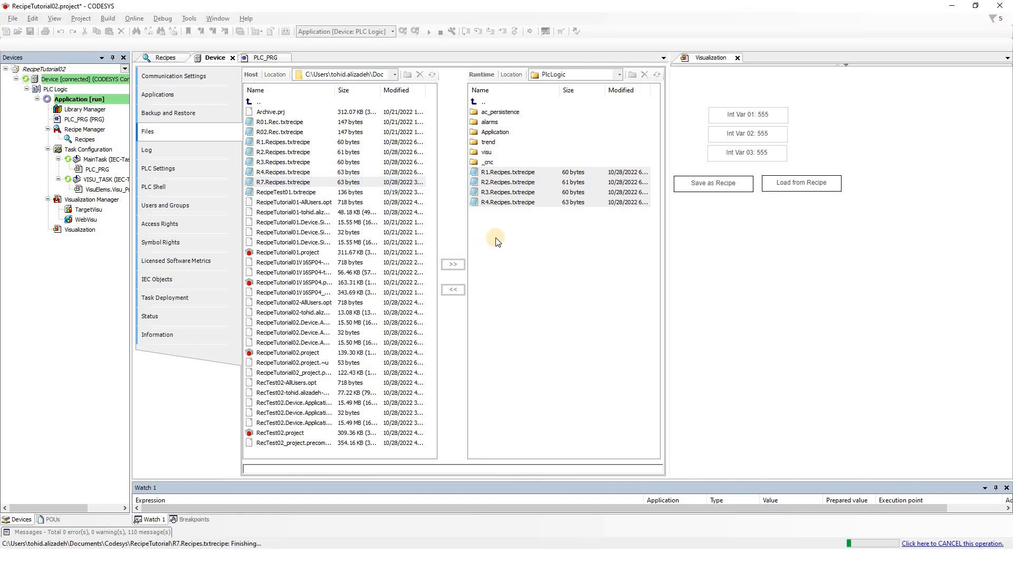
pyautogui.click(509, 212)
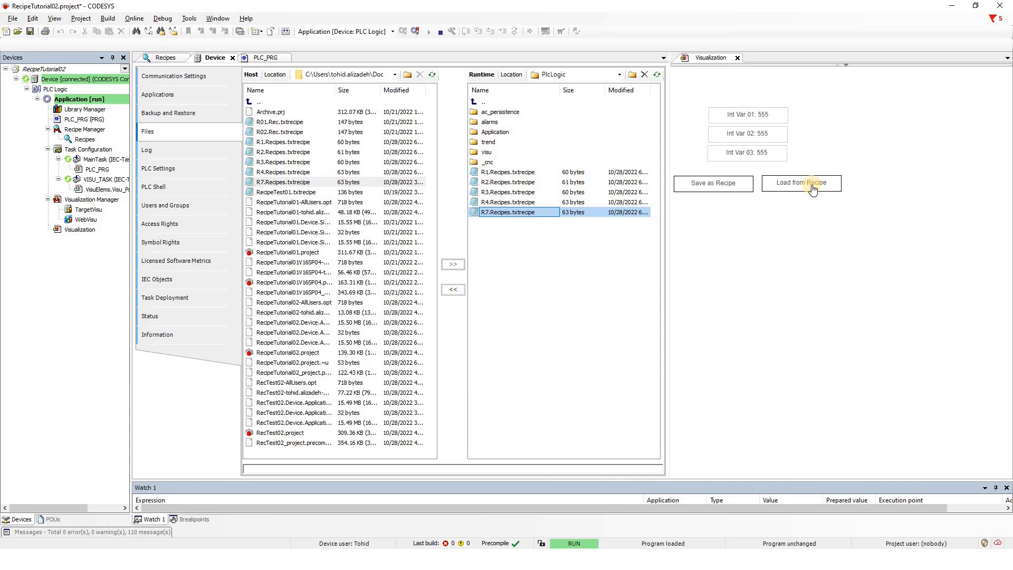
# Load R7.Recipes.txtrecipe so the variables read 333, 444 and 555.
pyautogui.click(802, 183)
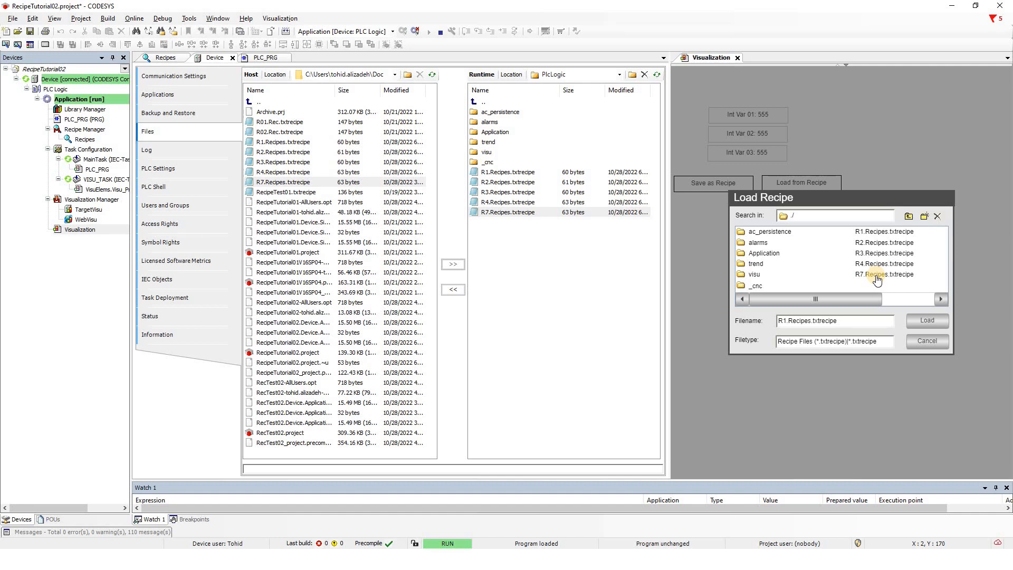
pyautogui.click(884, 274)
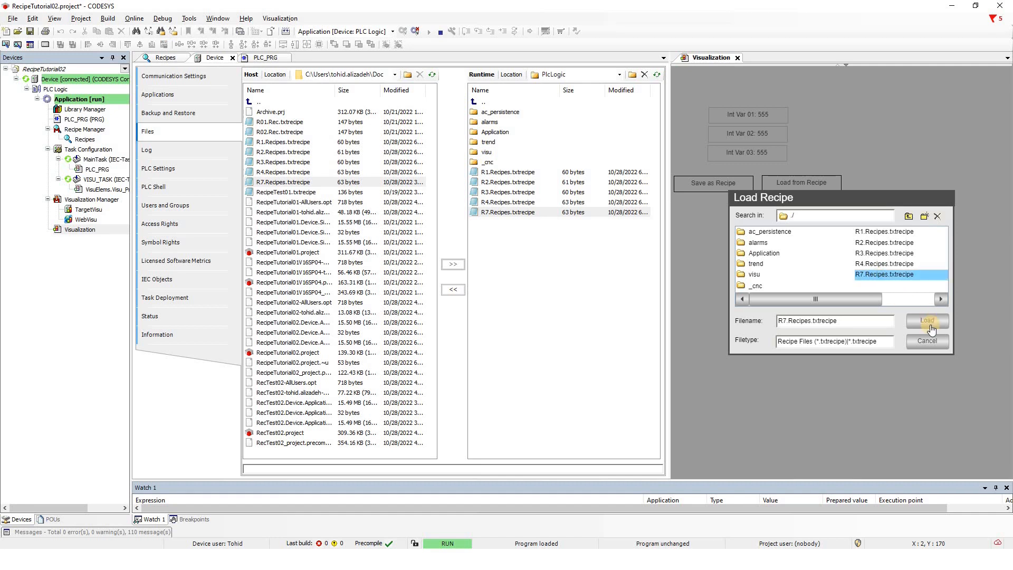
pyautogui.click(926, 321)
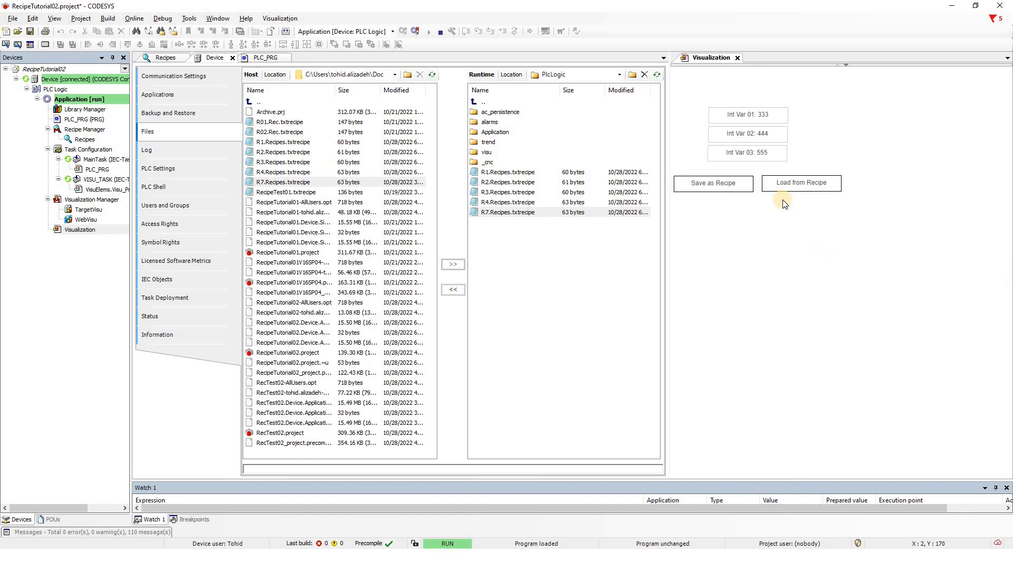
pyautogui.moveTo(766, 154)
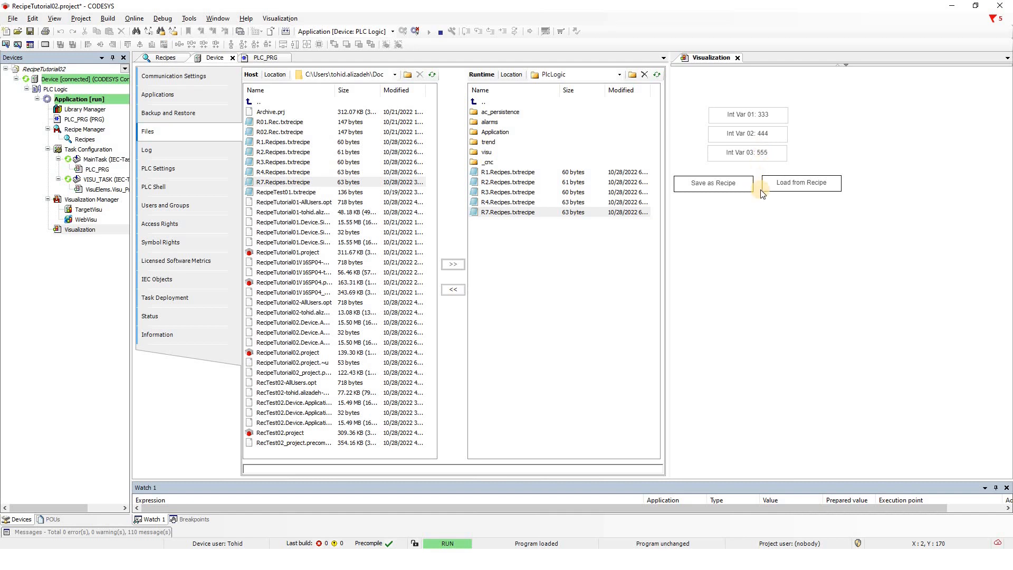
pyautogui.moveTo(713, 241)
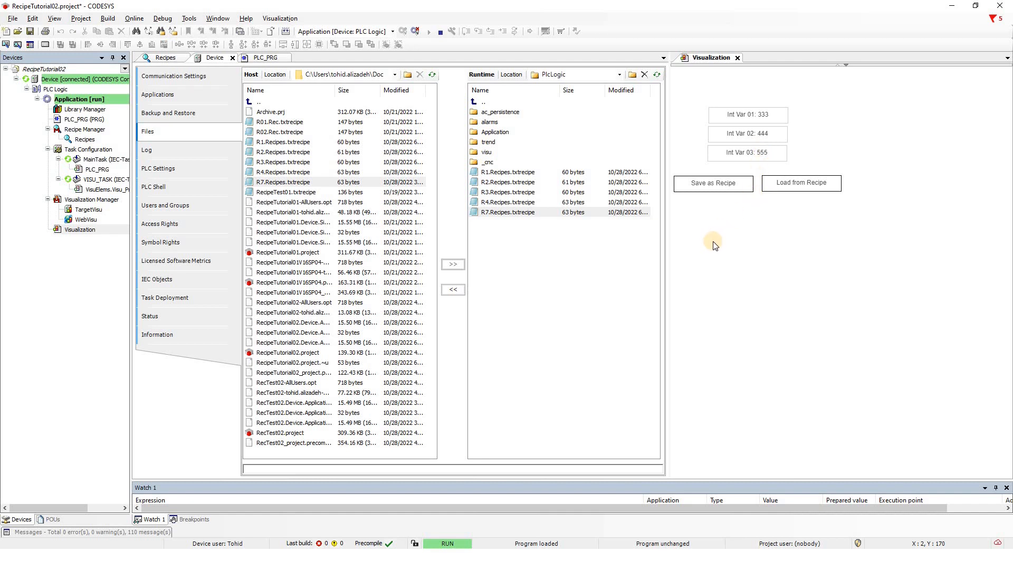
pyautogui.moveTo(728, 262)
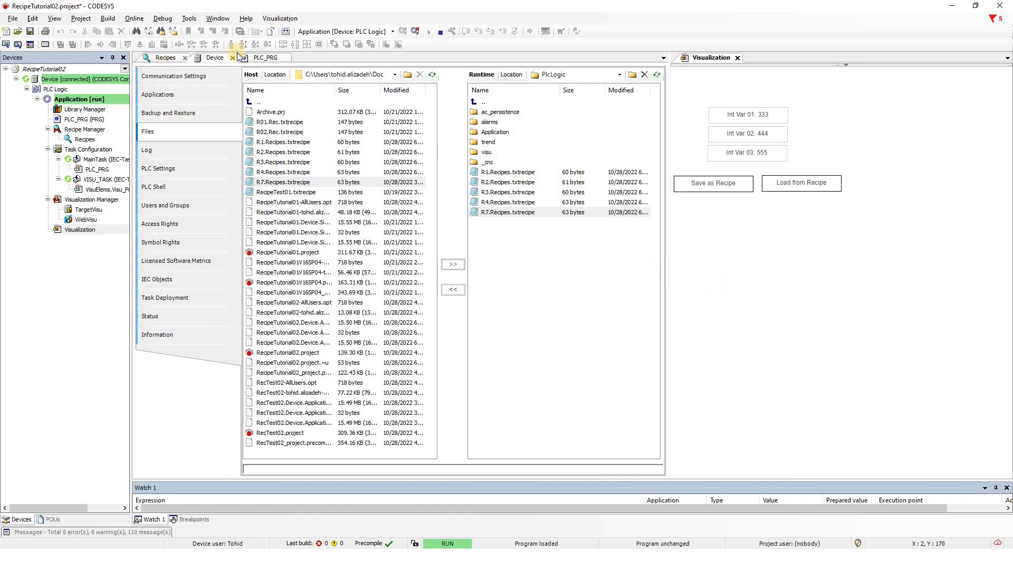
# Switch to the PLC_PRG editor listing iVar01–iVar03.
pyautogui.click(266, 57)
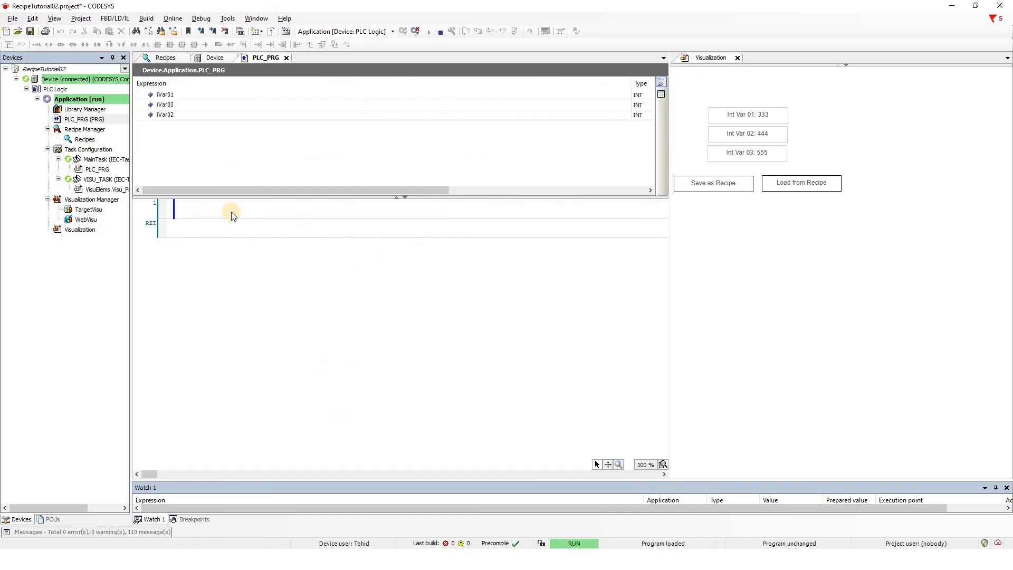
pyautogui.moveTo(238, 217)
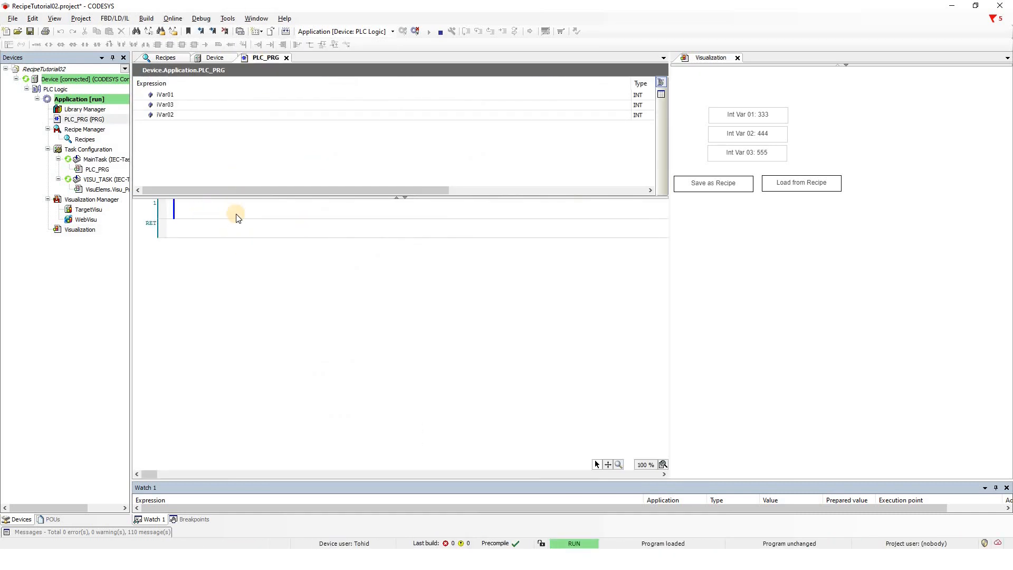